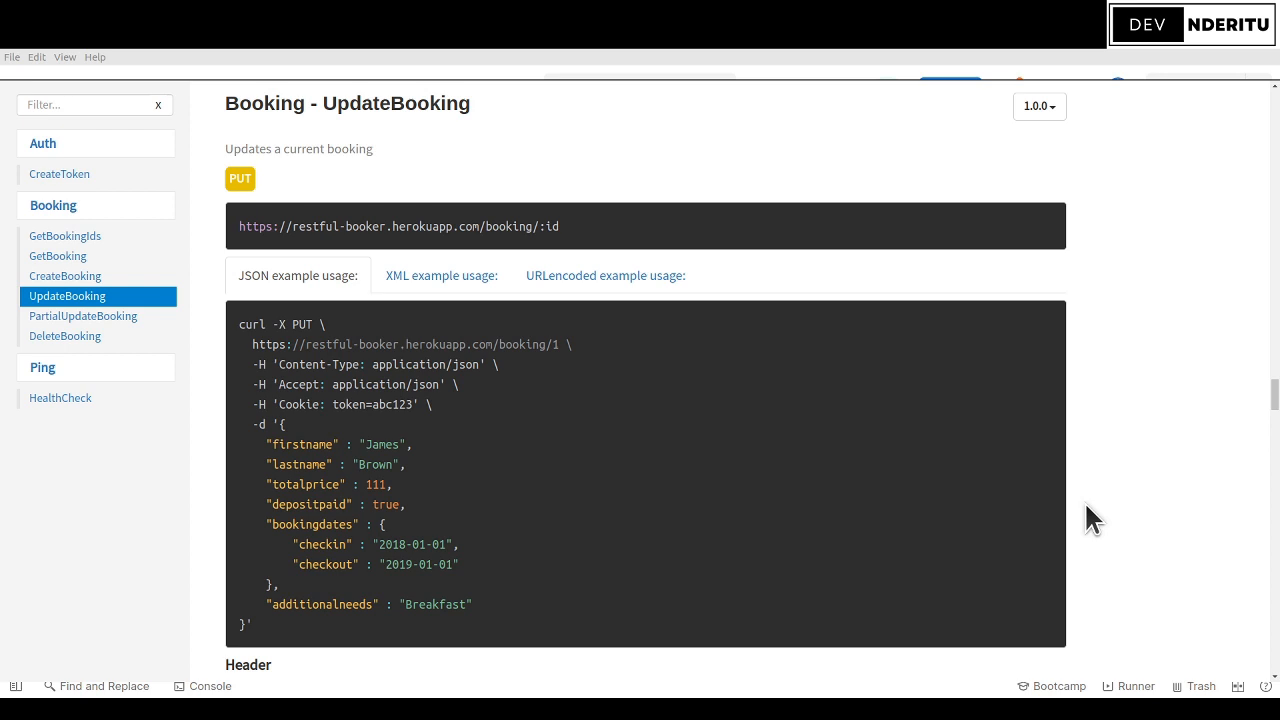
mouse_move(1096, 528)
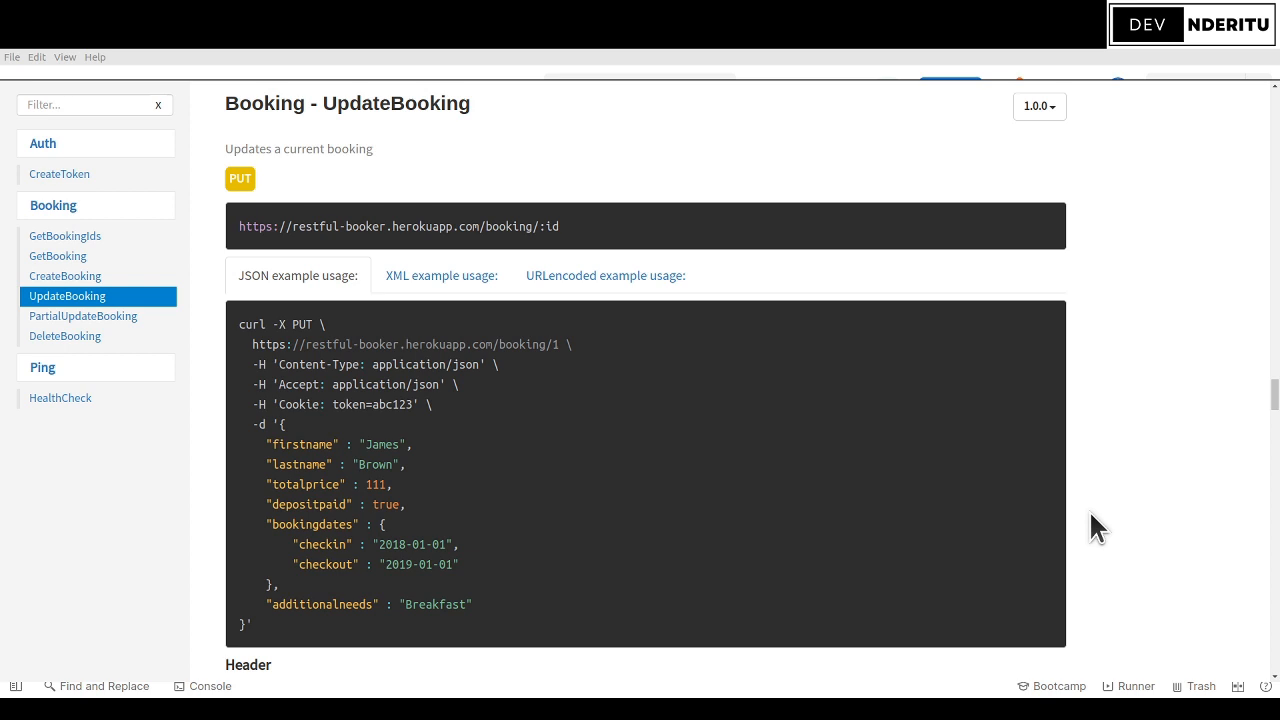
mouse_move(284, 148)
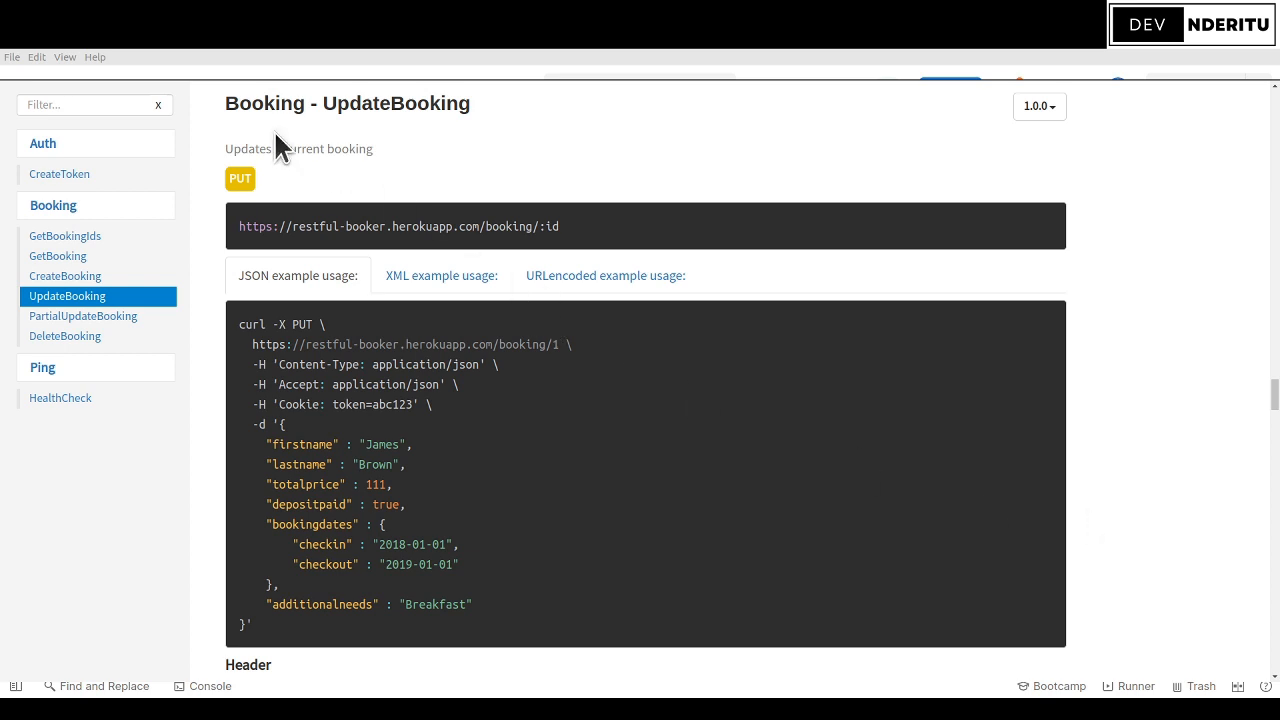
mouse_move(344, 130)
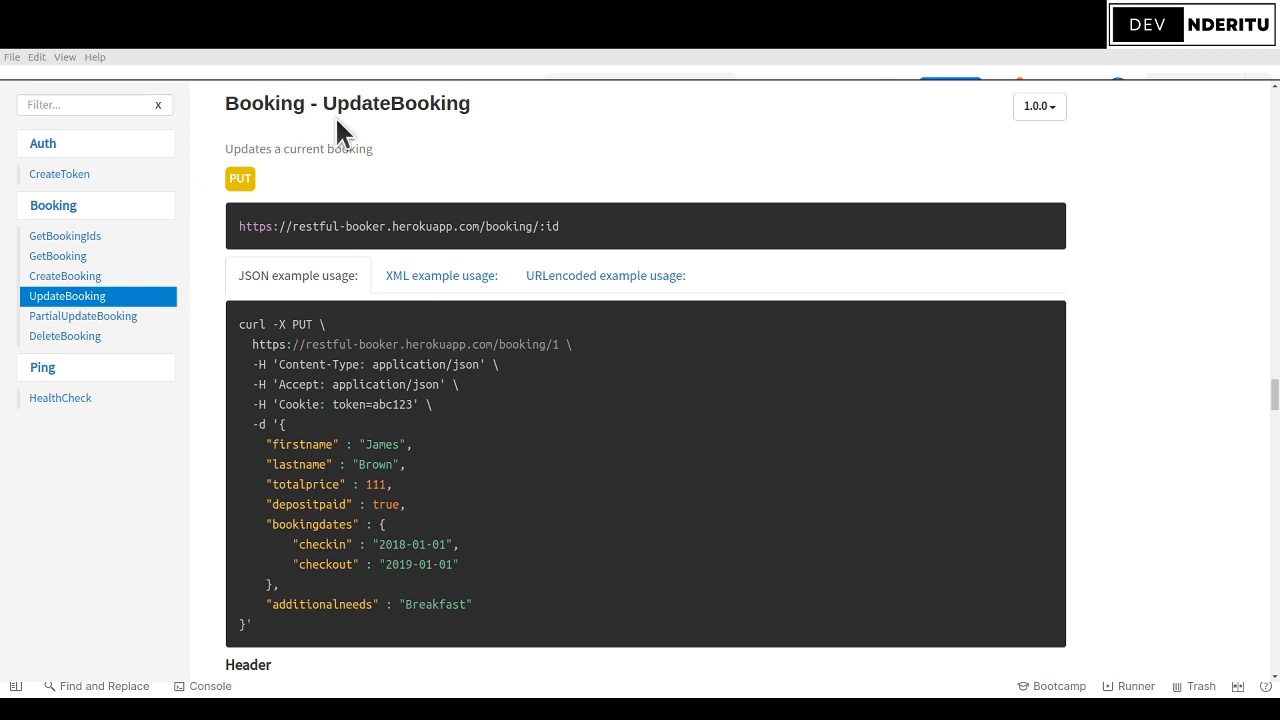
mouse_move(308, 252)
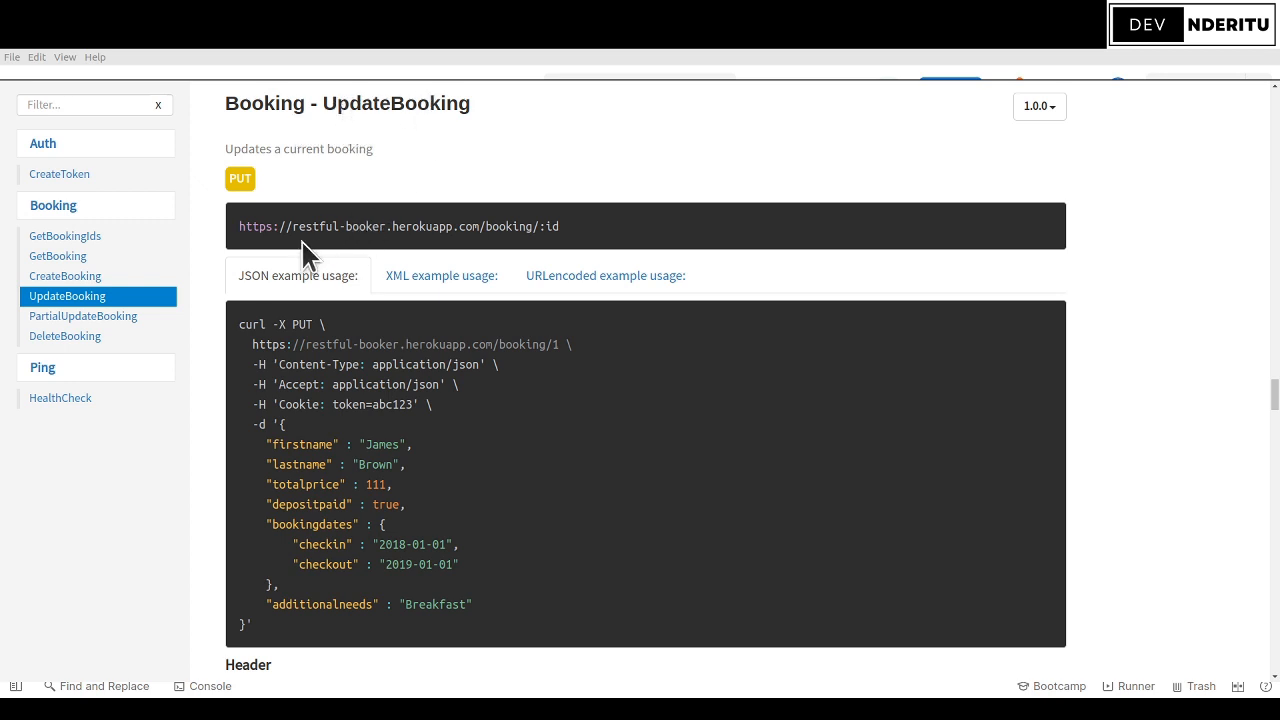
mouse_move(550, 228)
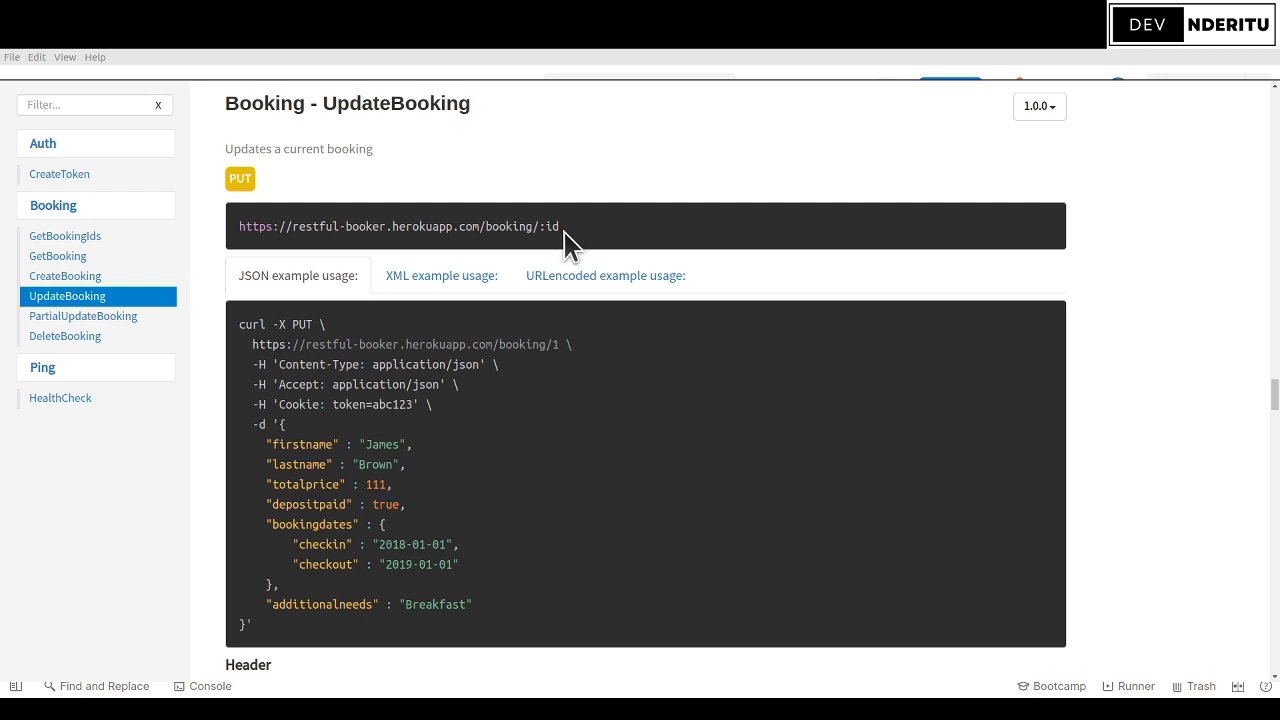
mouse_move(622, 256)
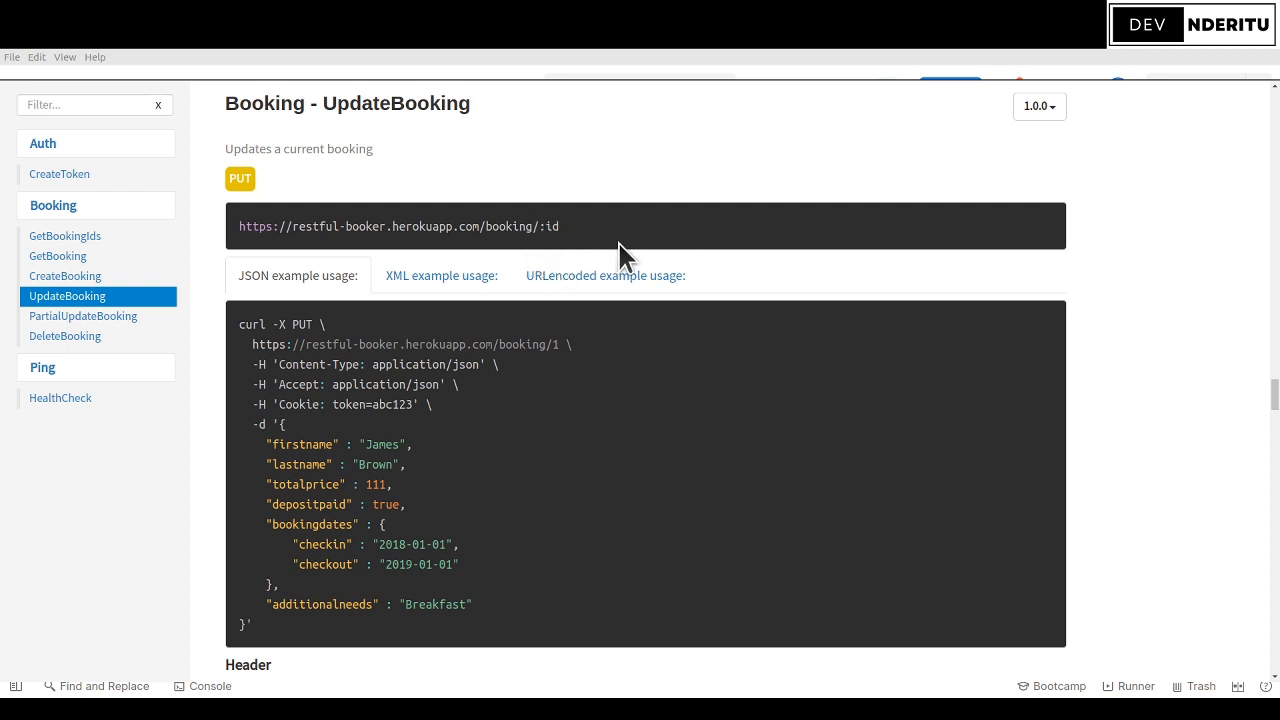
mouse_move(290, 390)
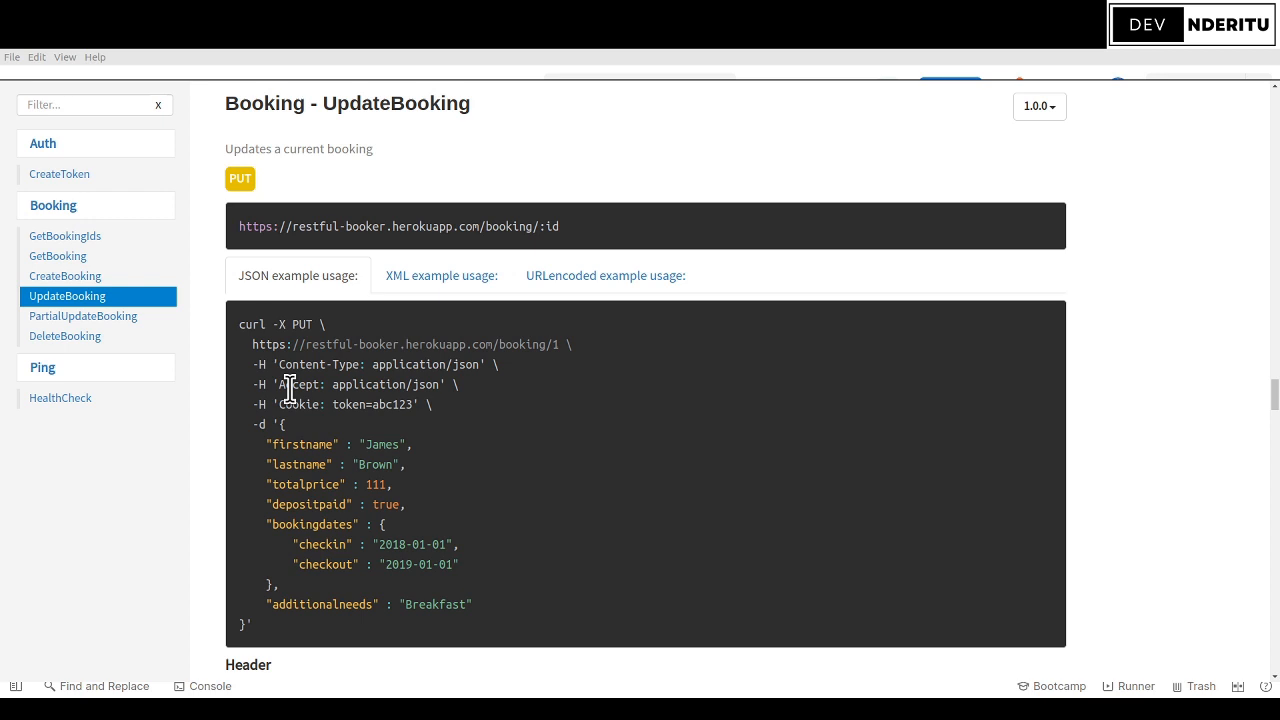
mouse_move(370, 430)
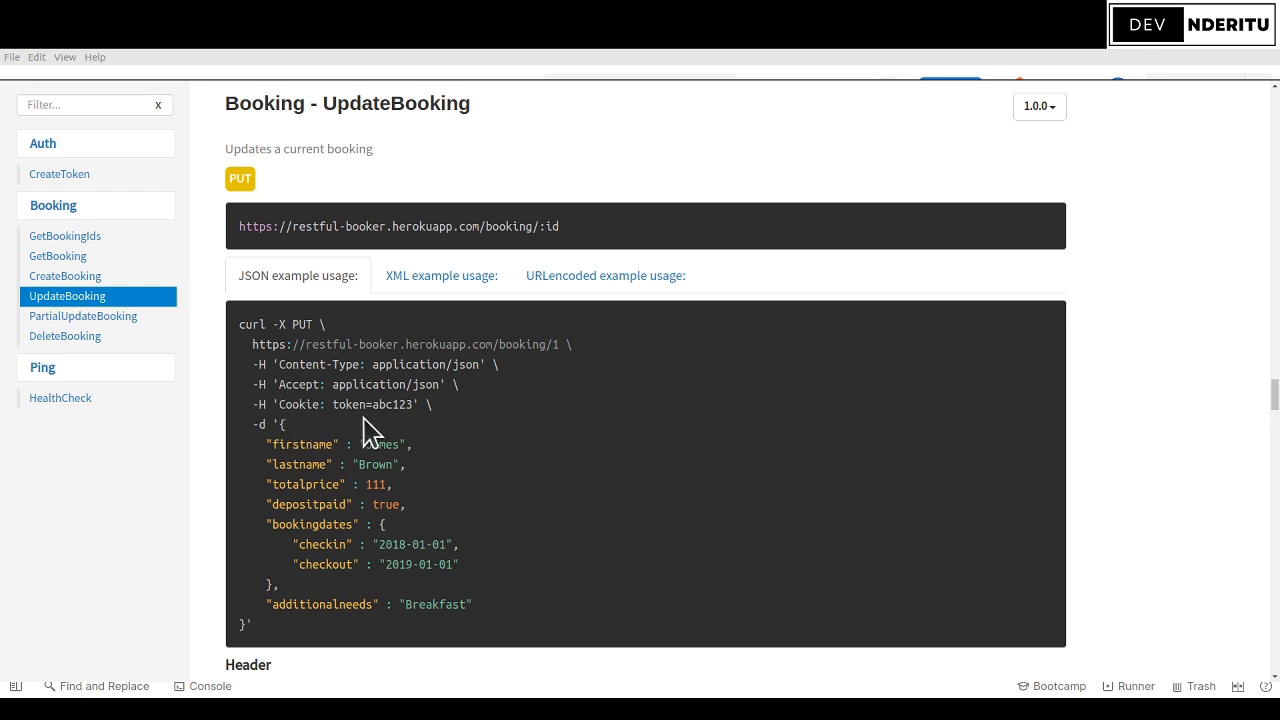
mouse_move(316, 530)
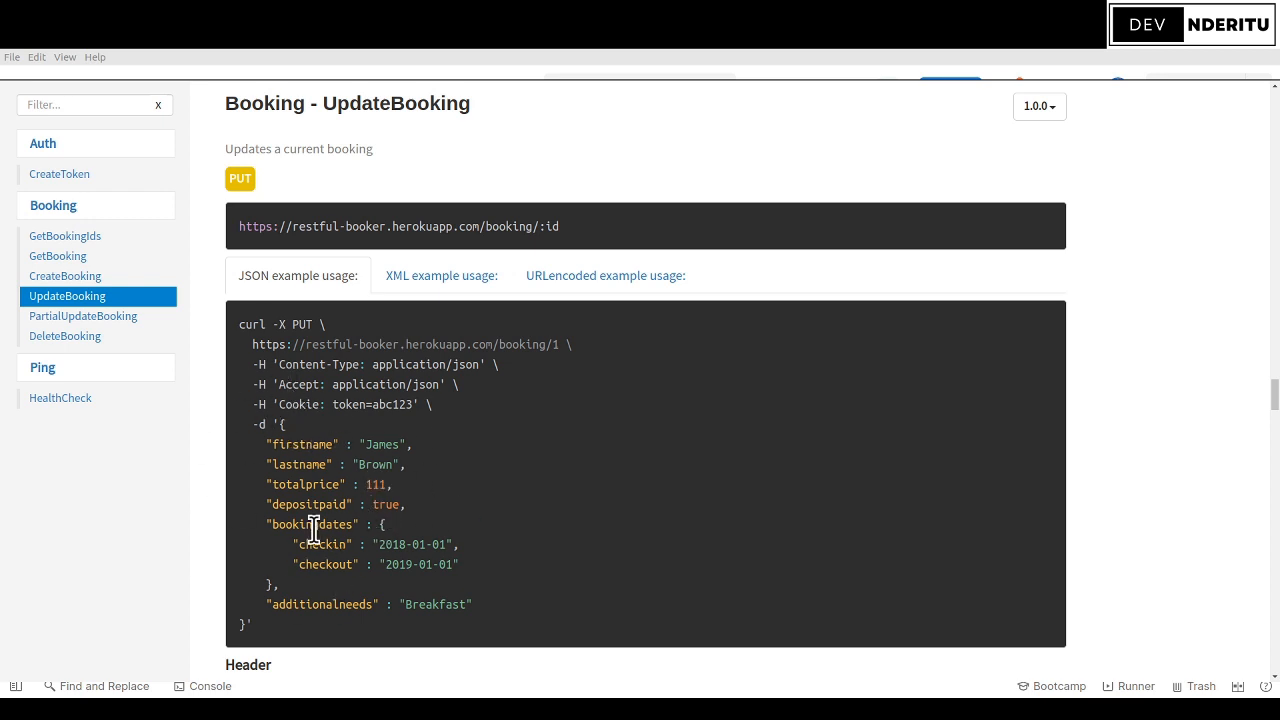
- Rename the new collection to 'Booker-API2-Update' in the Collections sidebar
scroll(down, 3)
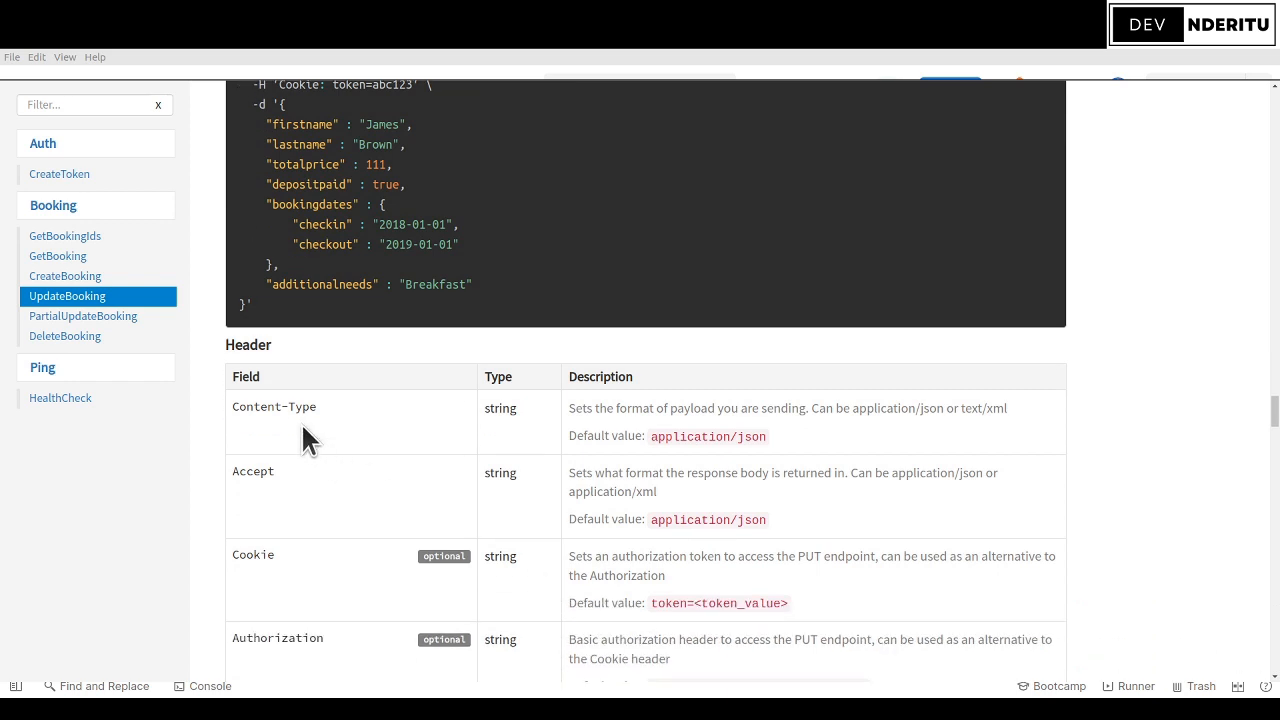
scroll(down, 3)
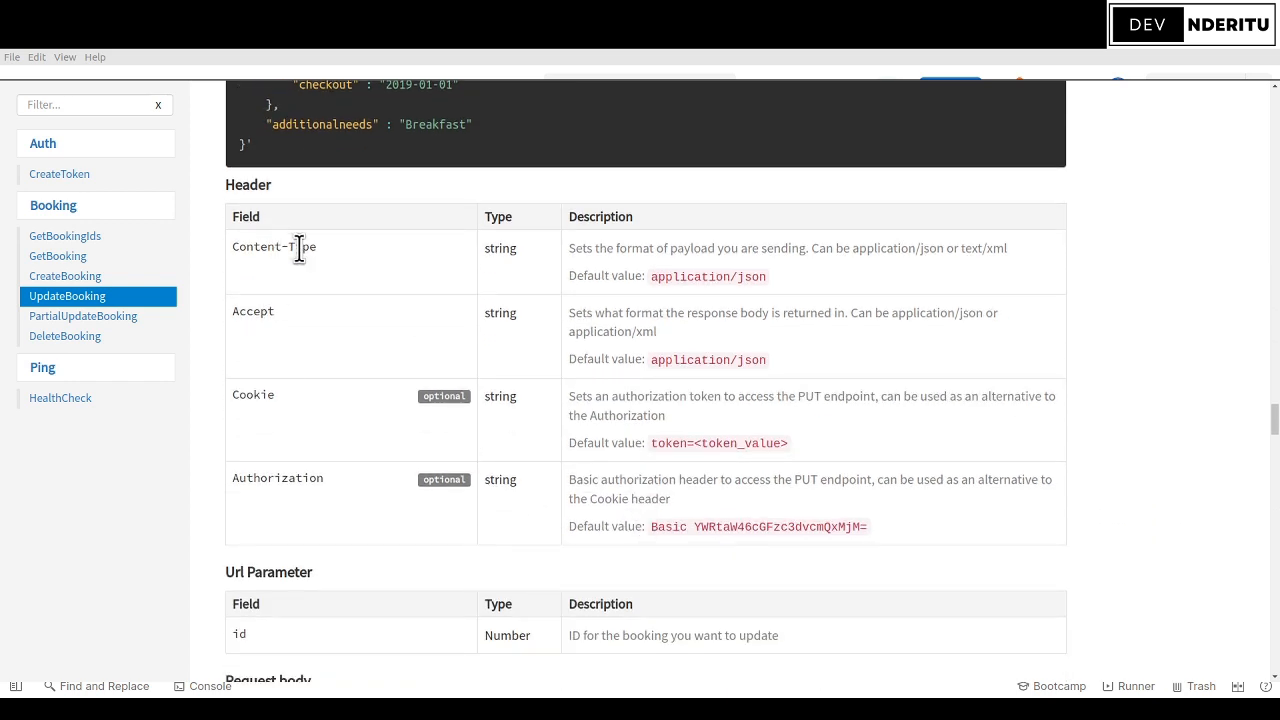
scroll(down, 3)
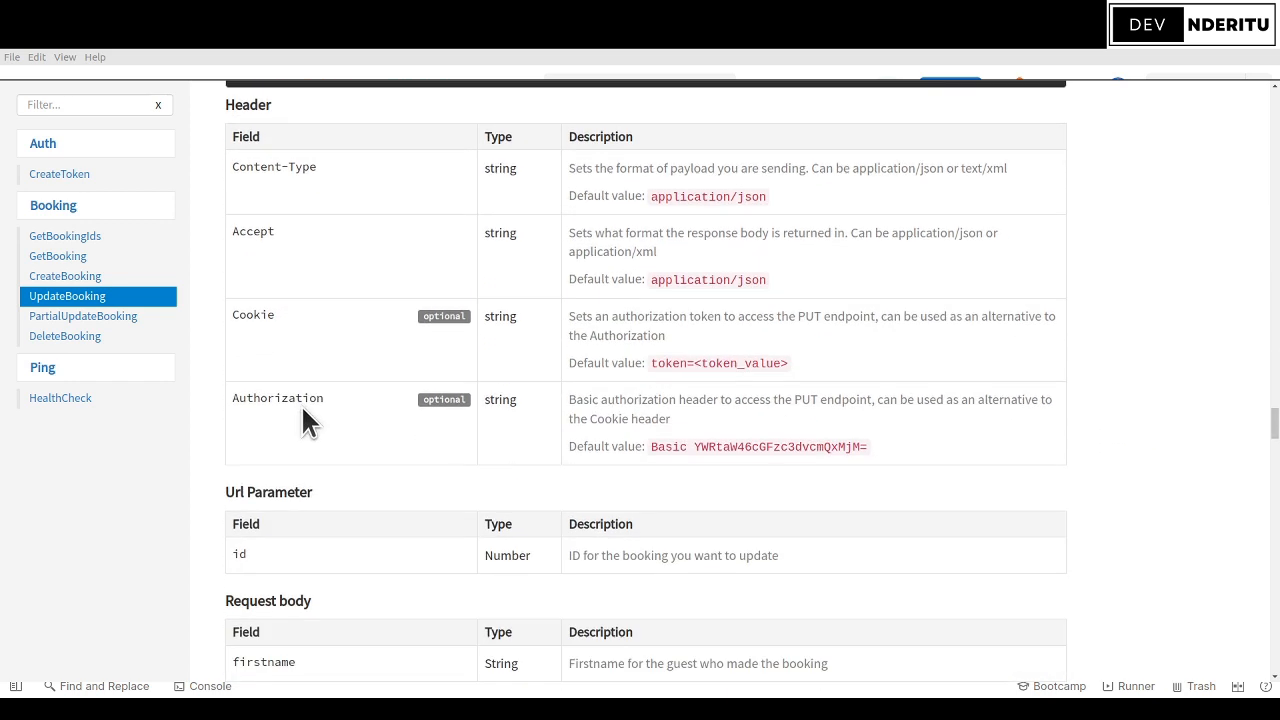
mouse_move(584, 524)
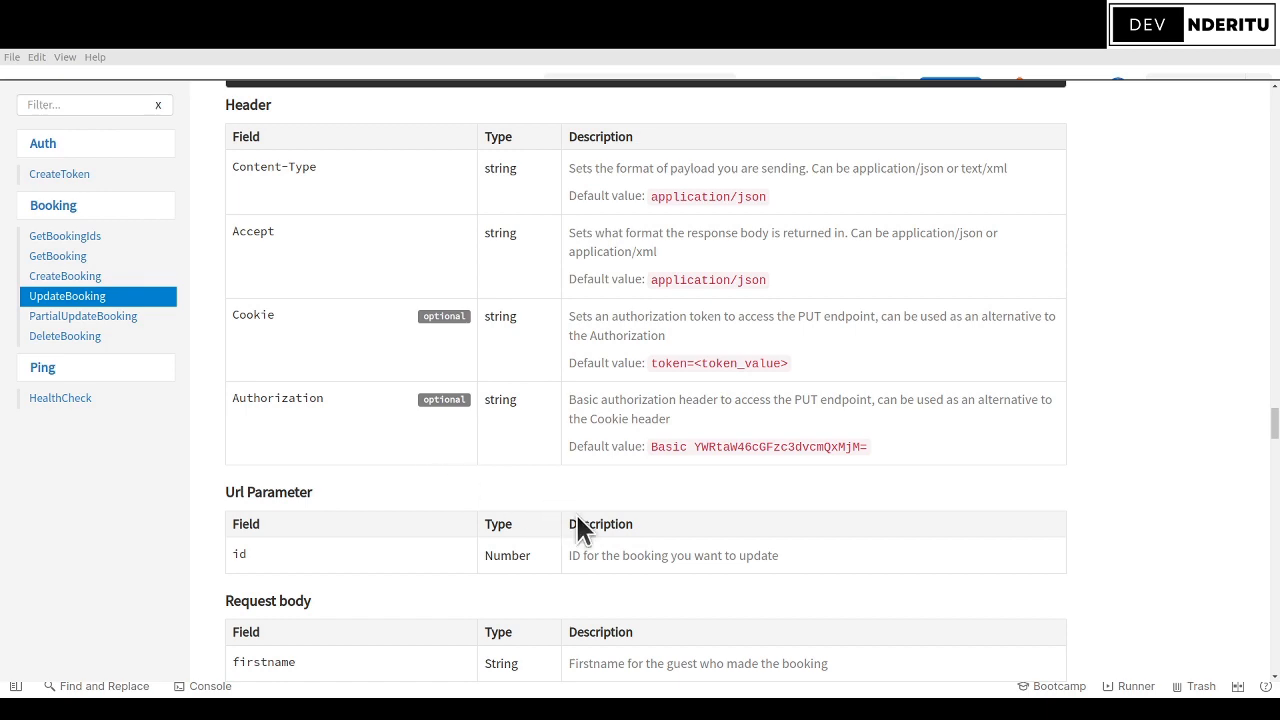
scroll(down, 3)
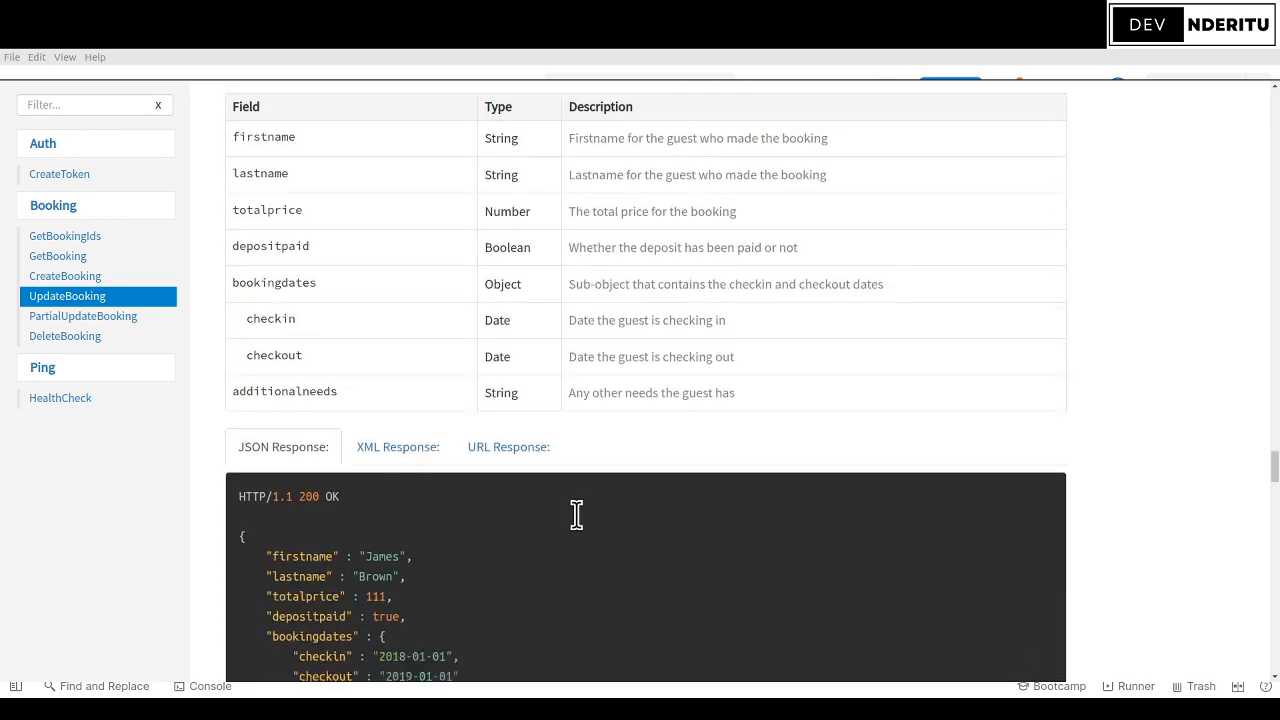
scroll(down, 3)
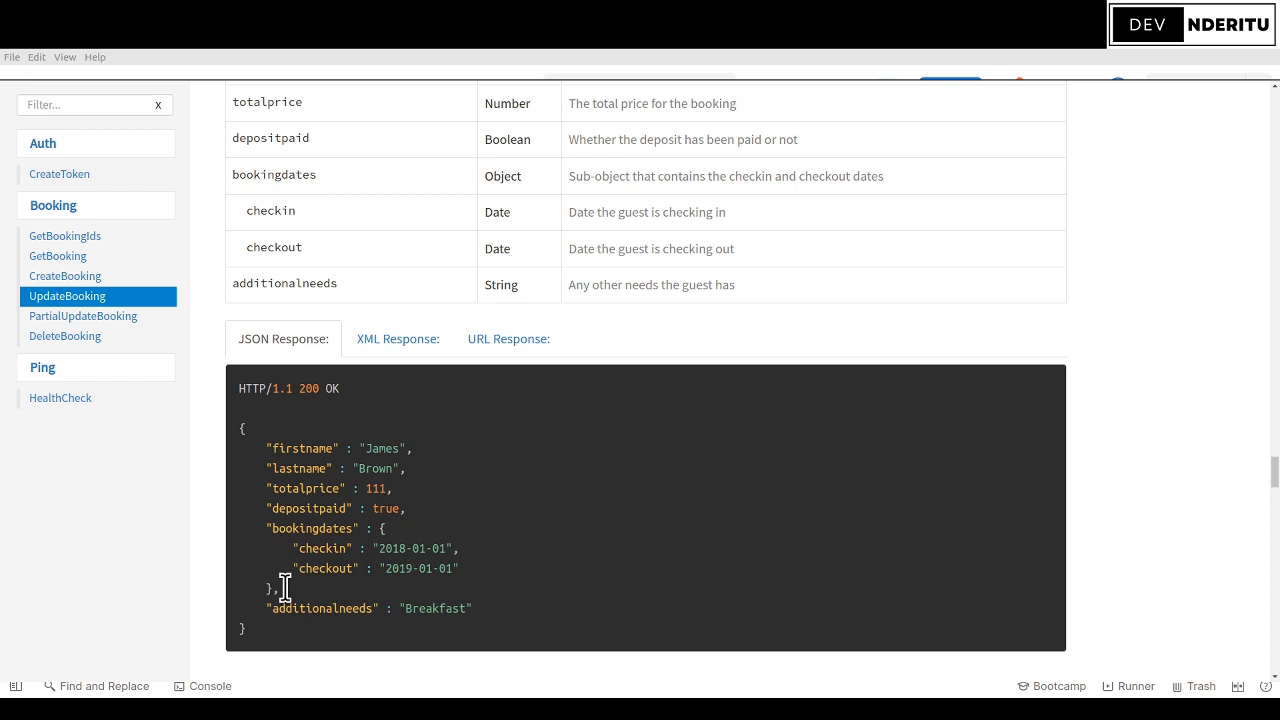
mouse_move(244, 524)
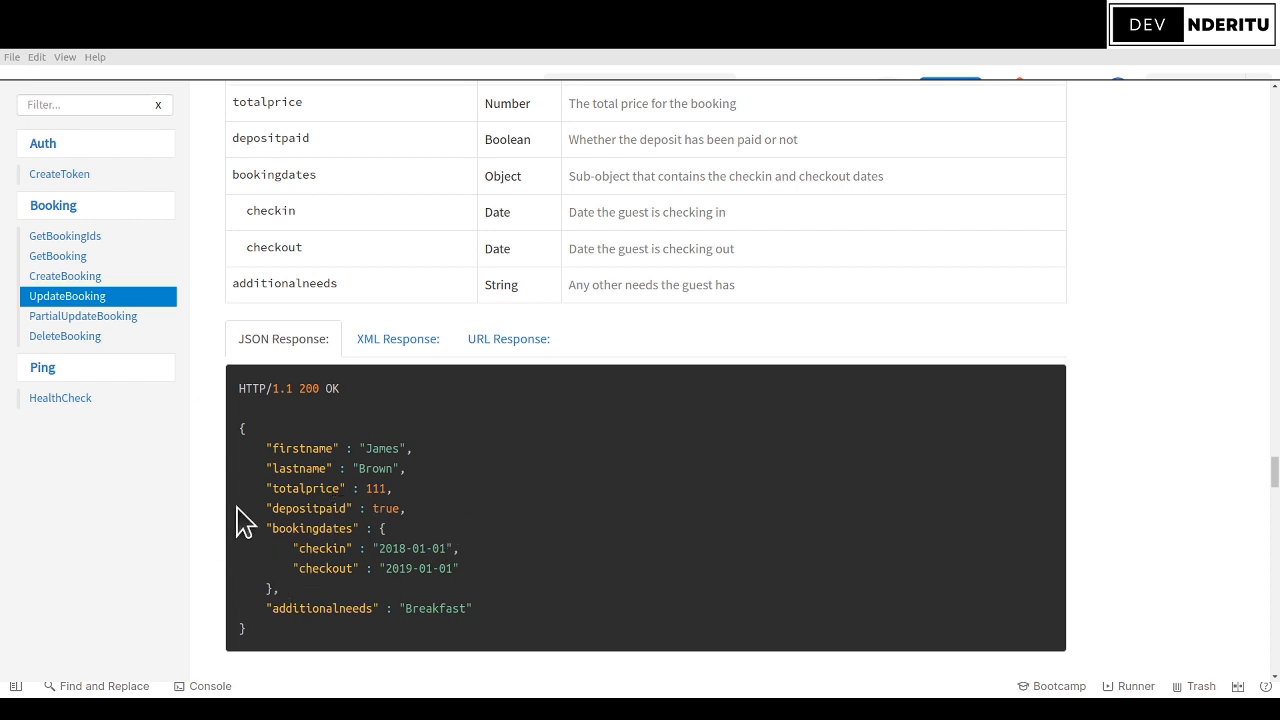
mouse_move(760, 676)
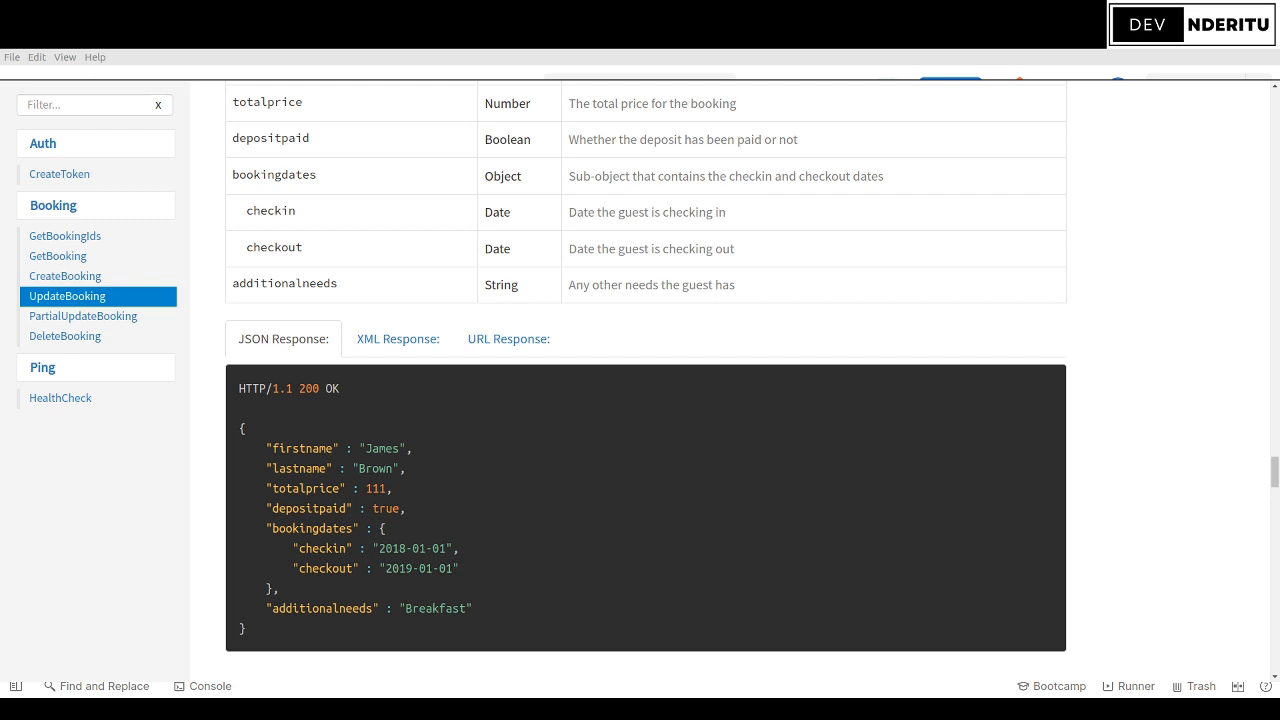
mouse_move(452, 548)
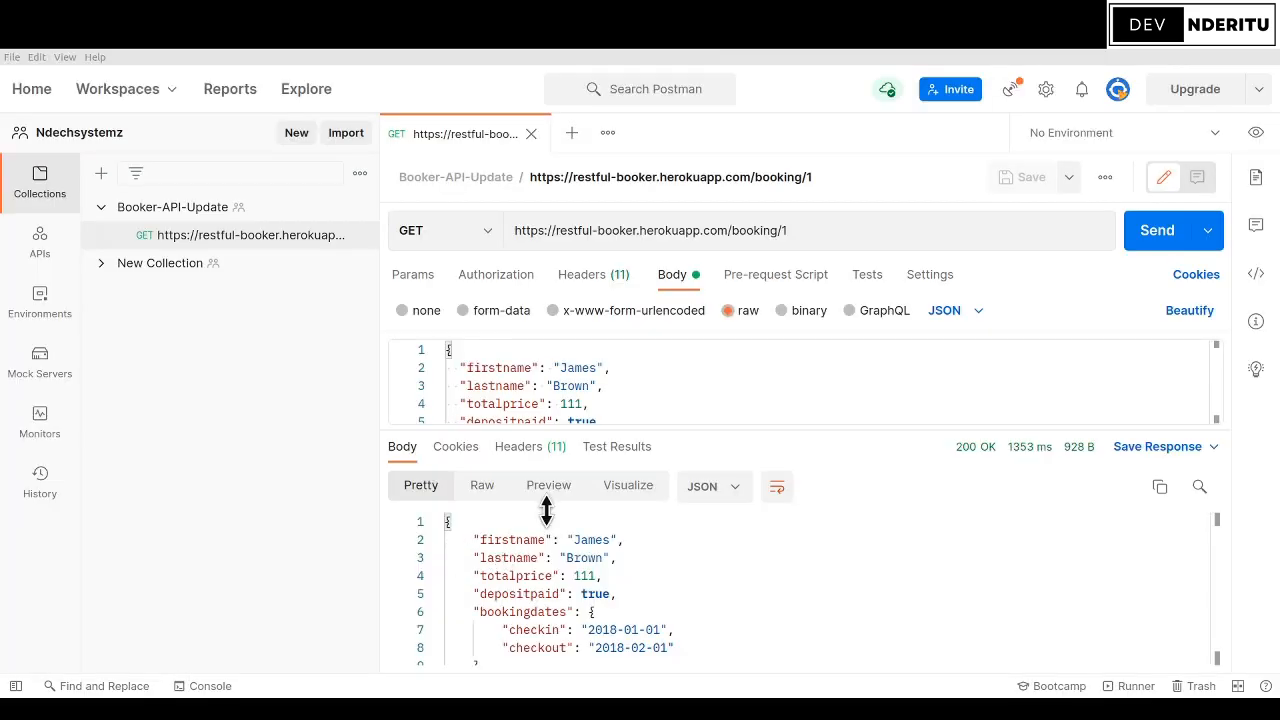
mouse_move(684, 356)
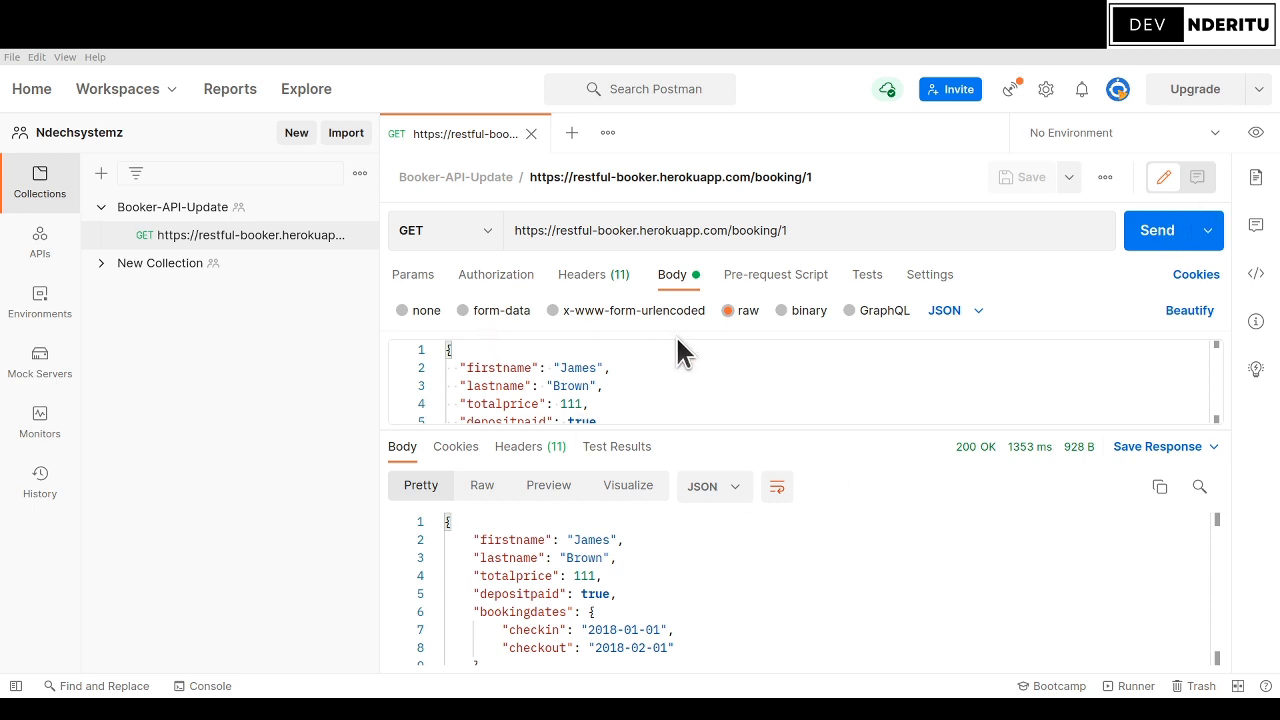
mouse_move(1060, 178)
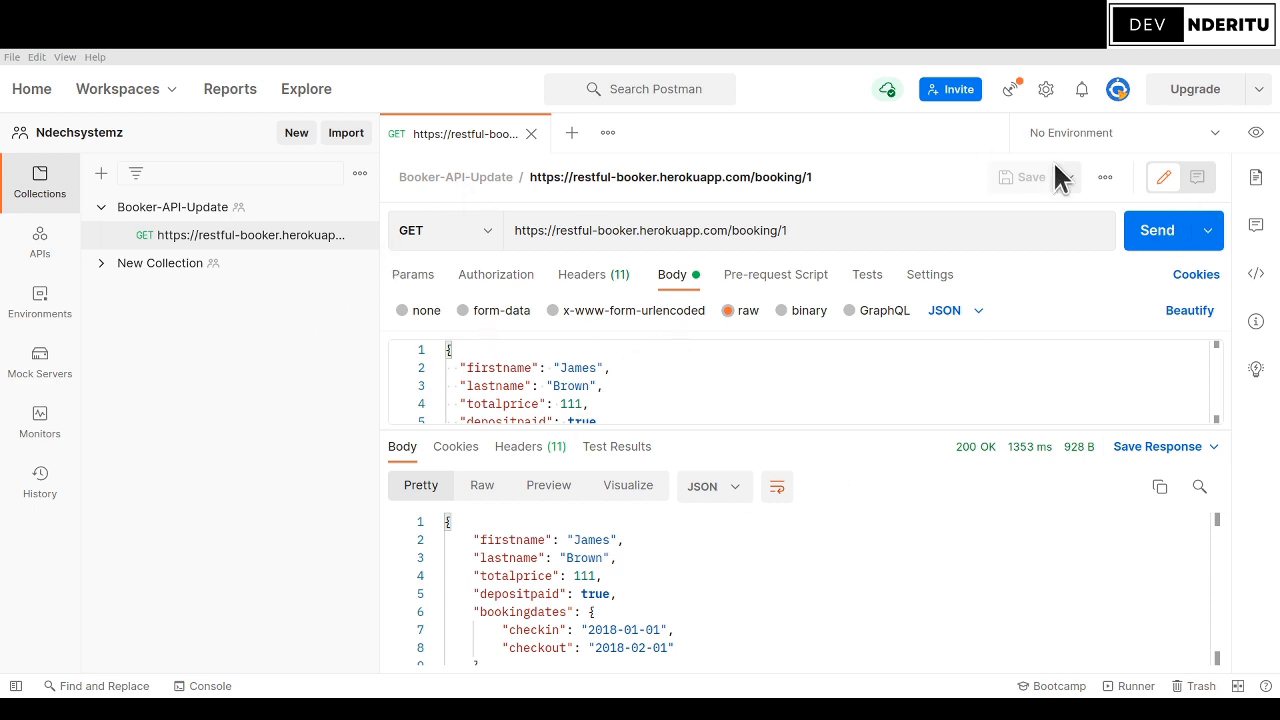
mouse_move(732, 664)
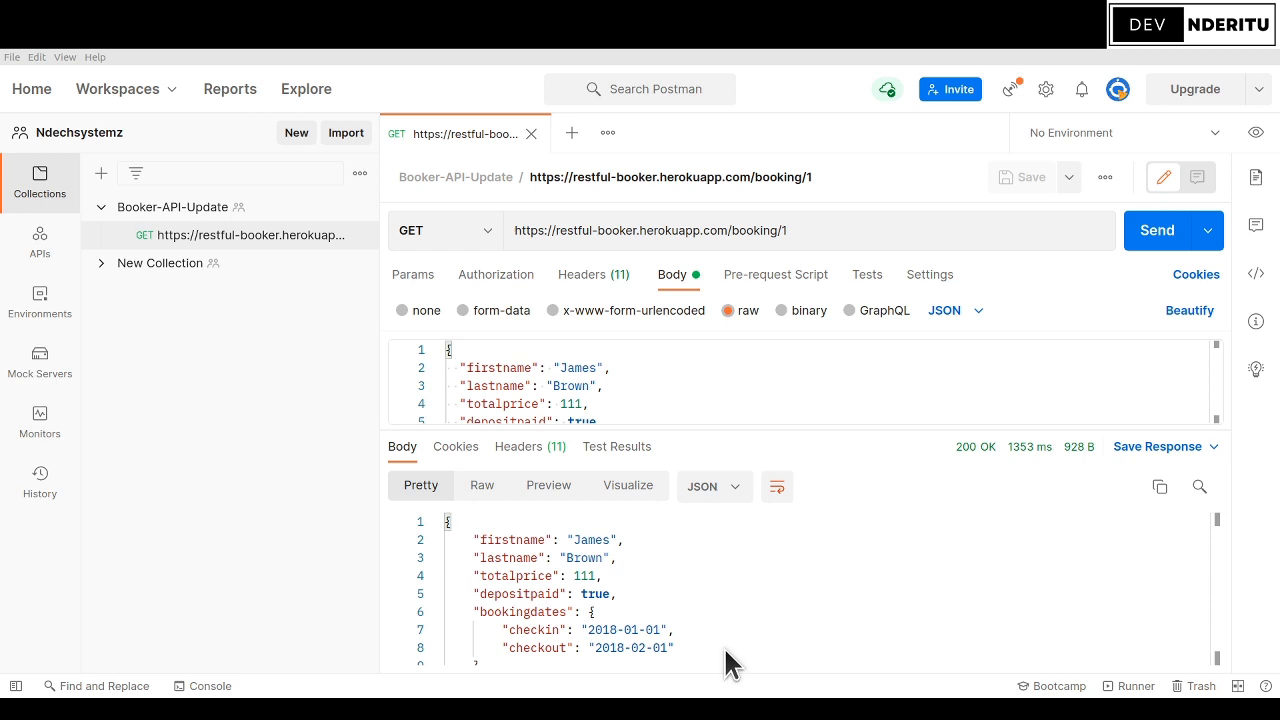
mouse_move(204, 544)
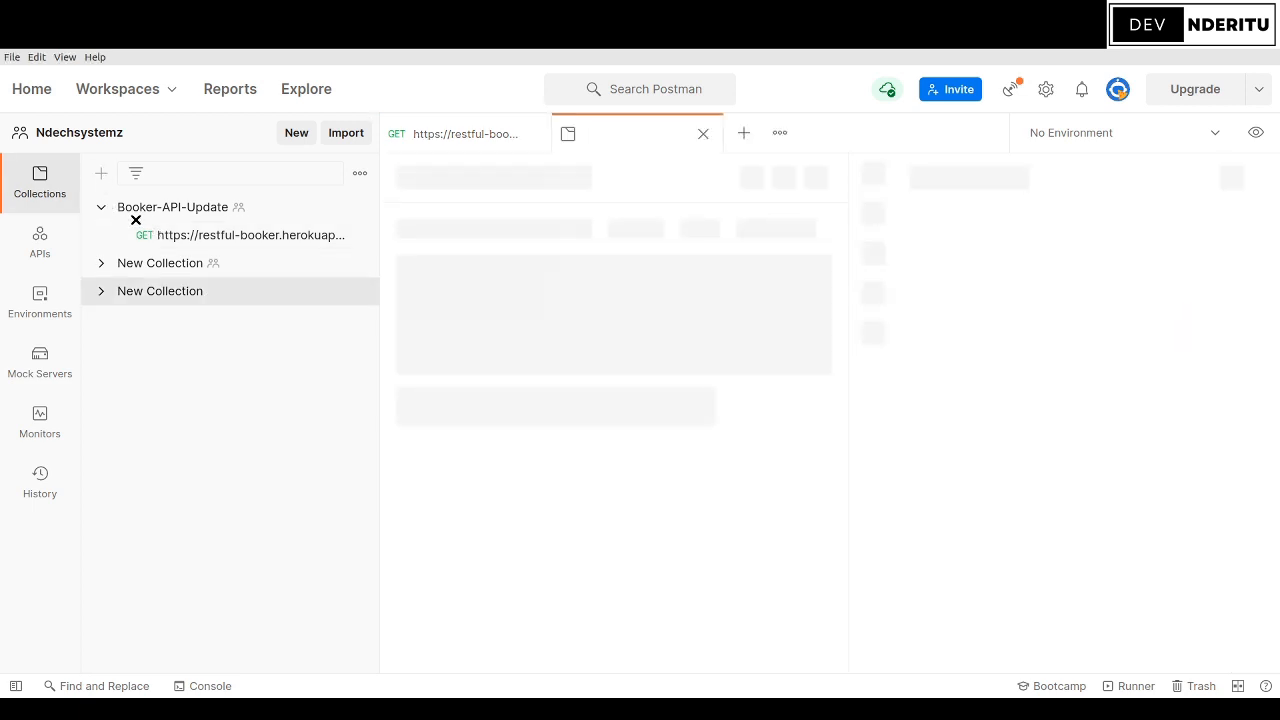
click(160, 290)
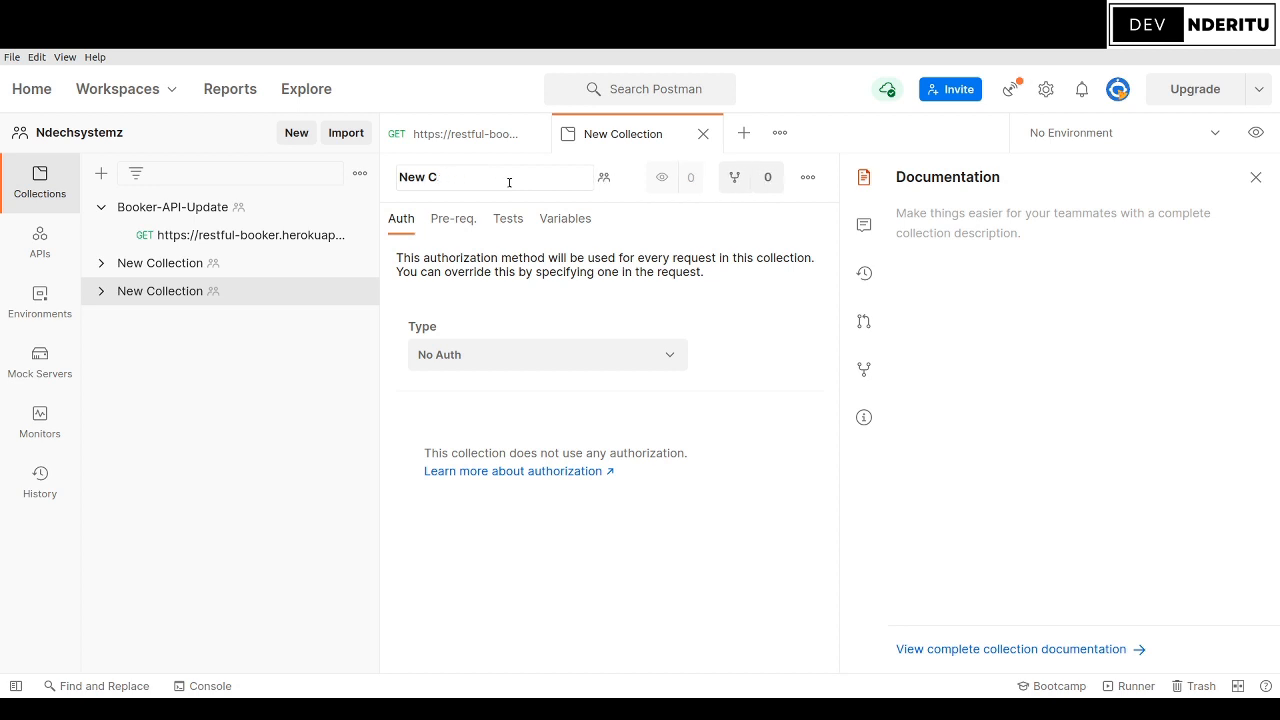
text(Booker)
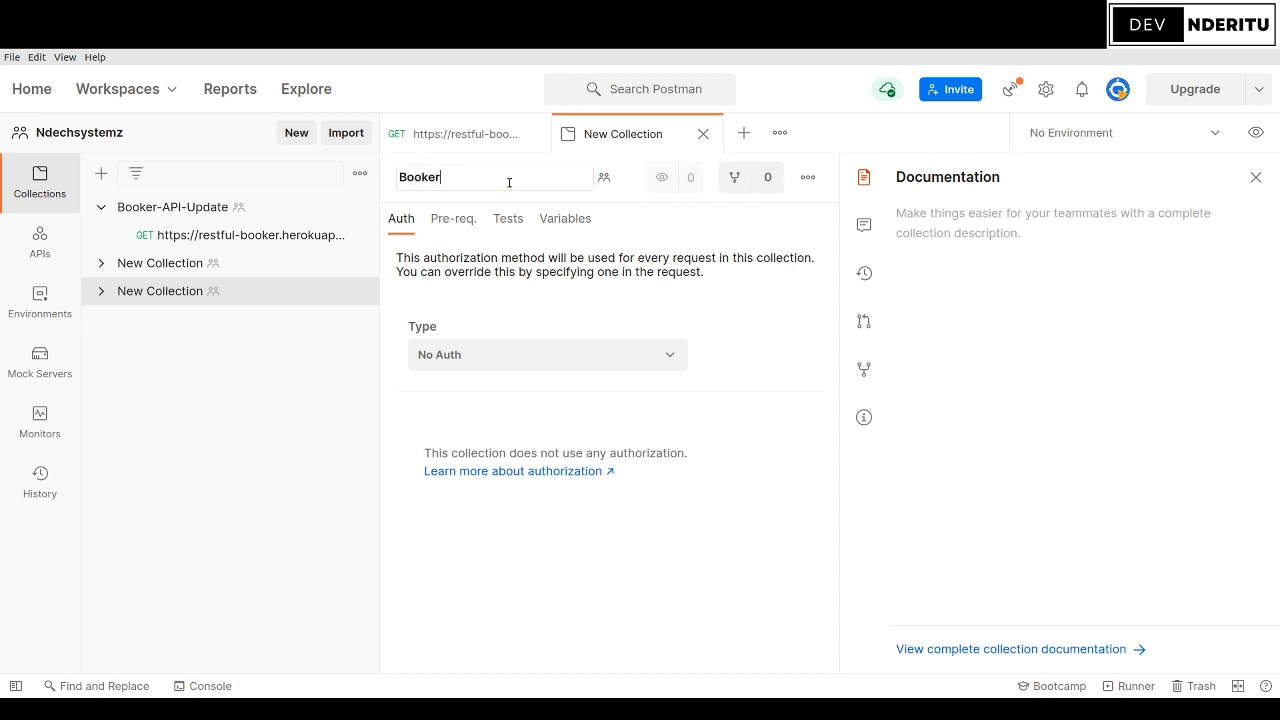
text(-API)
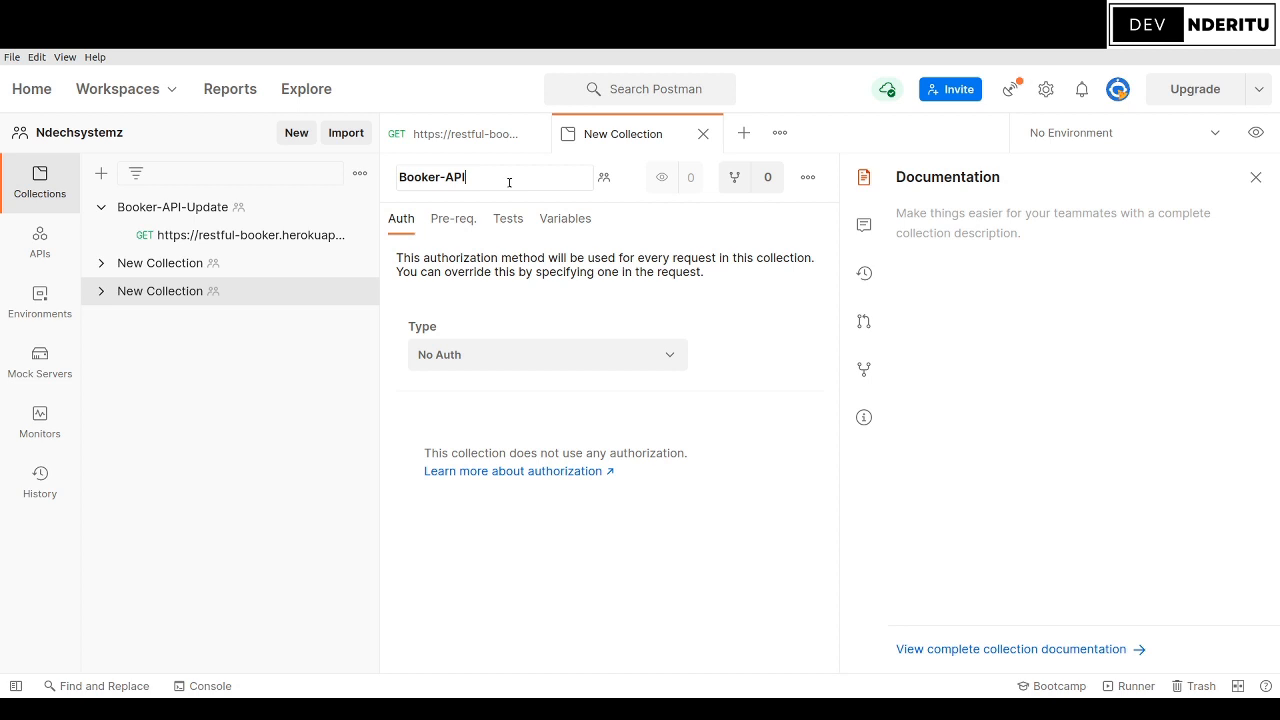
text(2)
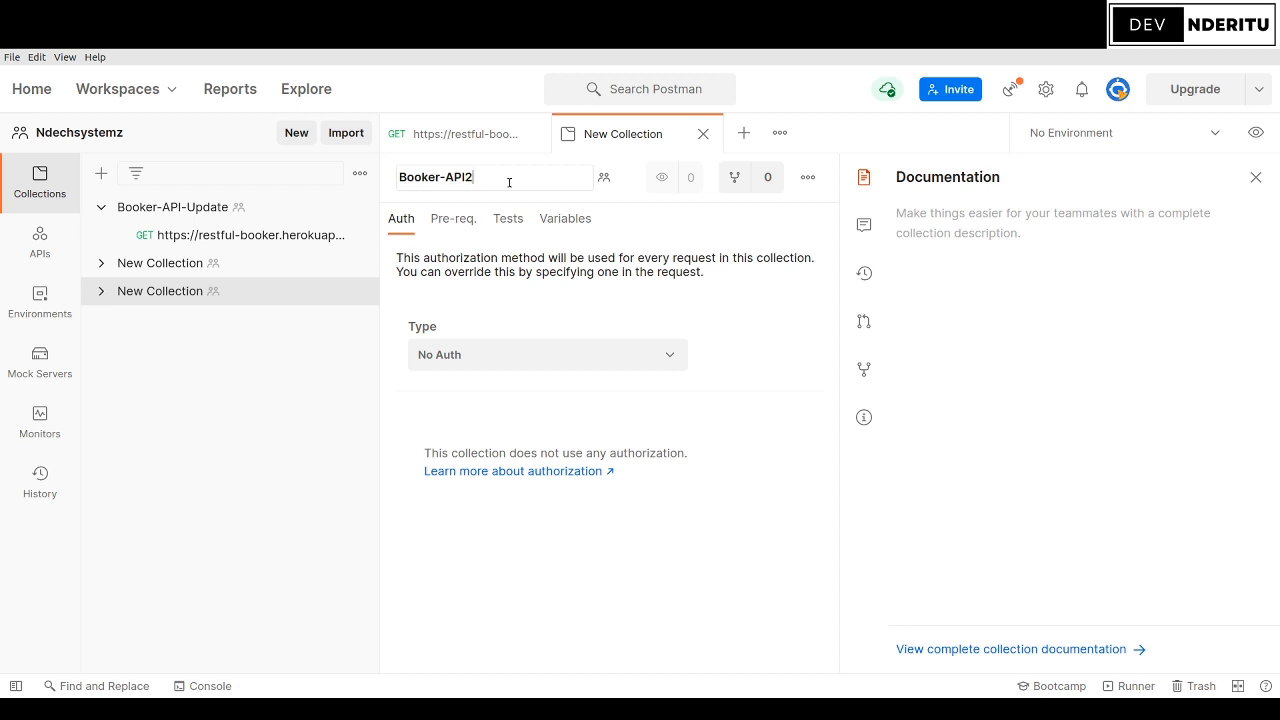
text(-Update)
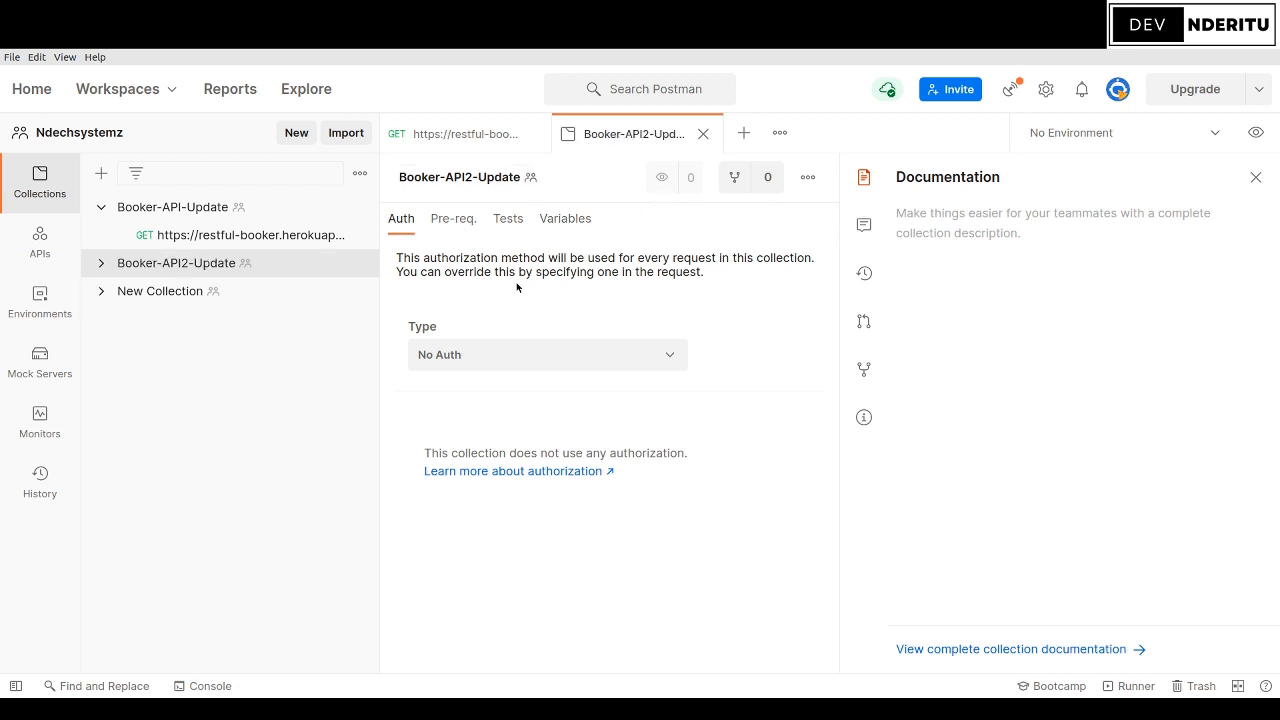
mouse_move(794, 364)
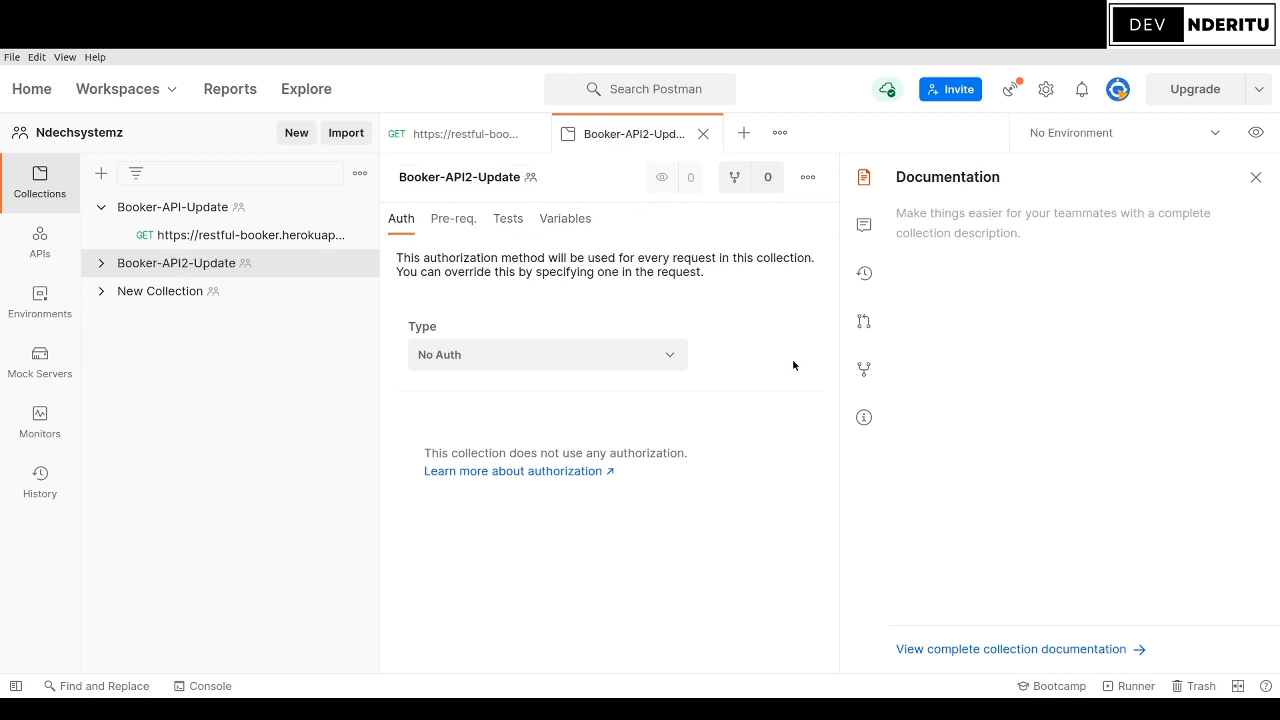
- Close the earlier GET booking/1 request tab, leaving only the collection overview
click(464, 132)
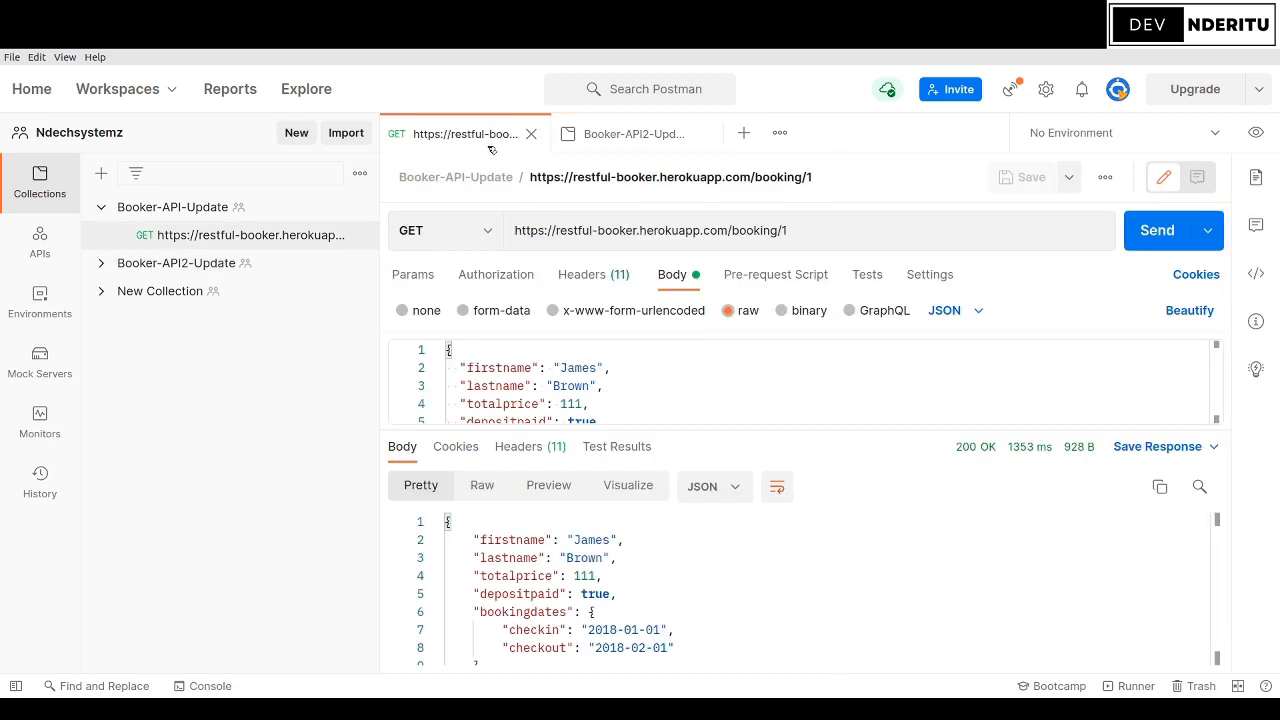
click(636, 132)
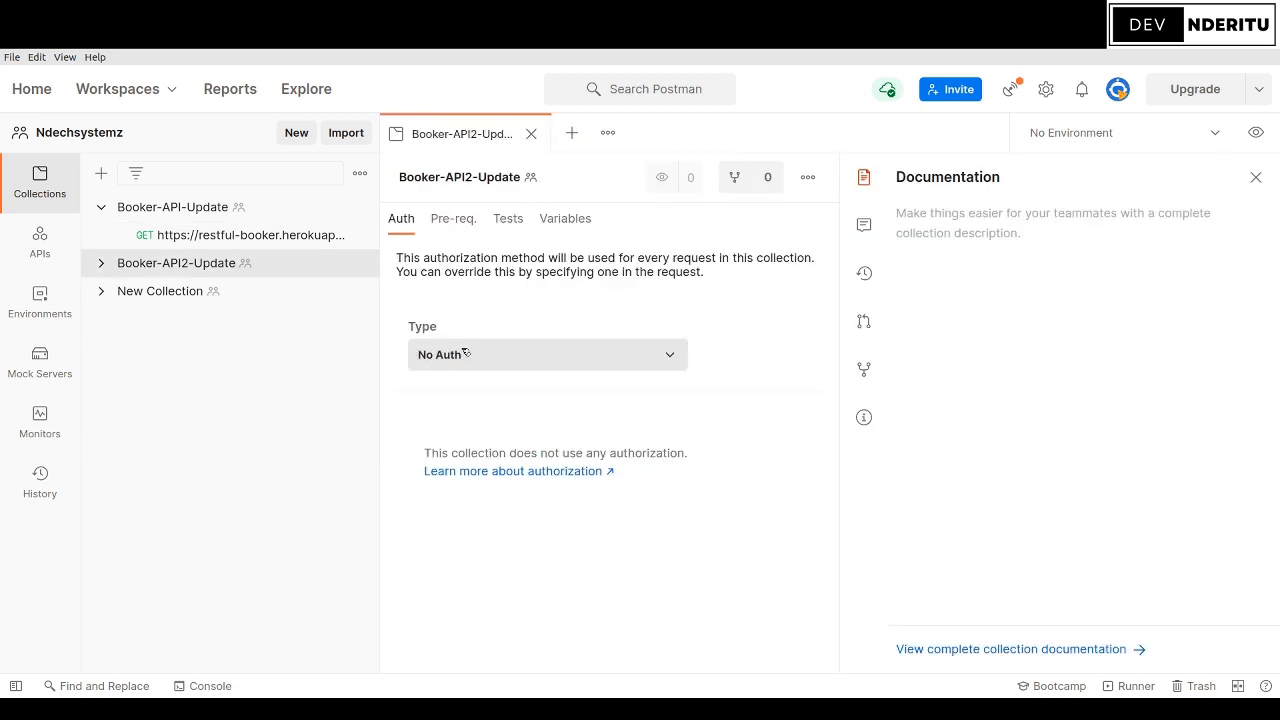
mouse_move(674, 494)
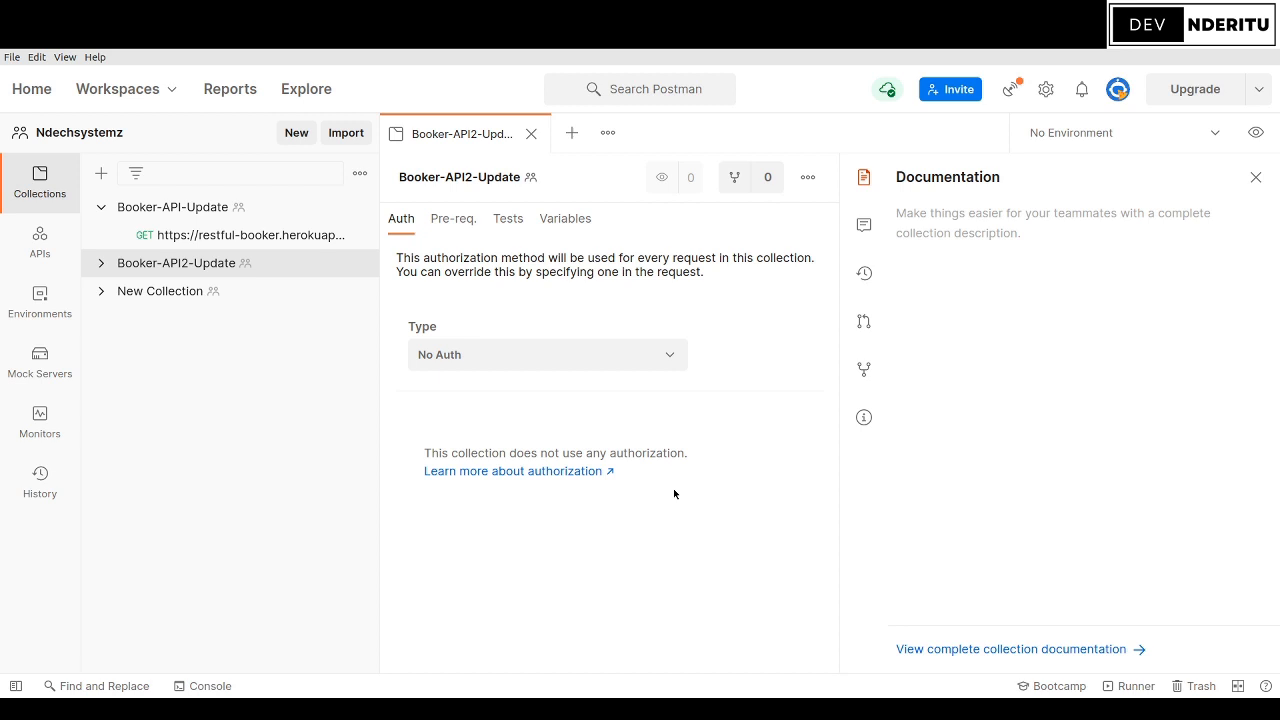
mouse_move(540, 264)
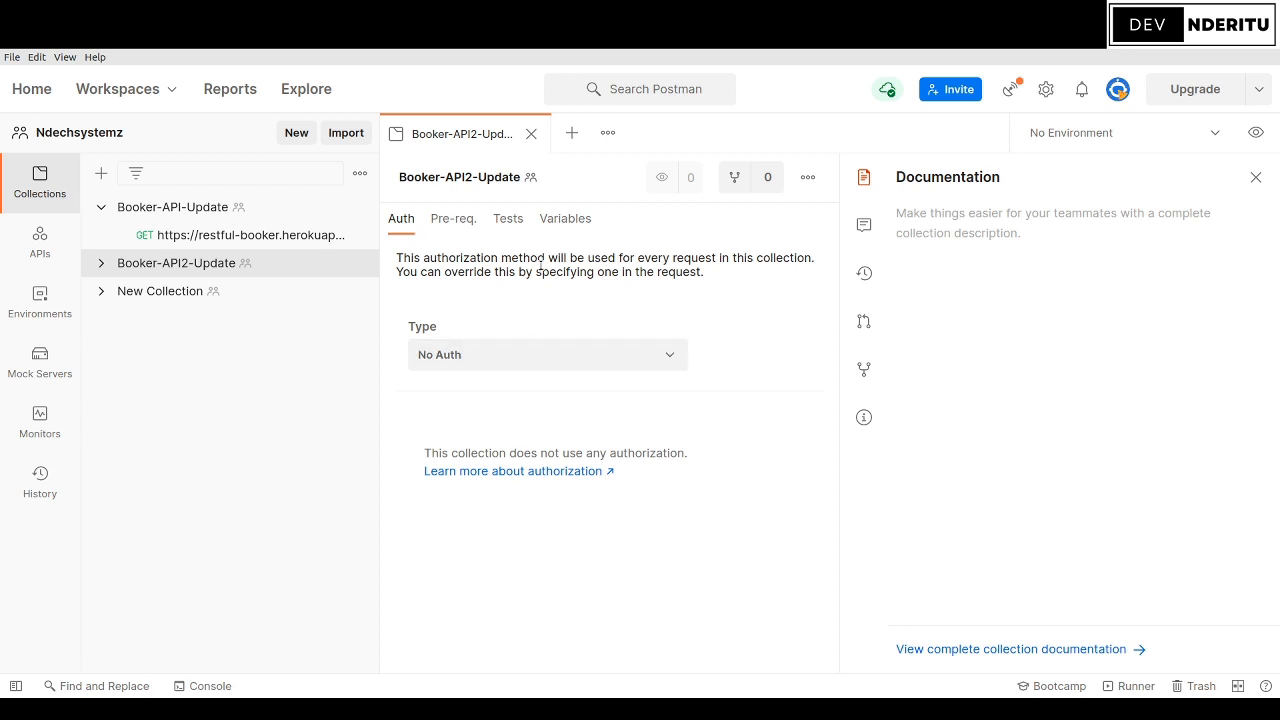
- Create a new basic HTTP request from the New menu
click(296, 132)
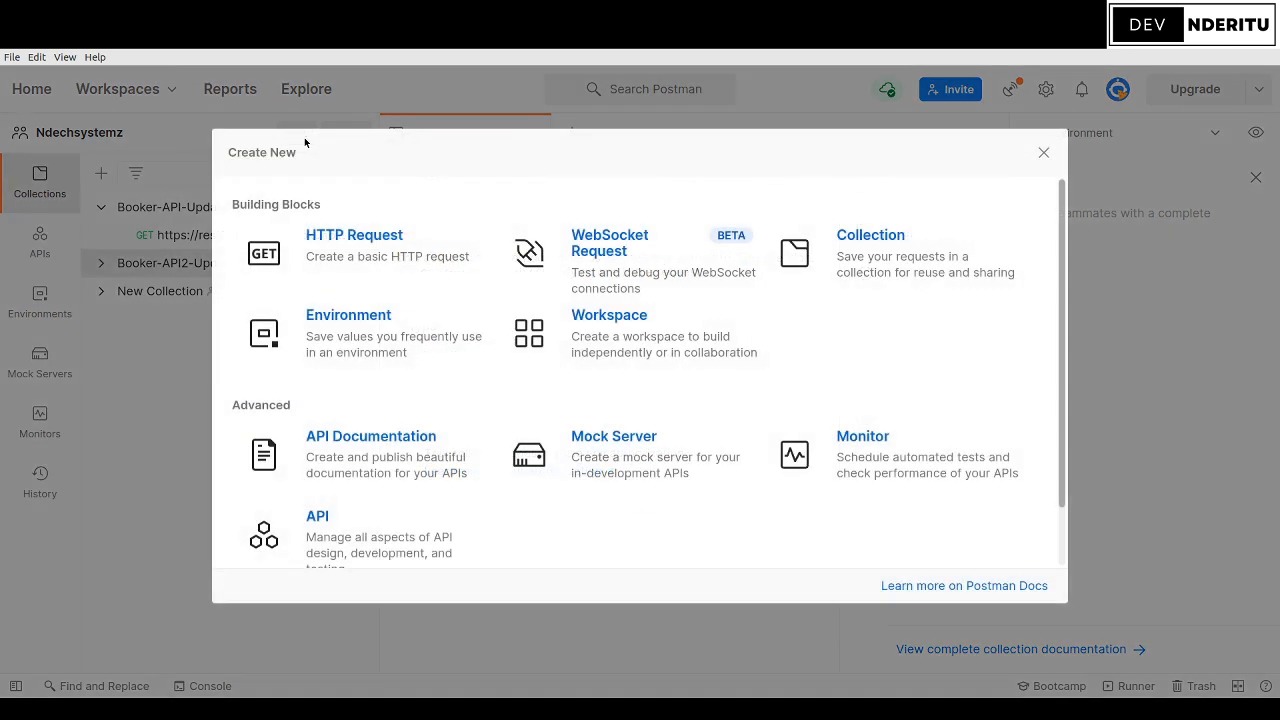
mouse_move(378, 264)
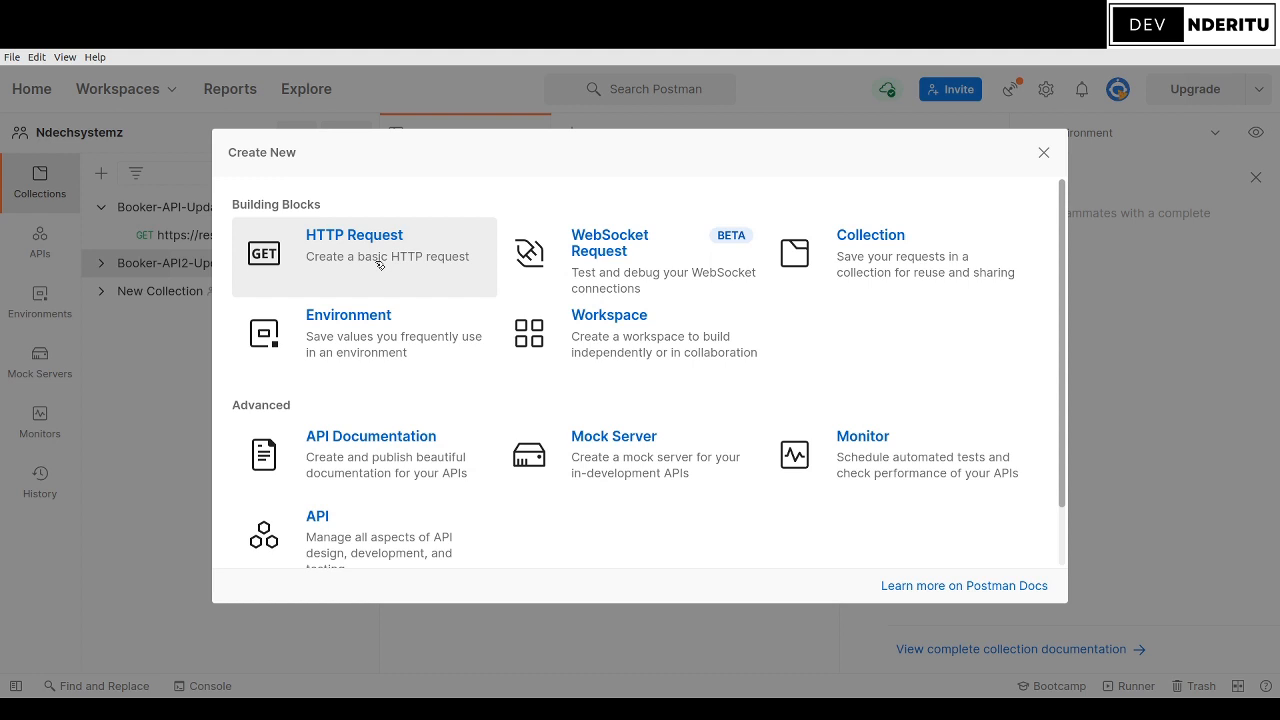
mouse_move(1044, 152)
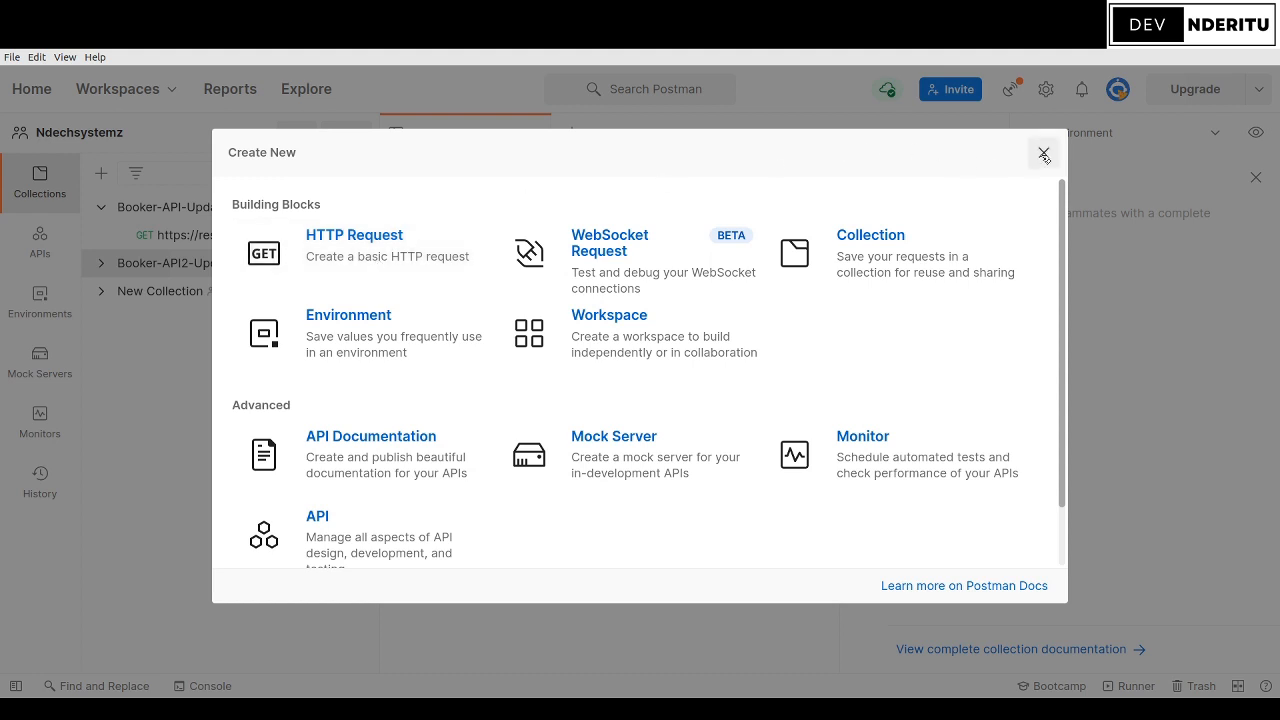
mouse_move(400, 256)
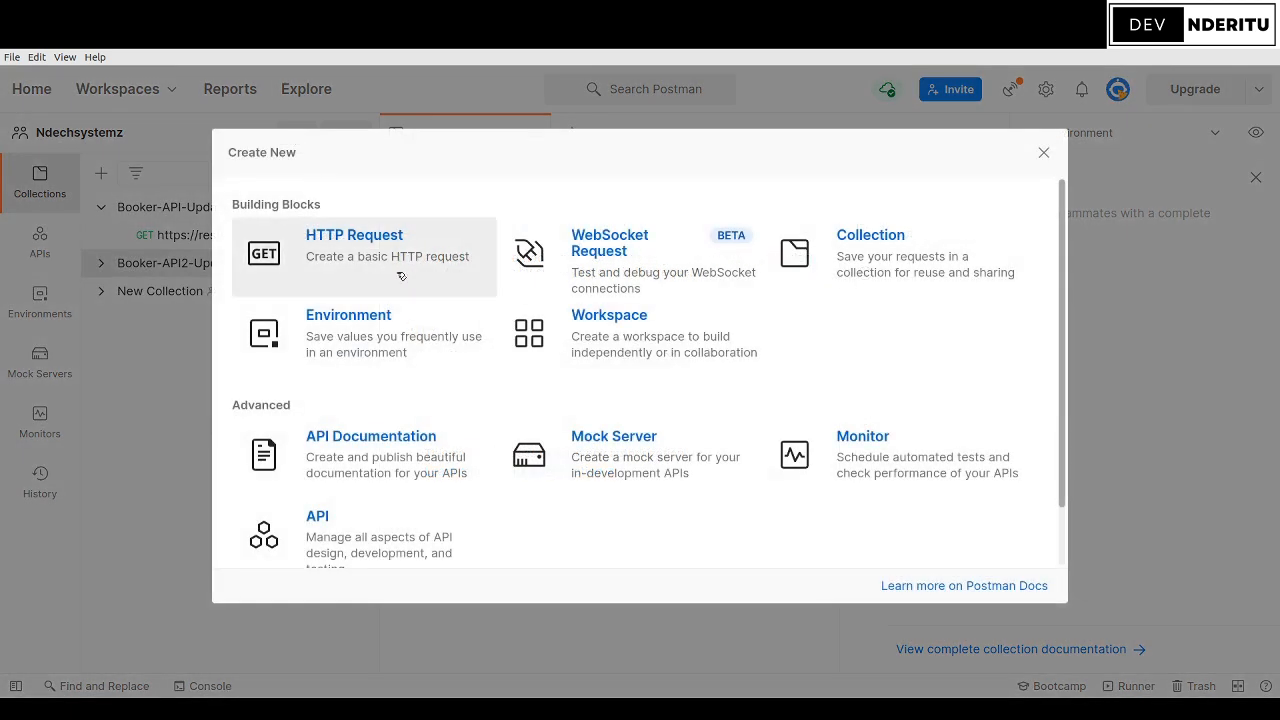
click(354, 234)
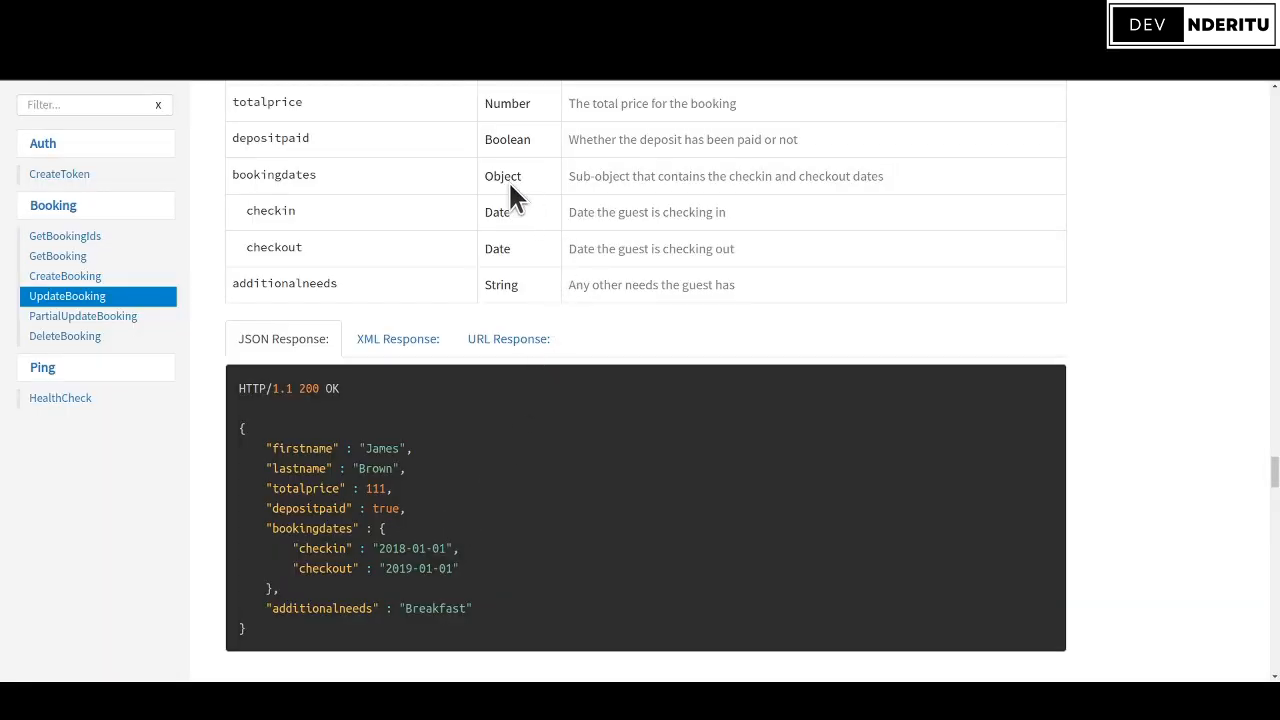
- Scroll the API docs down to the Booking - UpdateBooking section
scroll(down, 3)
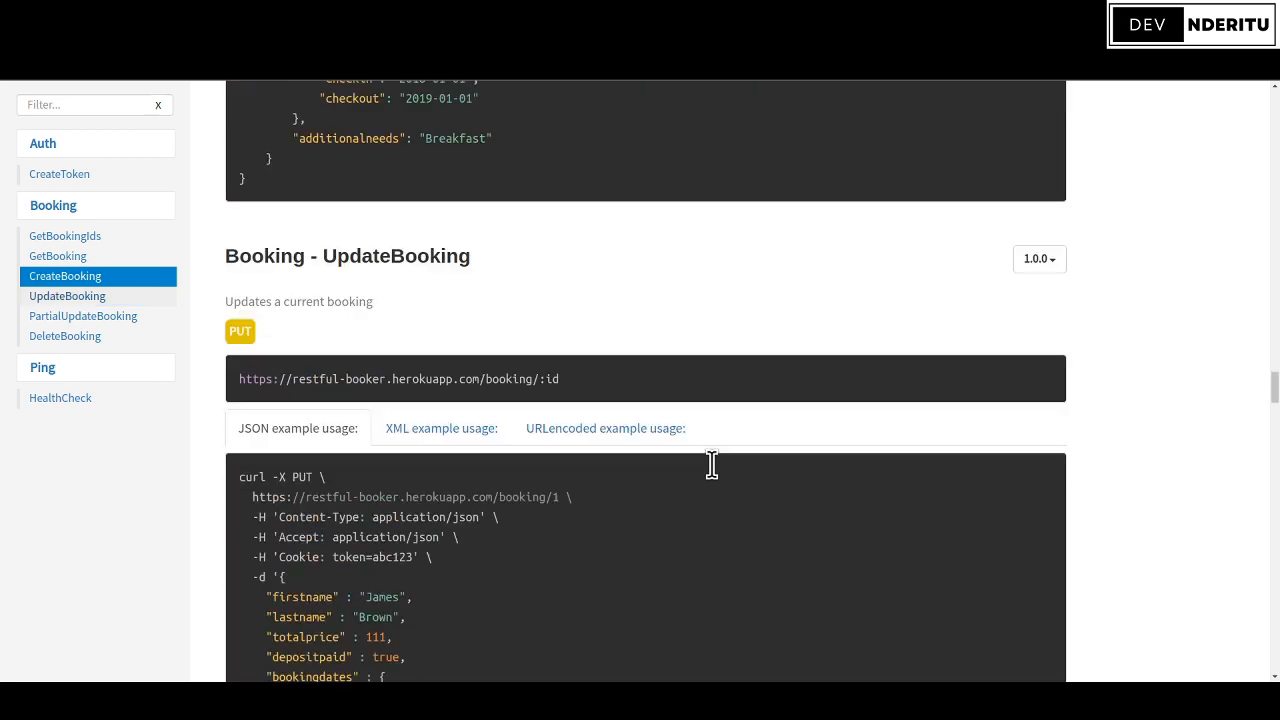
scroll(down, 3)
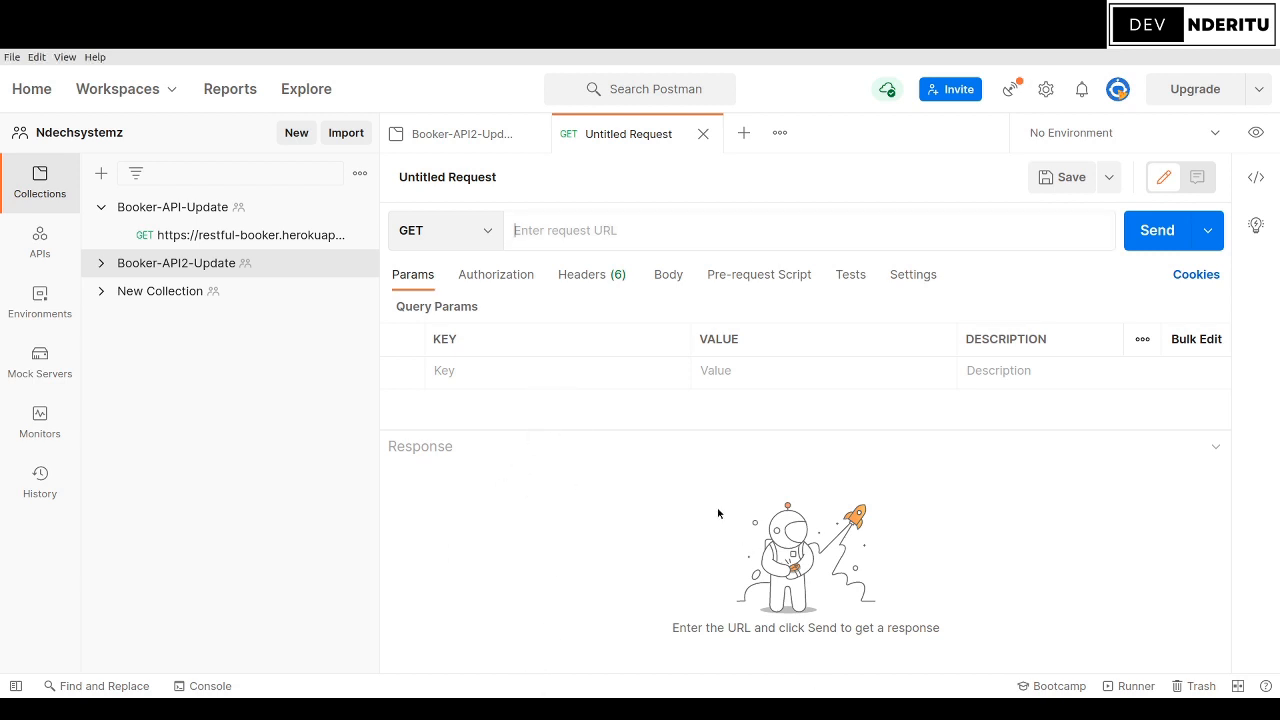
text(https://restful-booker.herokuapp.com/booking/)
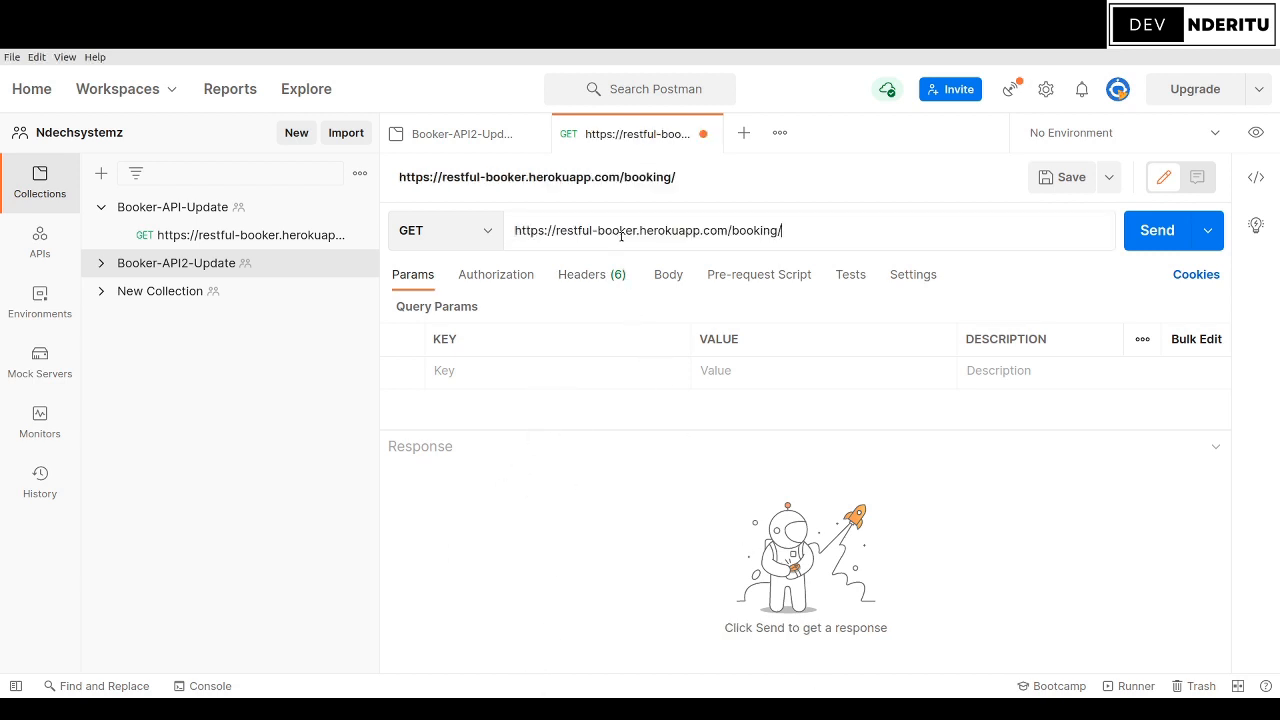
text(1)
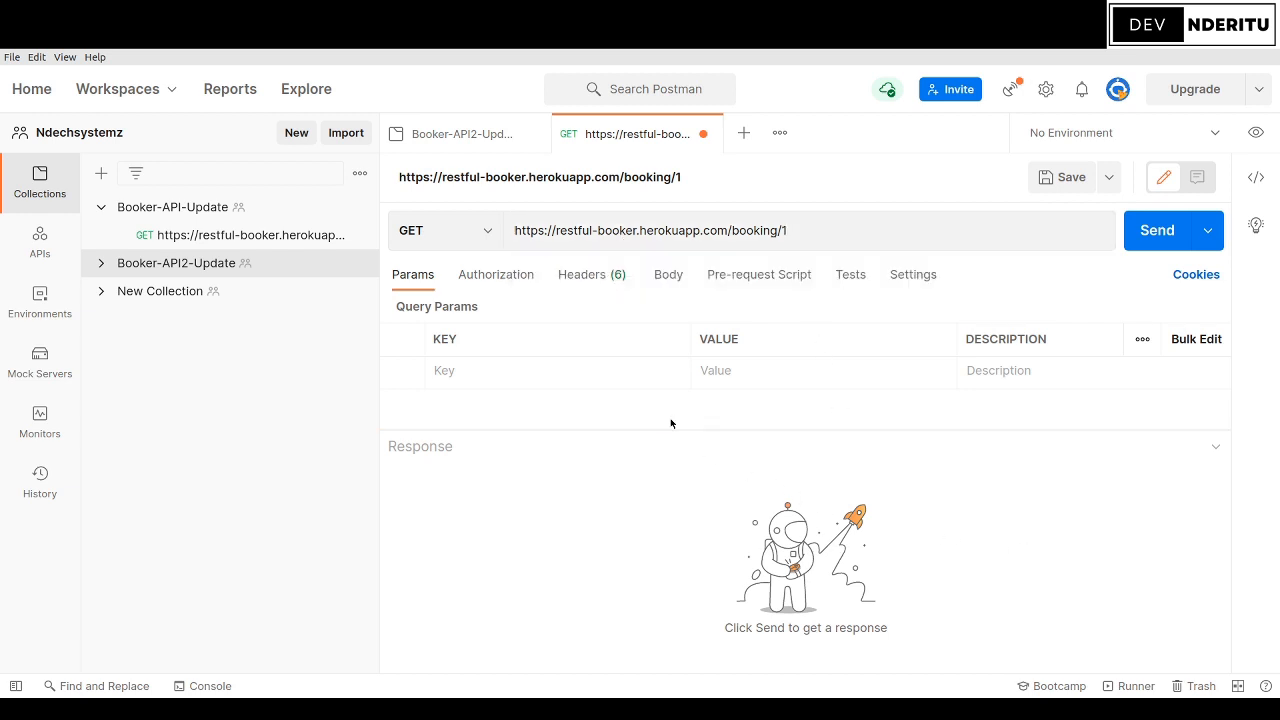
mouse_move(584, 288)
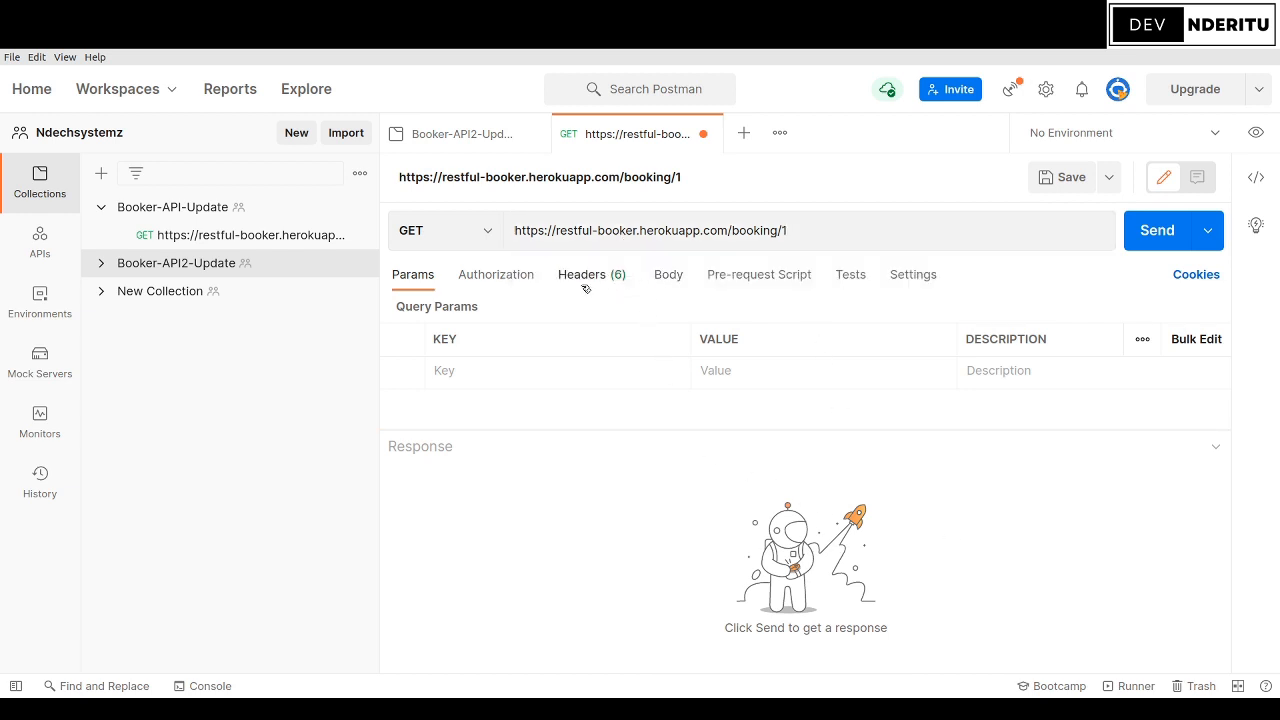
click(582, 274)
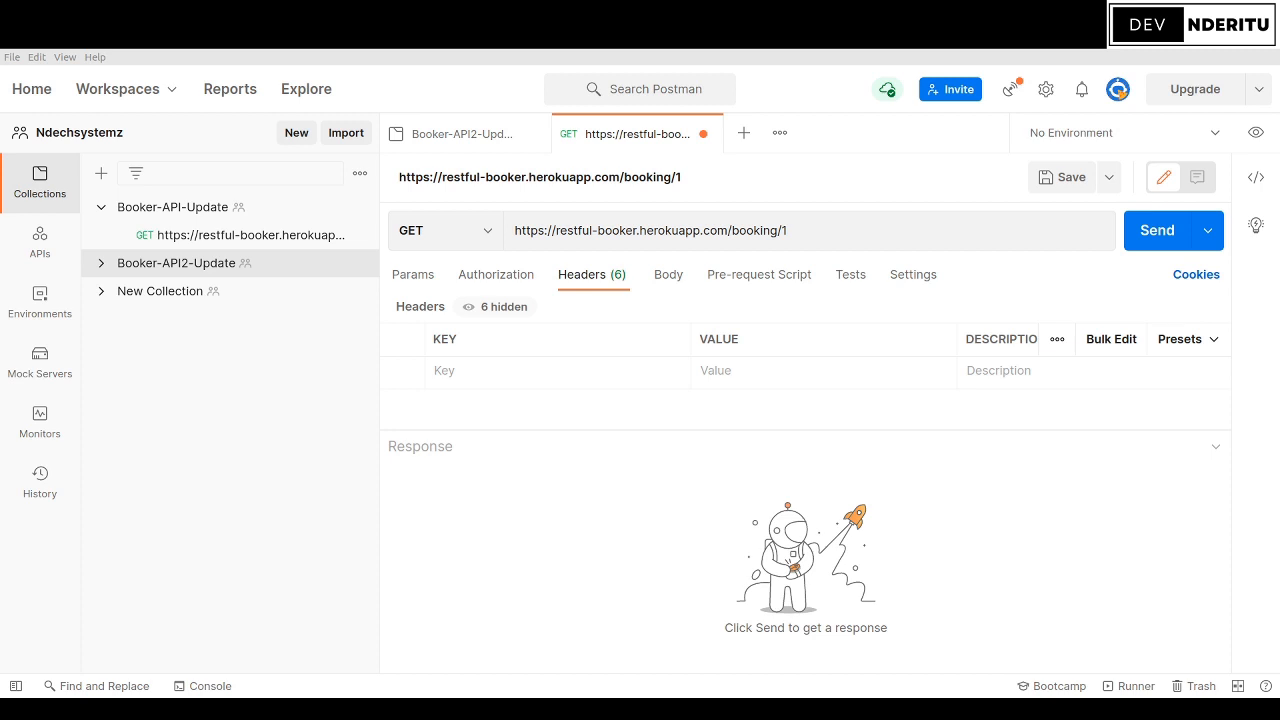
mouse_move(452, 558)
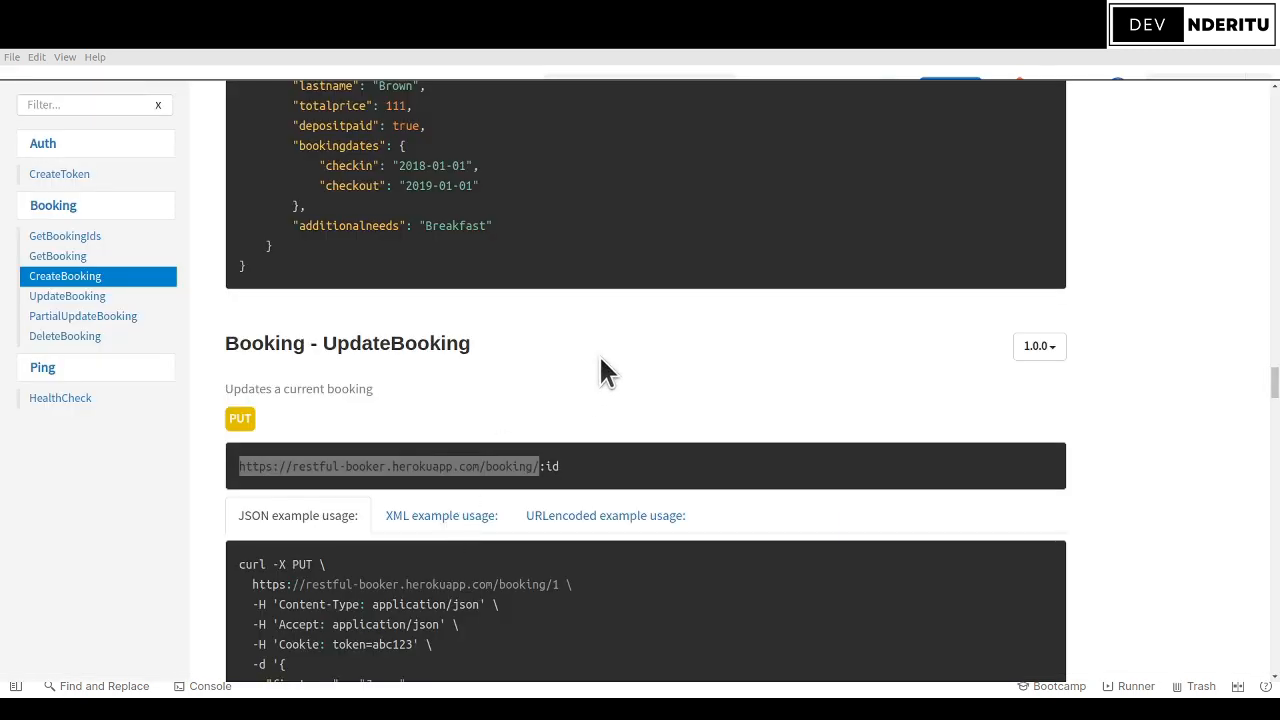
- Select the UpdateBooking endpoint URL and view the curl example's Content-Type, Accept and Cookie headers
double_click(388, 466)
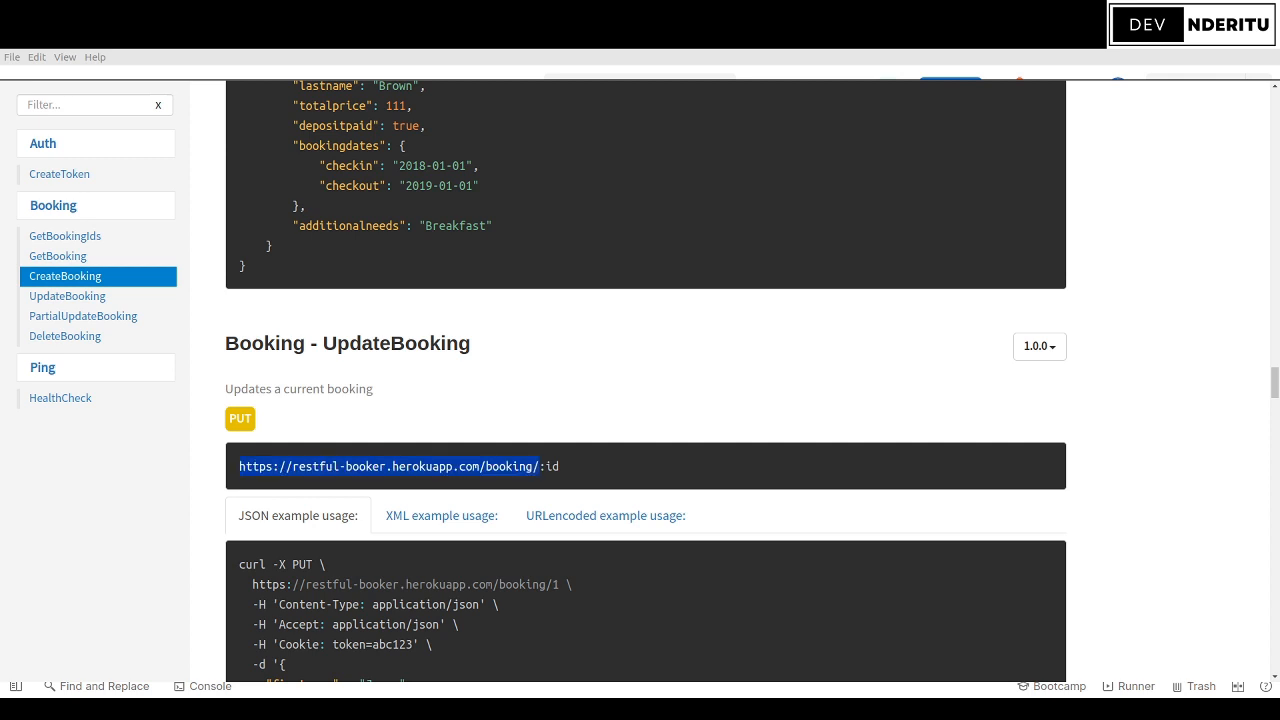
scroll(down, 3)
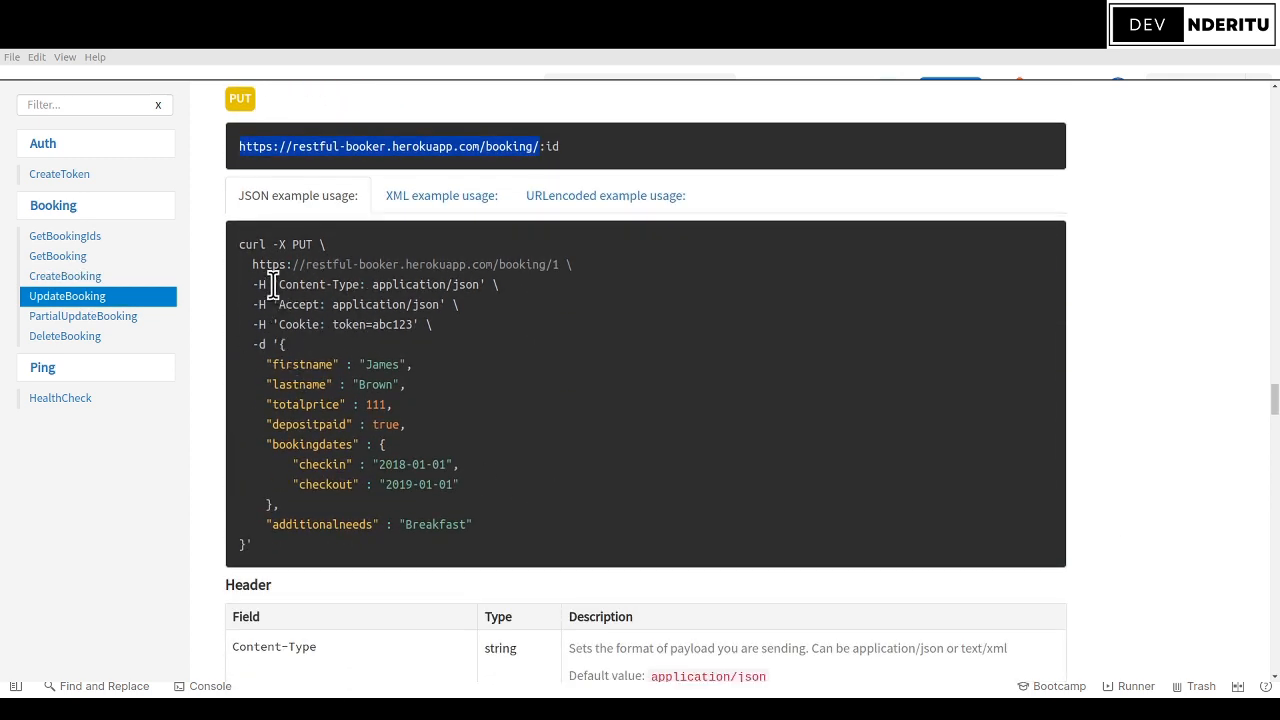
mouse_move(376, 304)
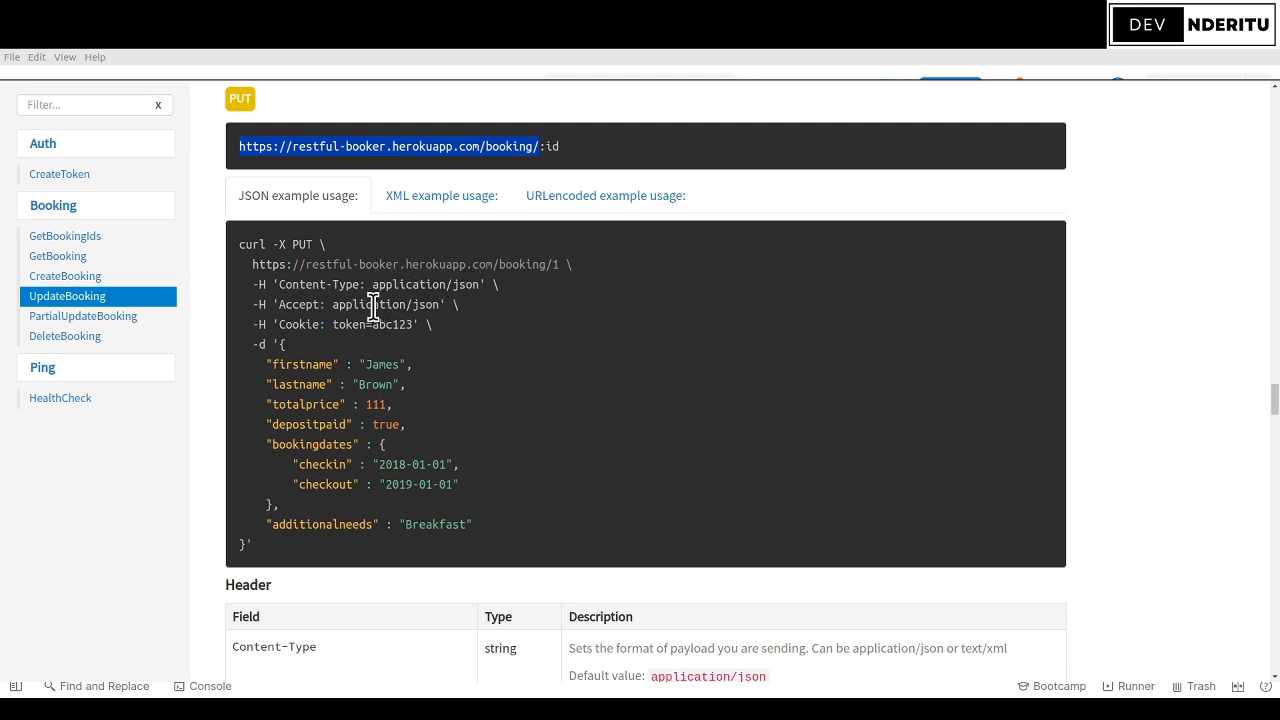
mouse_move(424, 324)
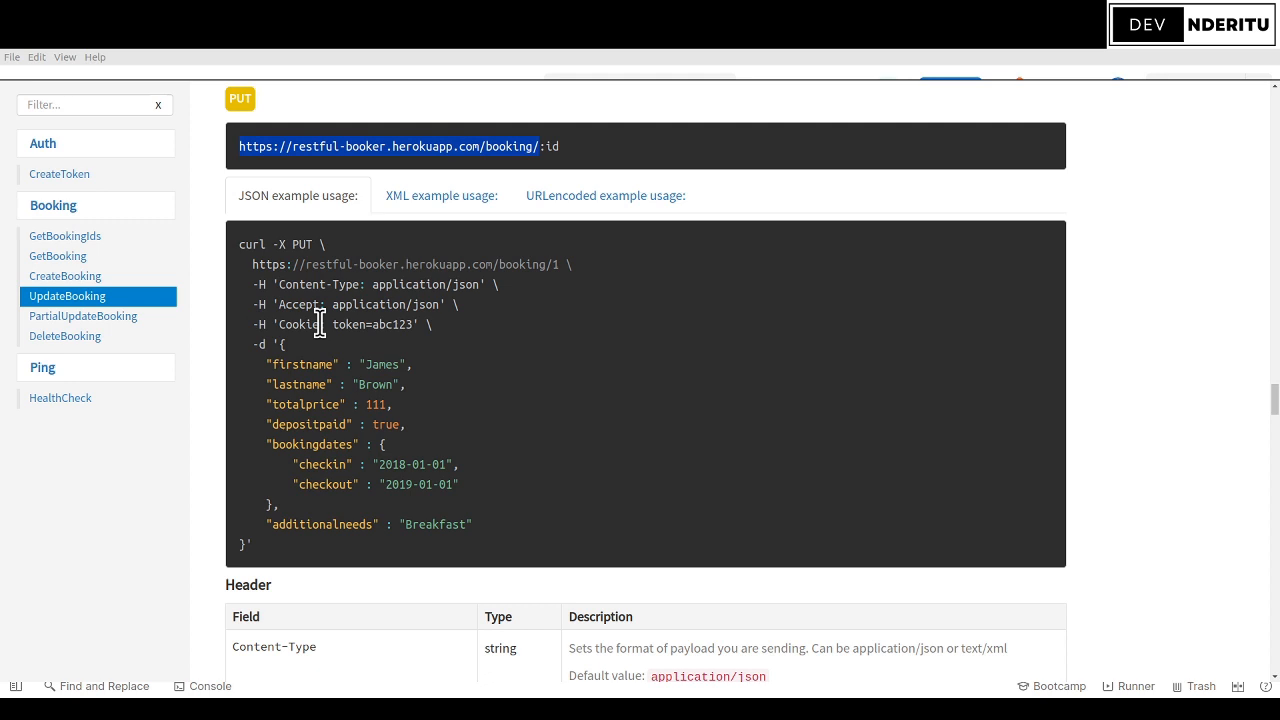
mouse_move(338, 304)
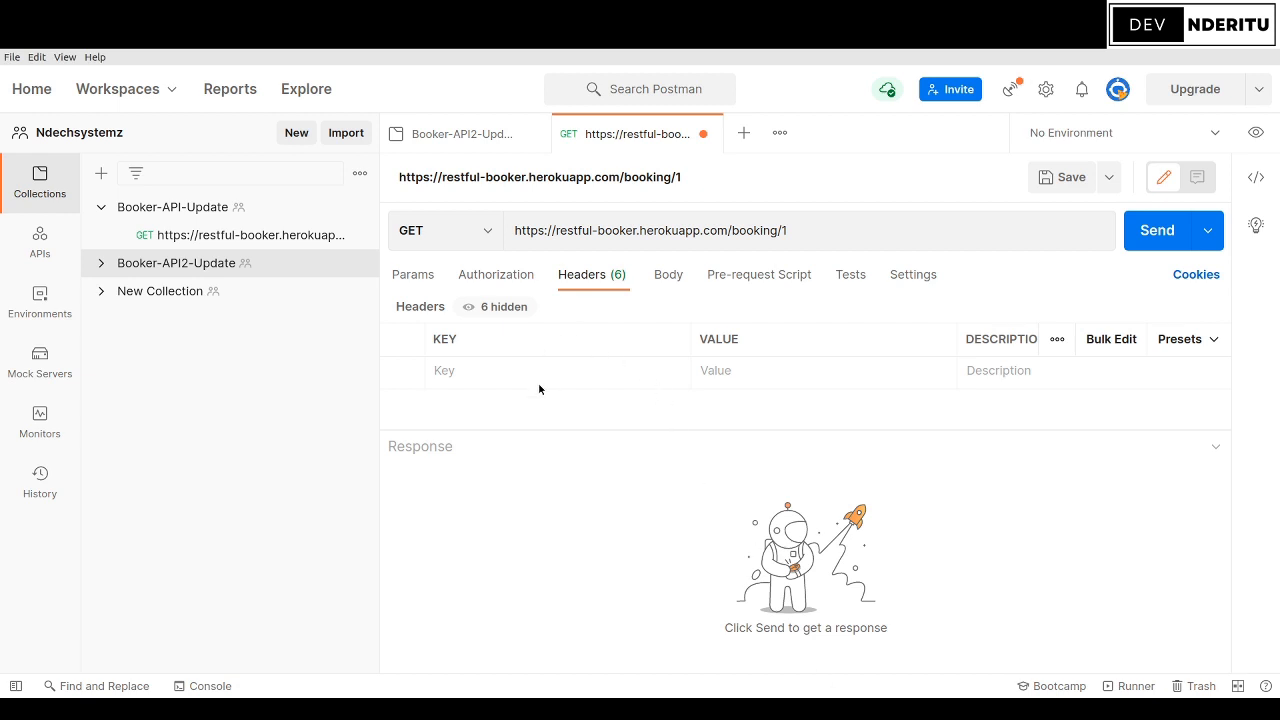
- Add Content-Type and Accept header keys, ready to set Accept to application/json
click(520, 370)
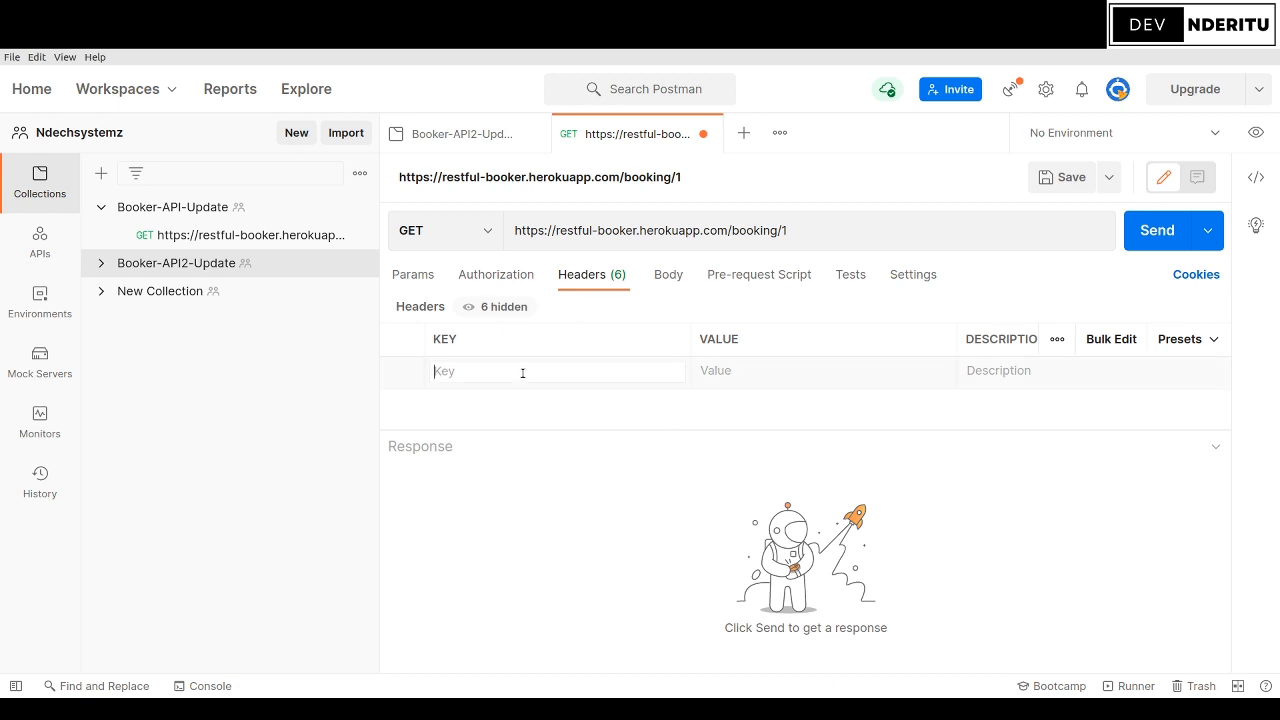
text(Content-Type)
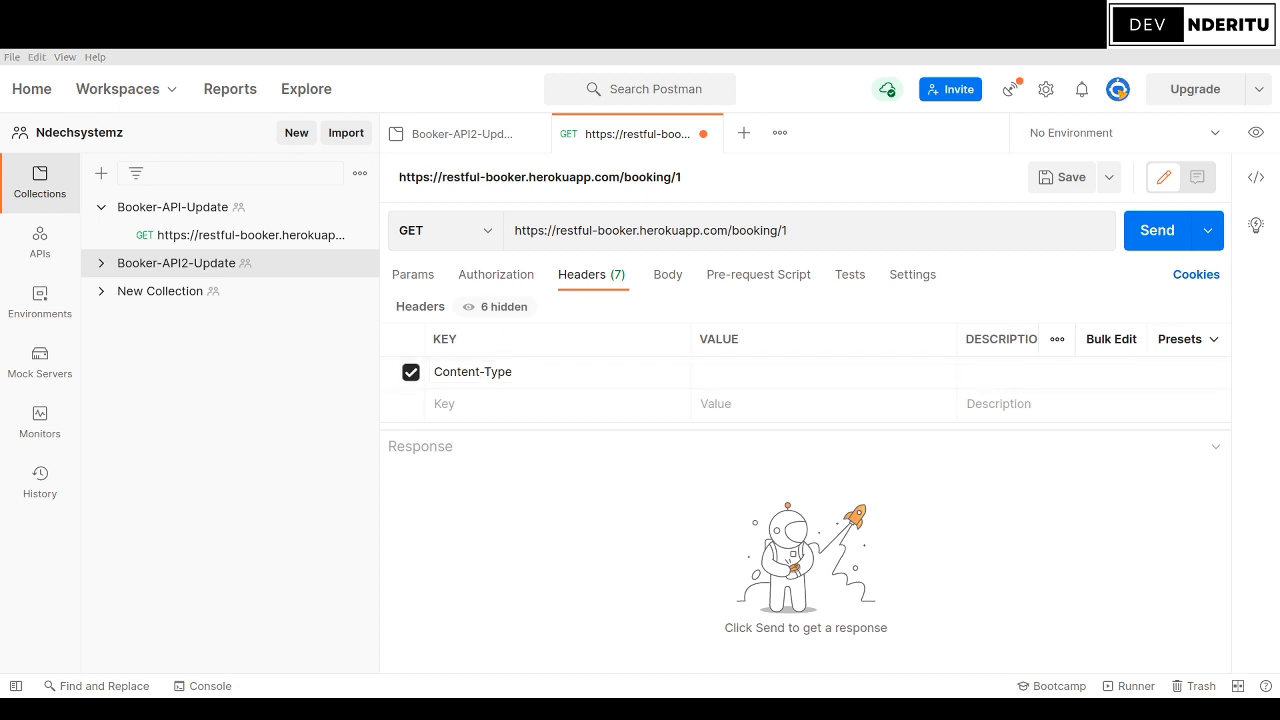
mouse_move(436, 322)
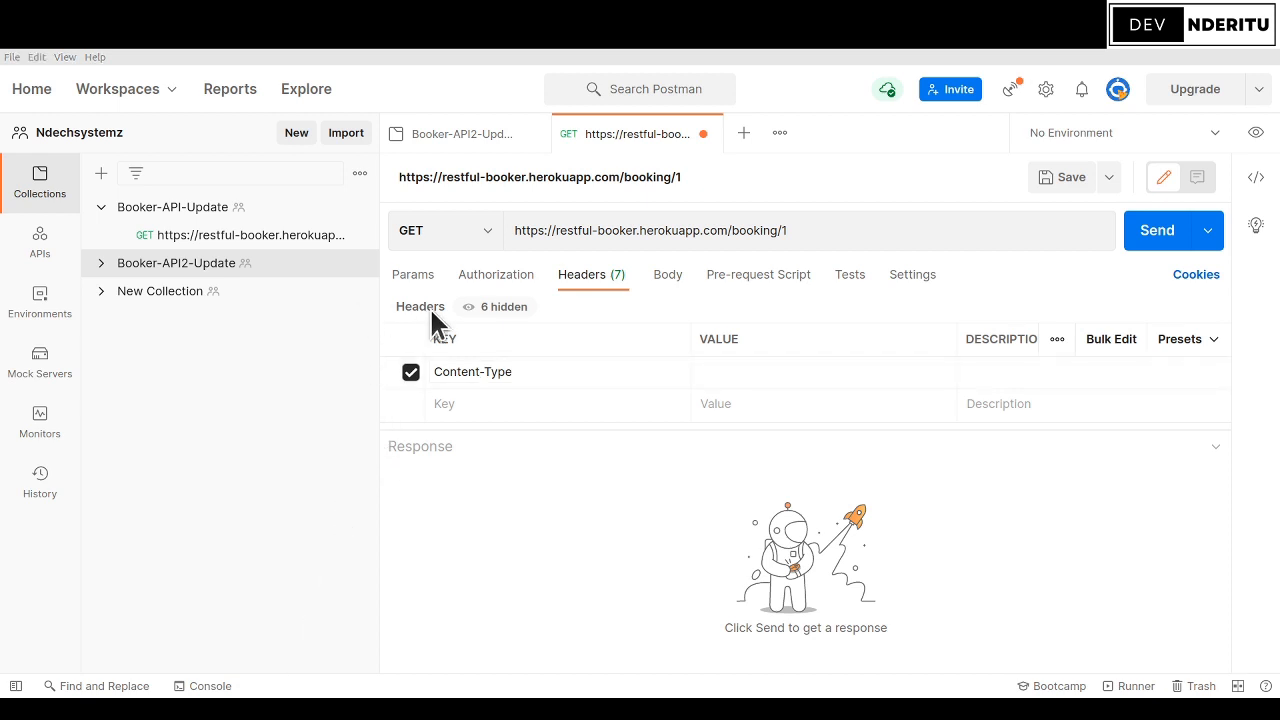
mouse_move(388, 304)
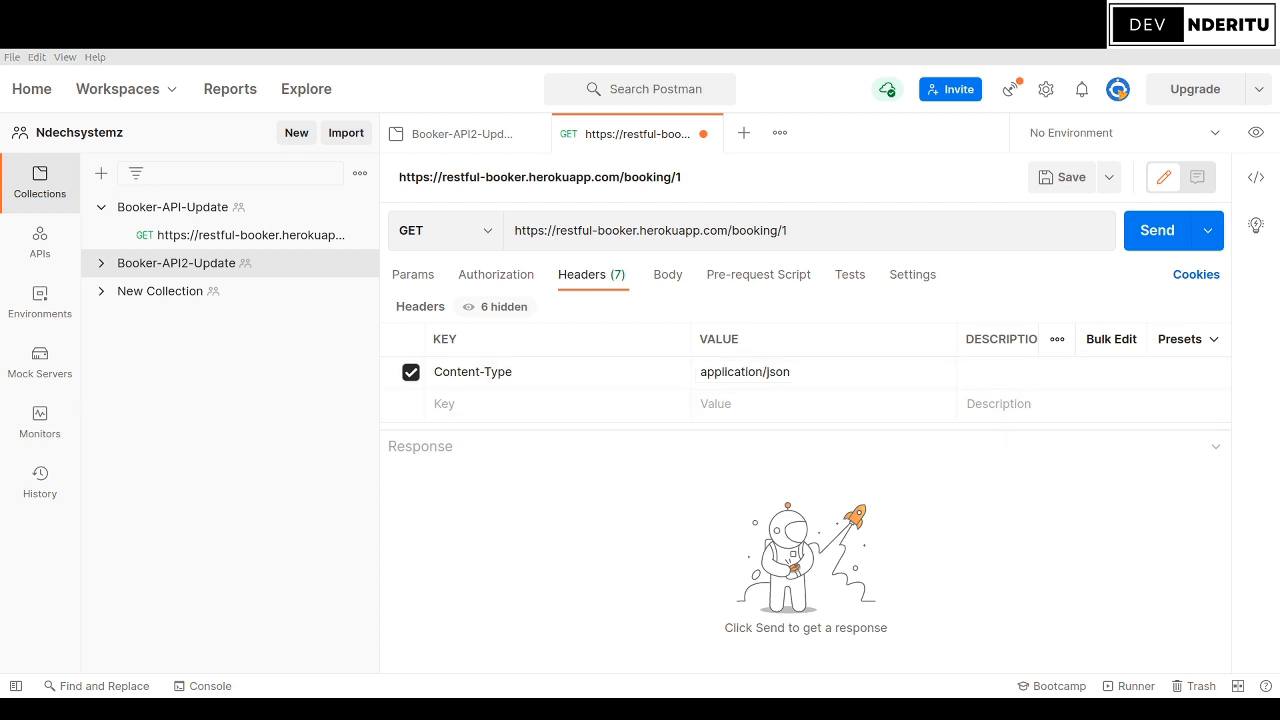
mouse_move(342, 344)
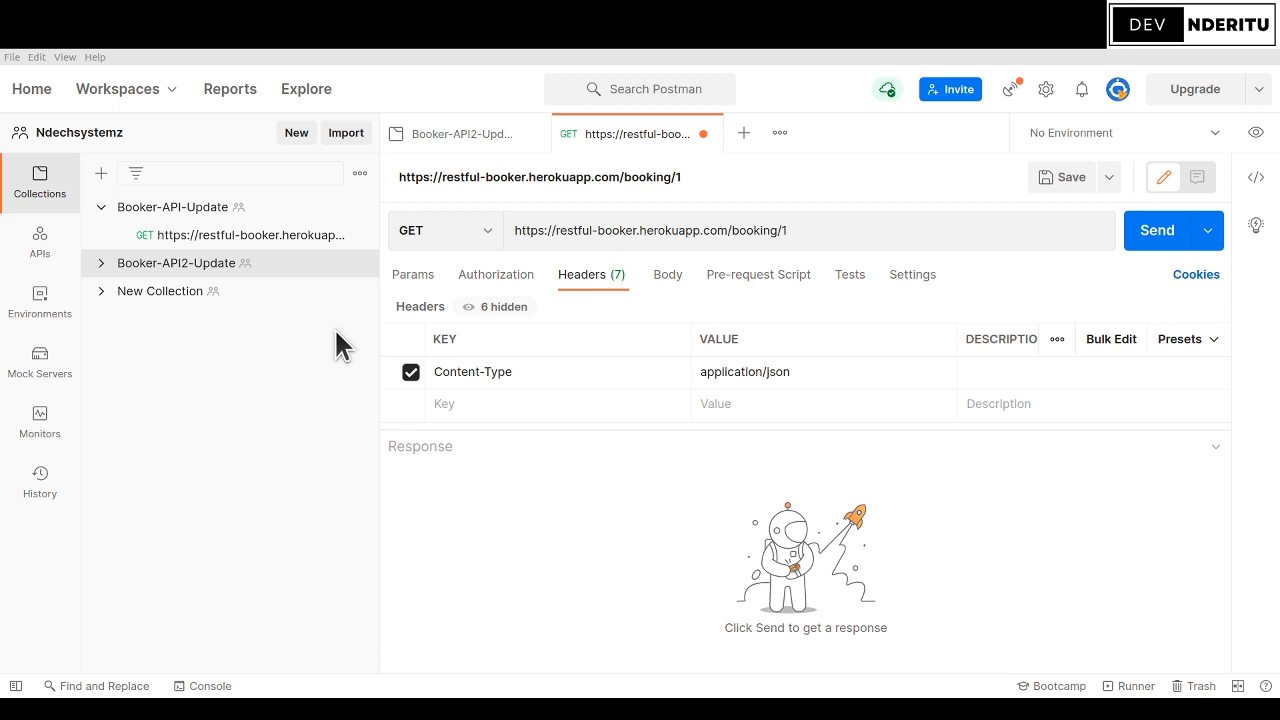
mouse_move(296, 324)
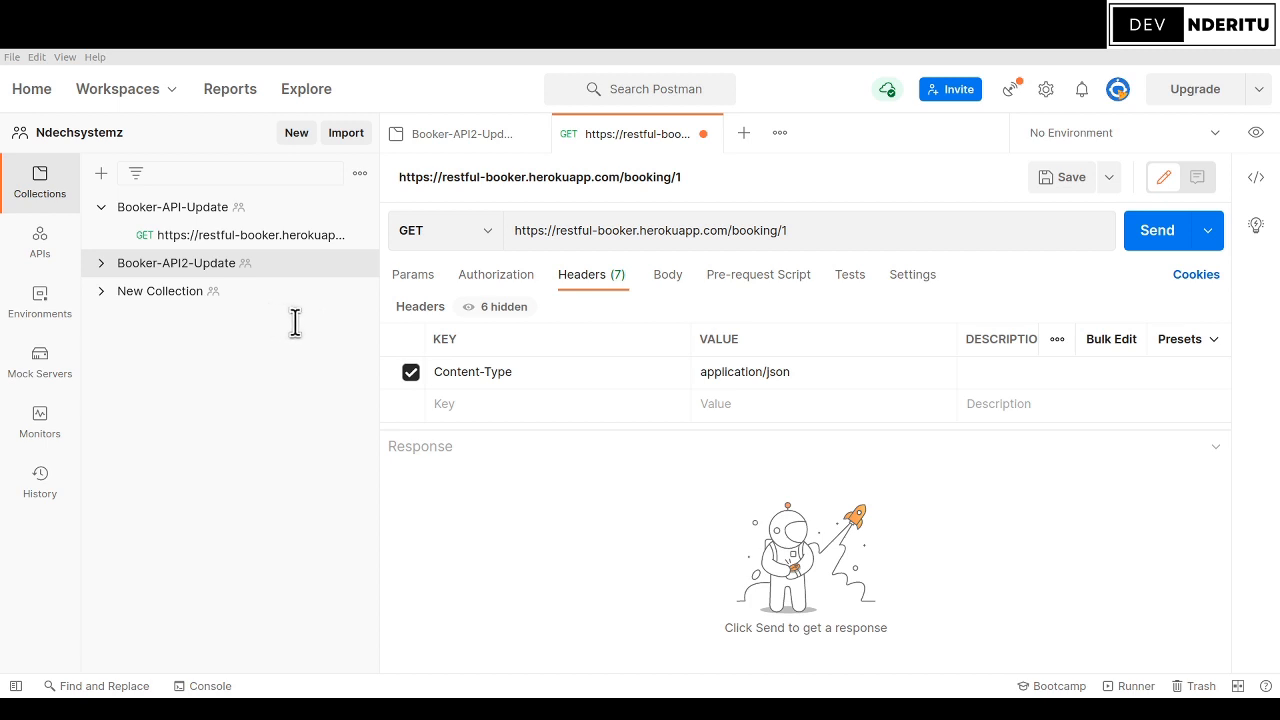
mouse_move(720, 612)
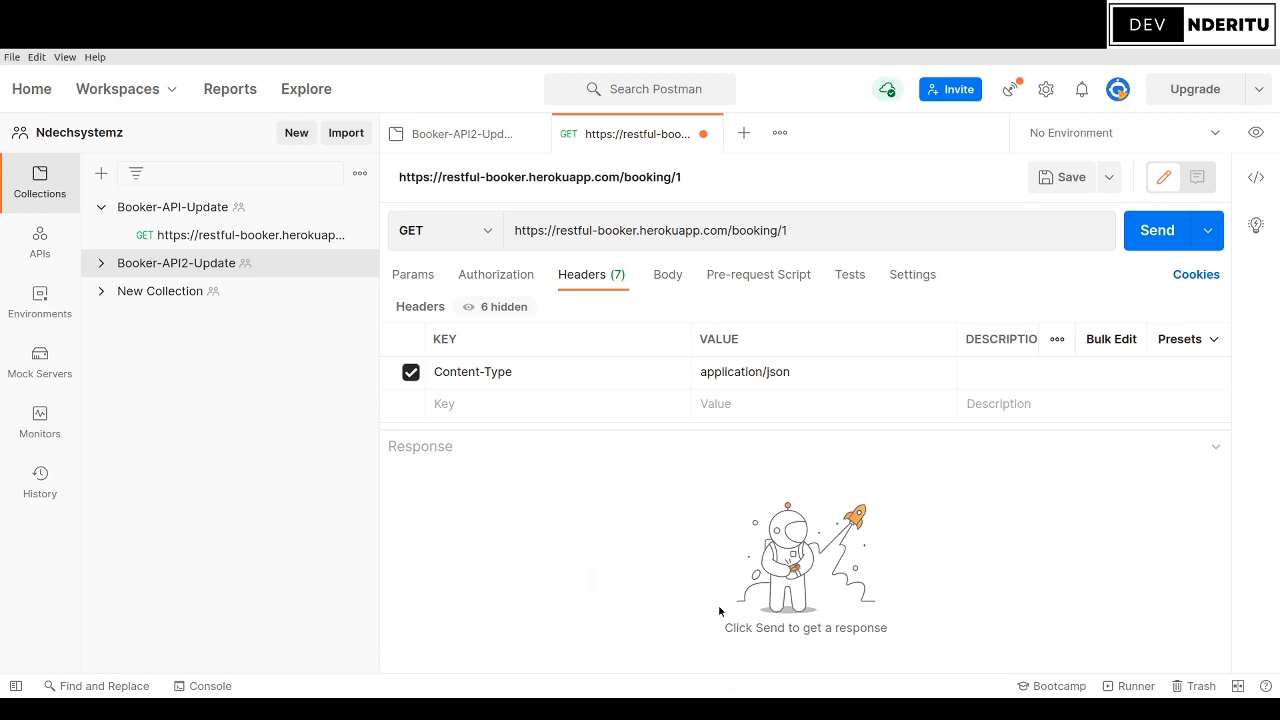
text(Accept)
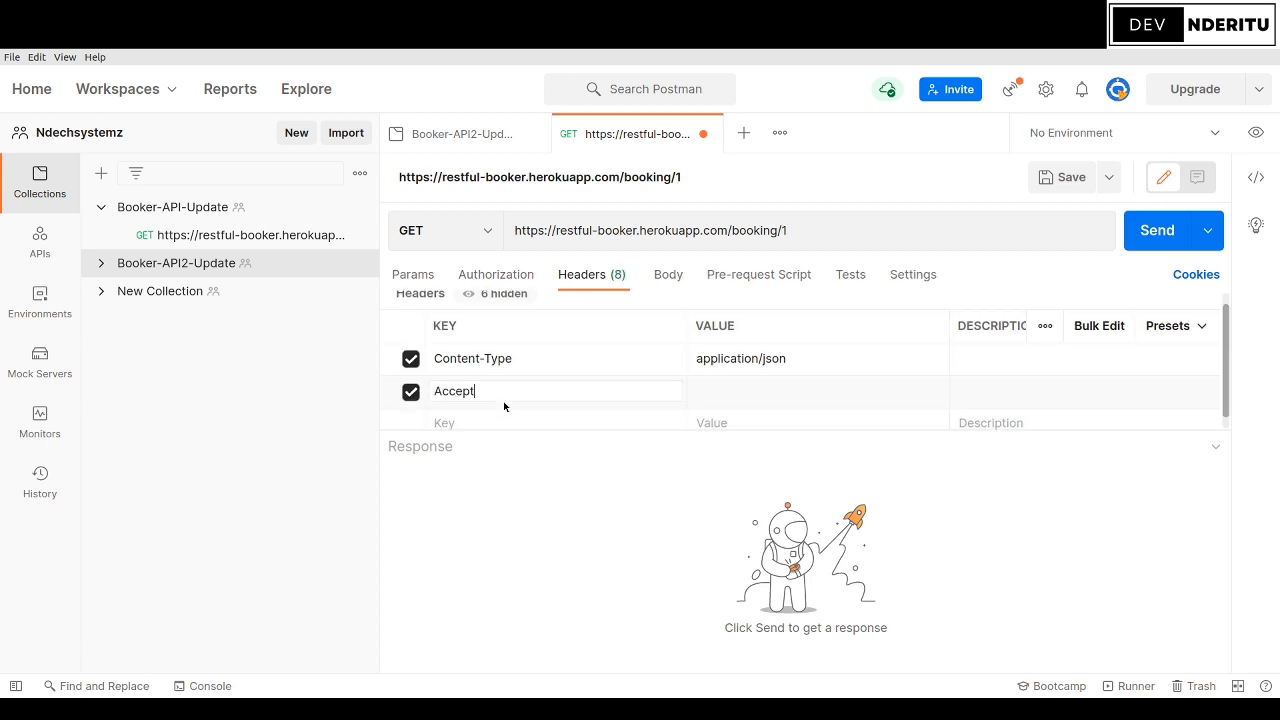
click(816, 390)
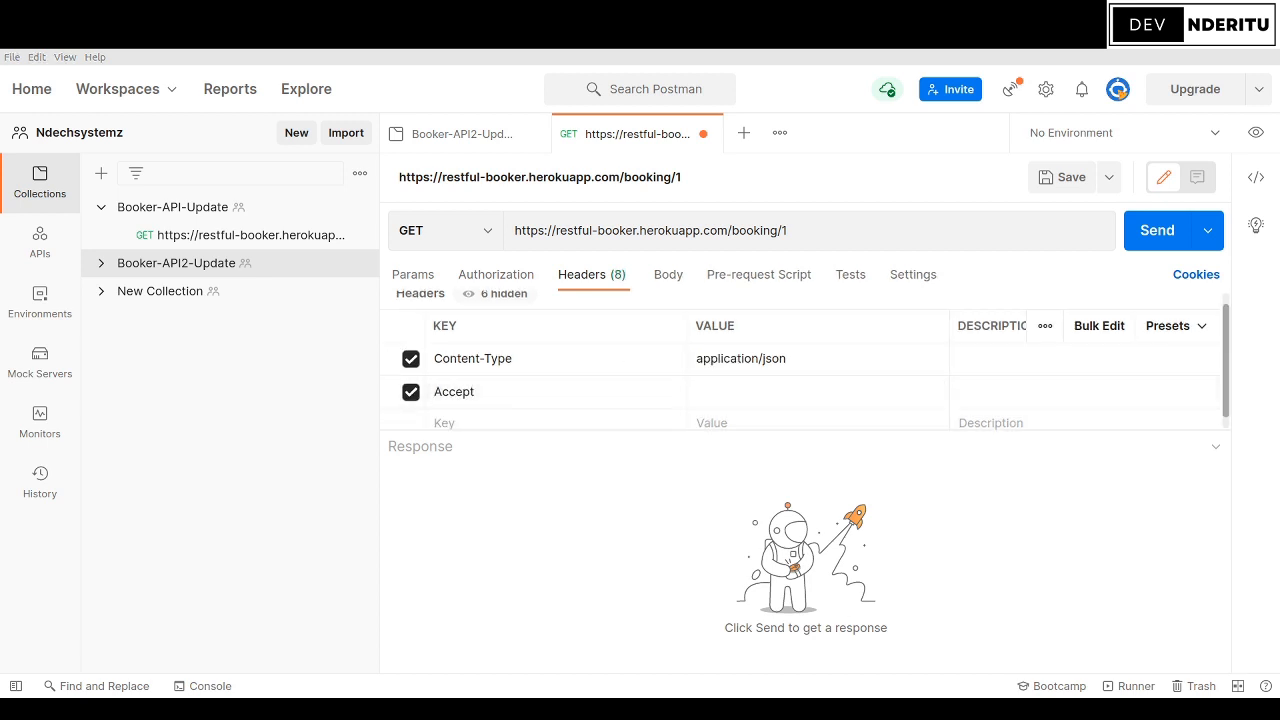
mouse_move(332, 320)
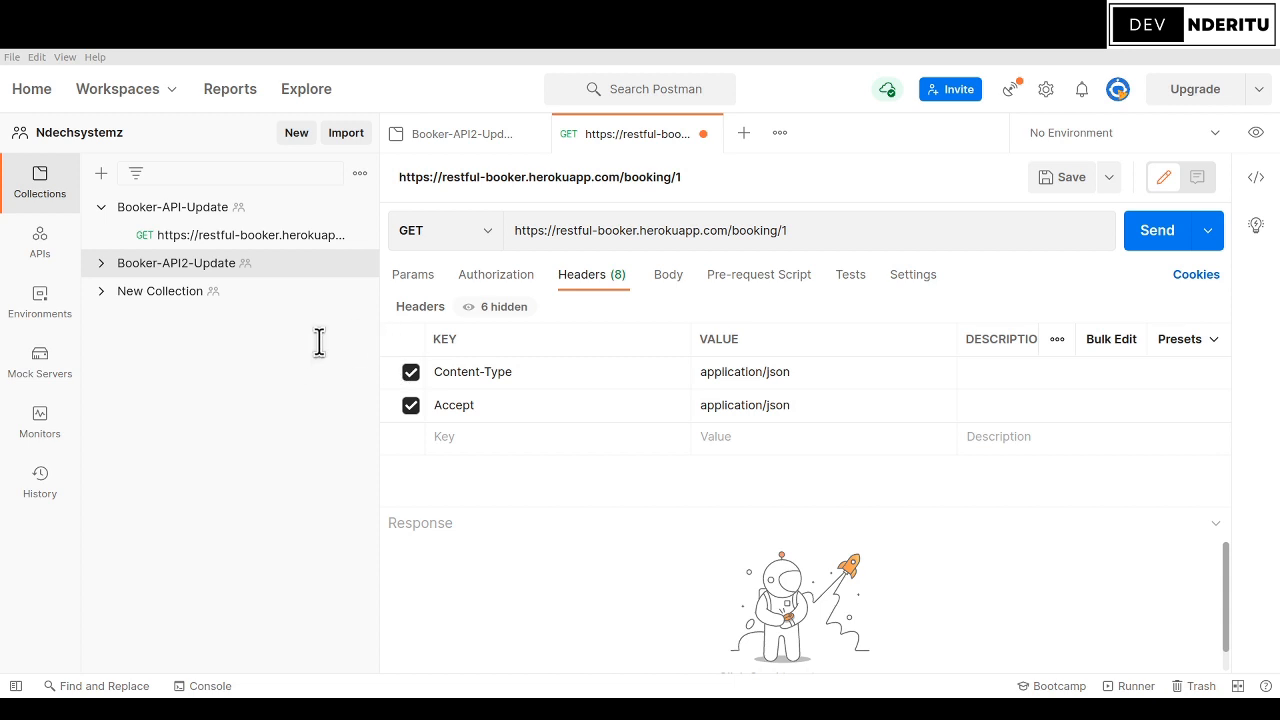
mouse_move(312, 360)
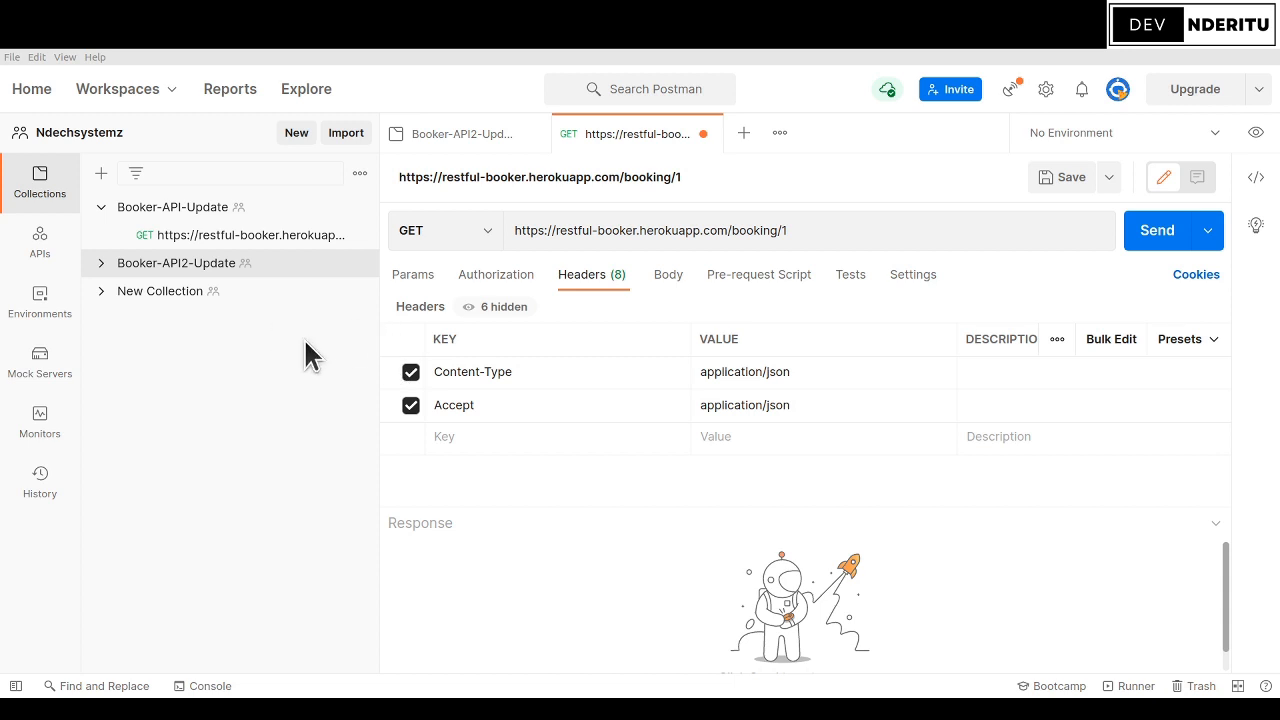
mouse_move(678, 498)
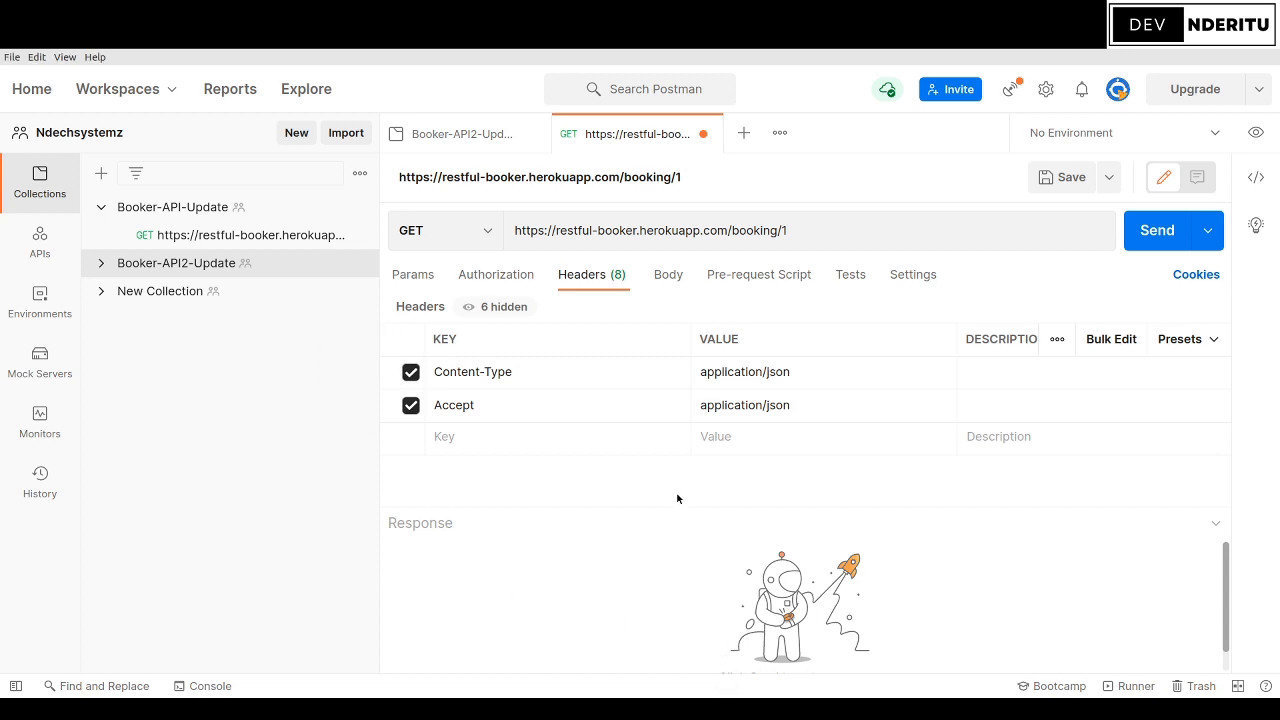
text(Cookie)
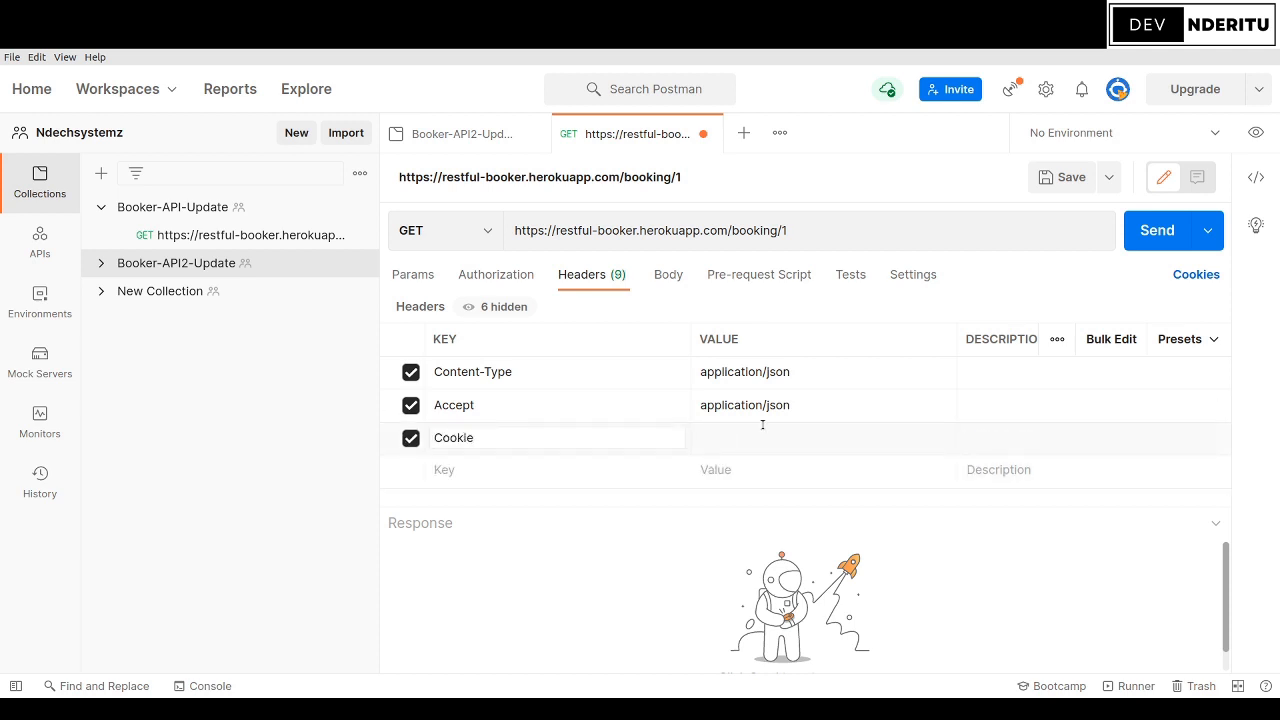
click(822, 436)
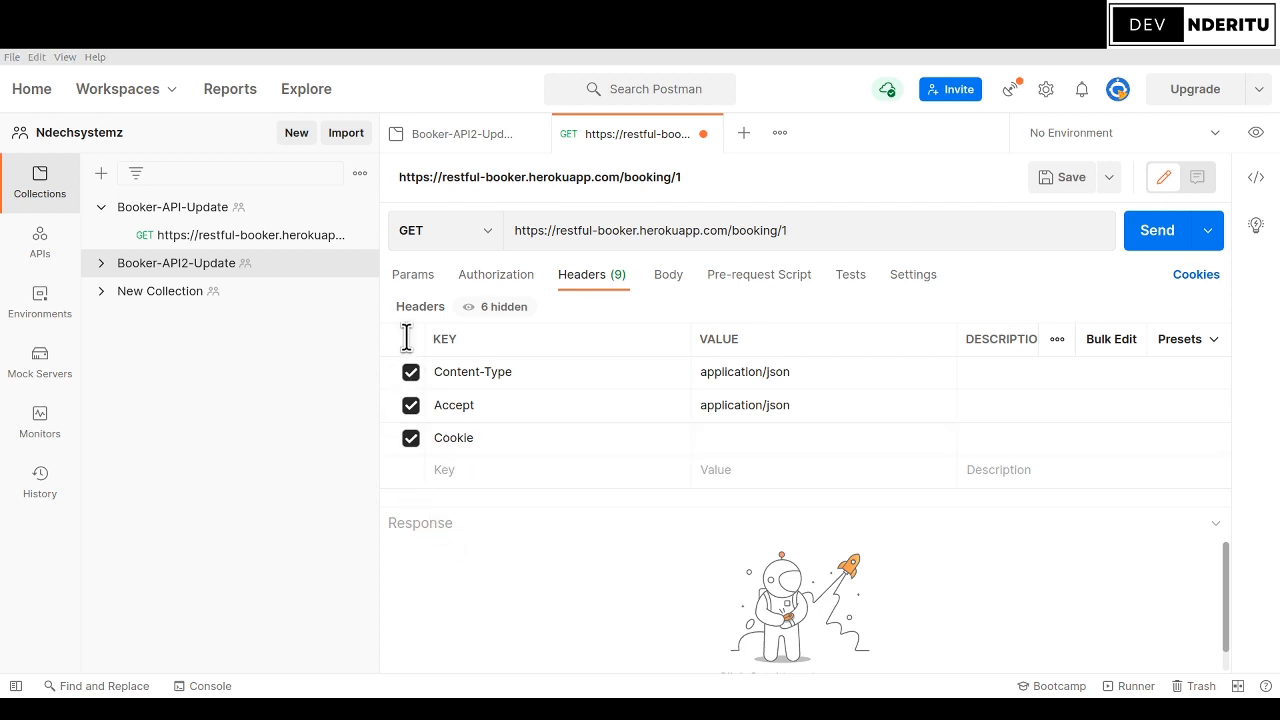
mouse_move(368, 360)
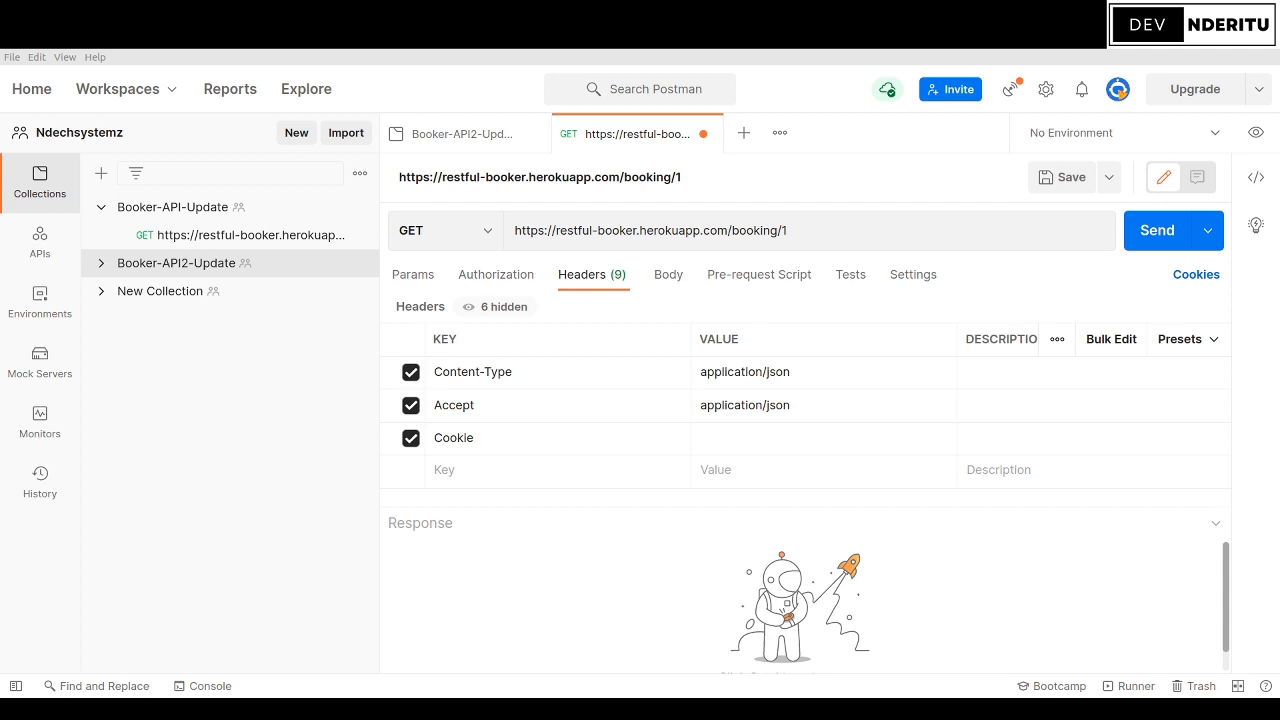
text(token=abc123)
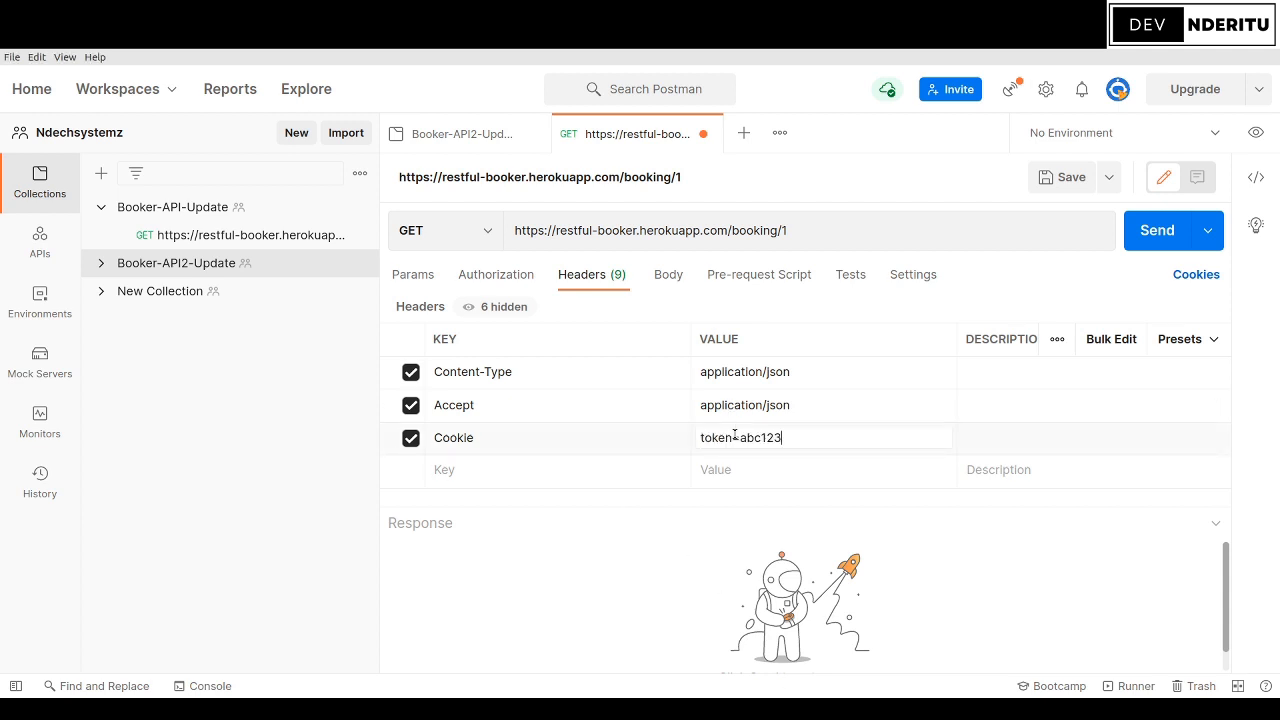
mouse_move(608, 614)
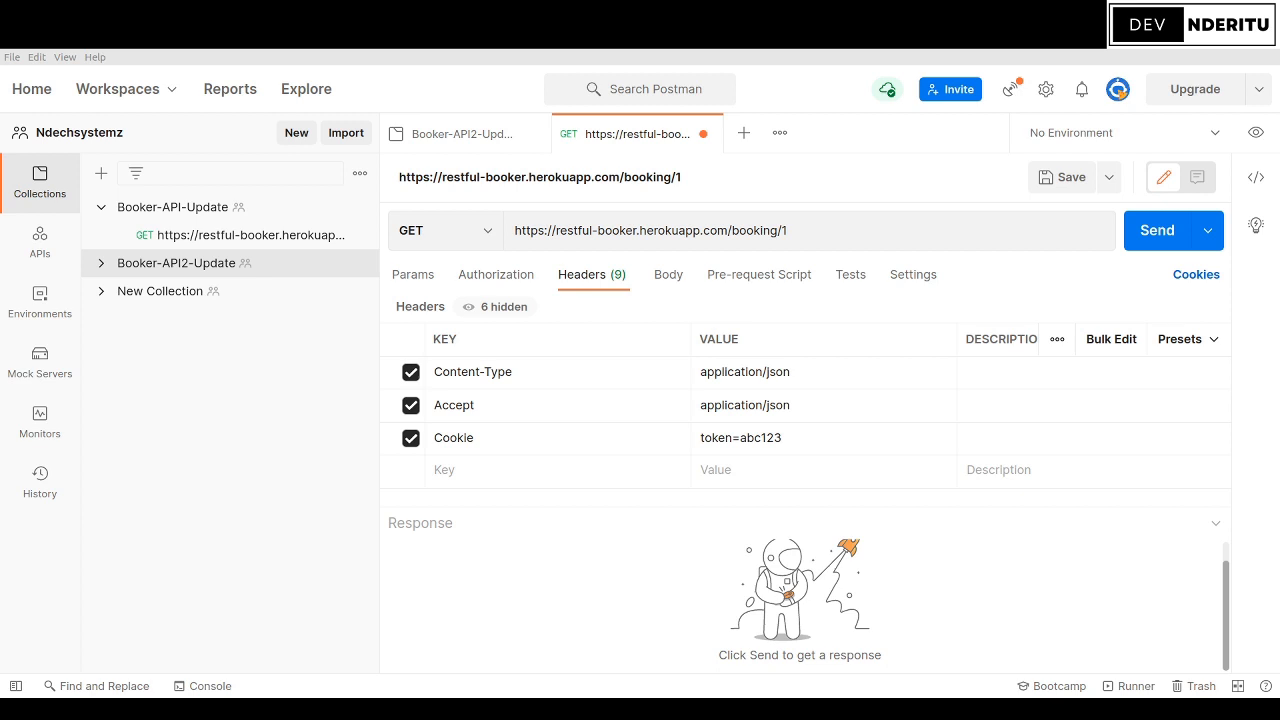
mouse_move(456, 550)
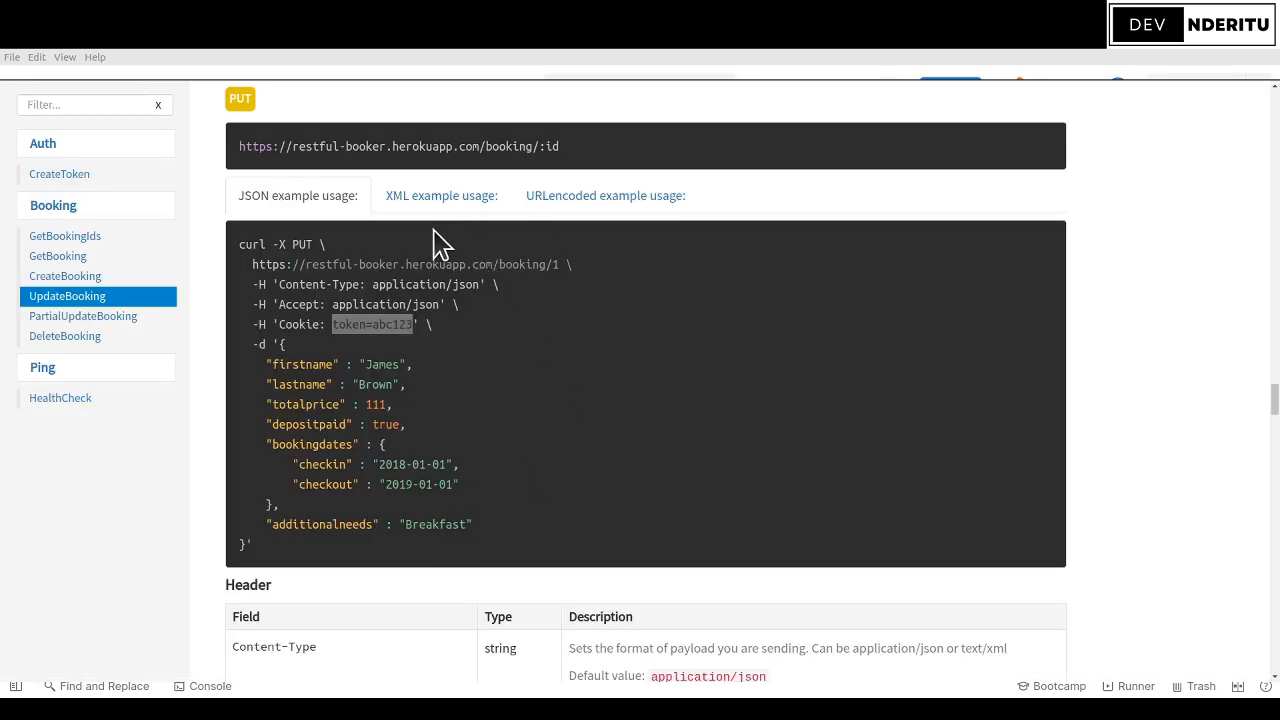
mouse_move(550, 244)
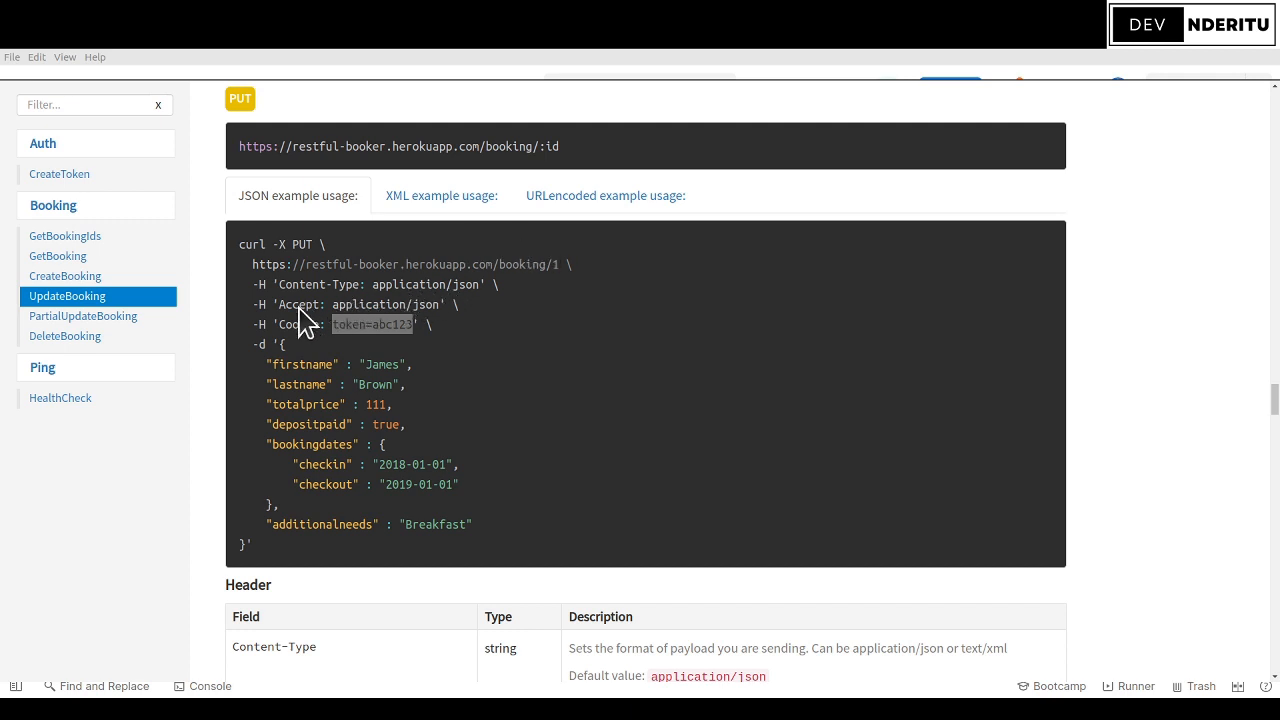
mouse_move(428, 324)
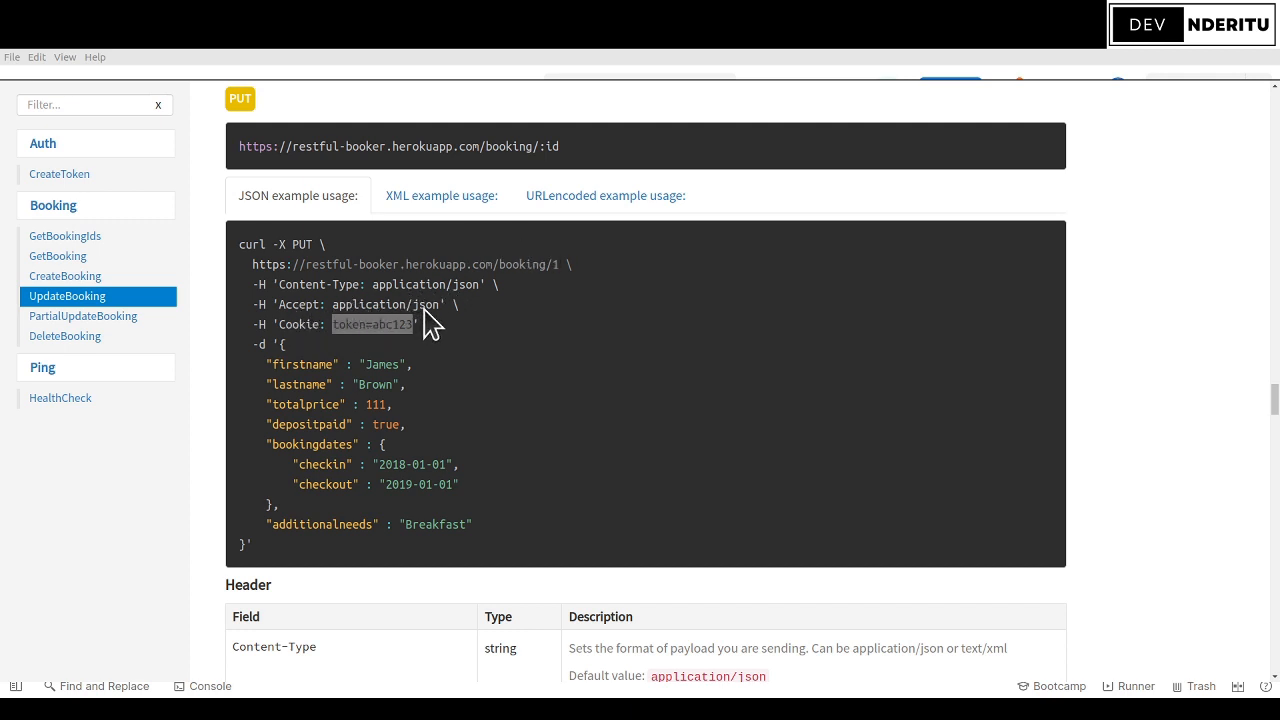
mouse_move(336, 344)
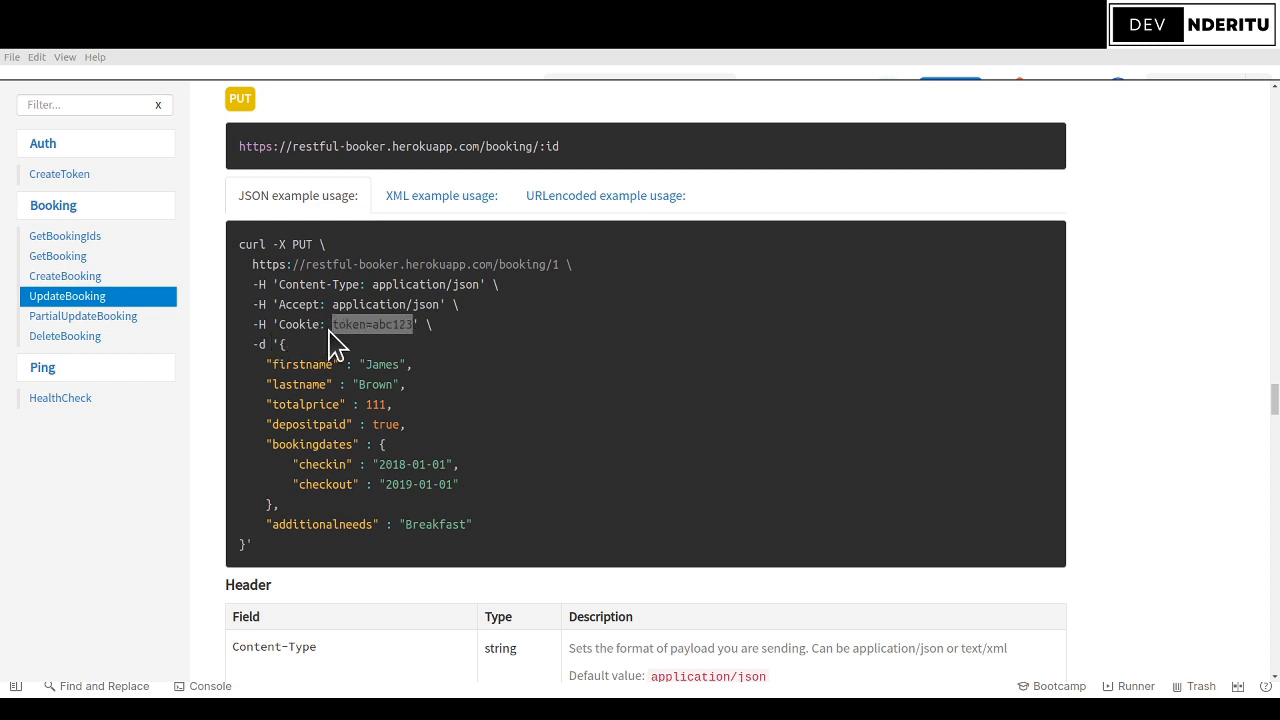
mouse_move(280, 304)
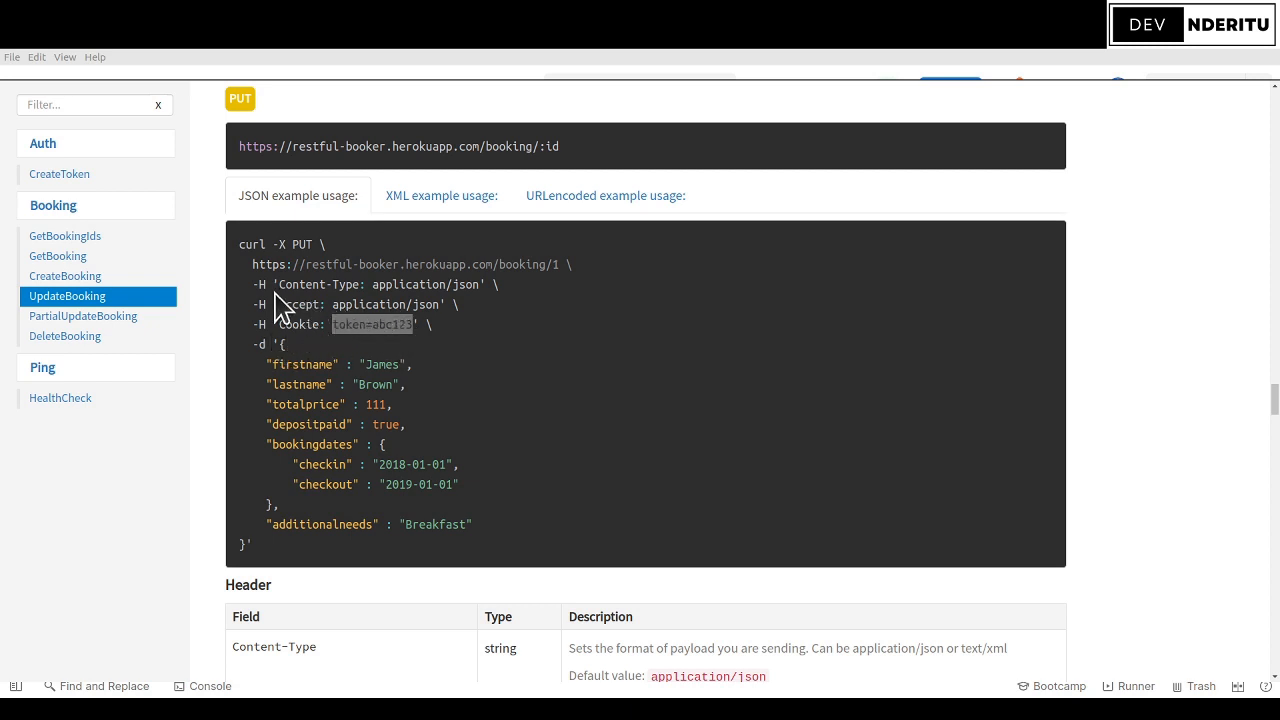
mouse_move(288, 328)
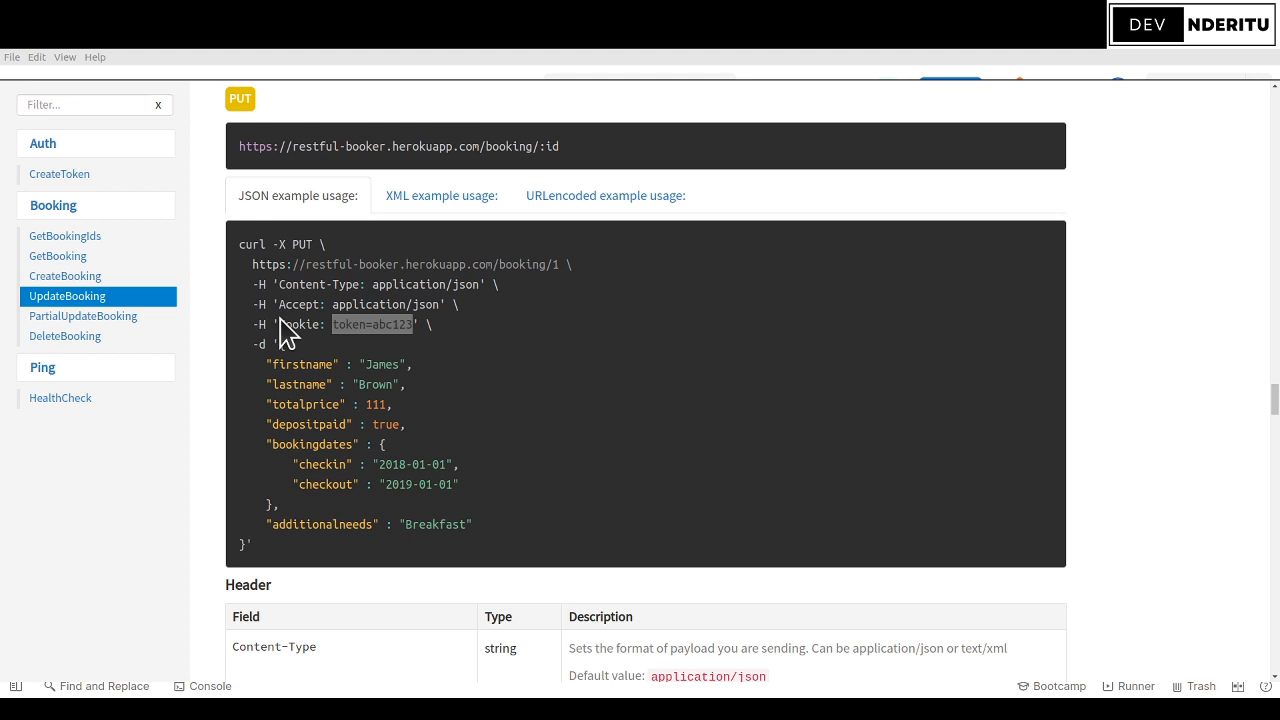
mouse_move(344, 316)
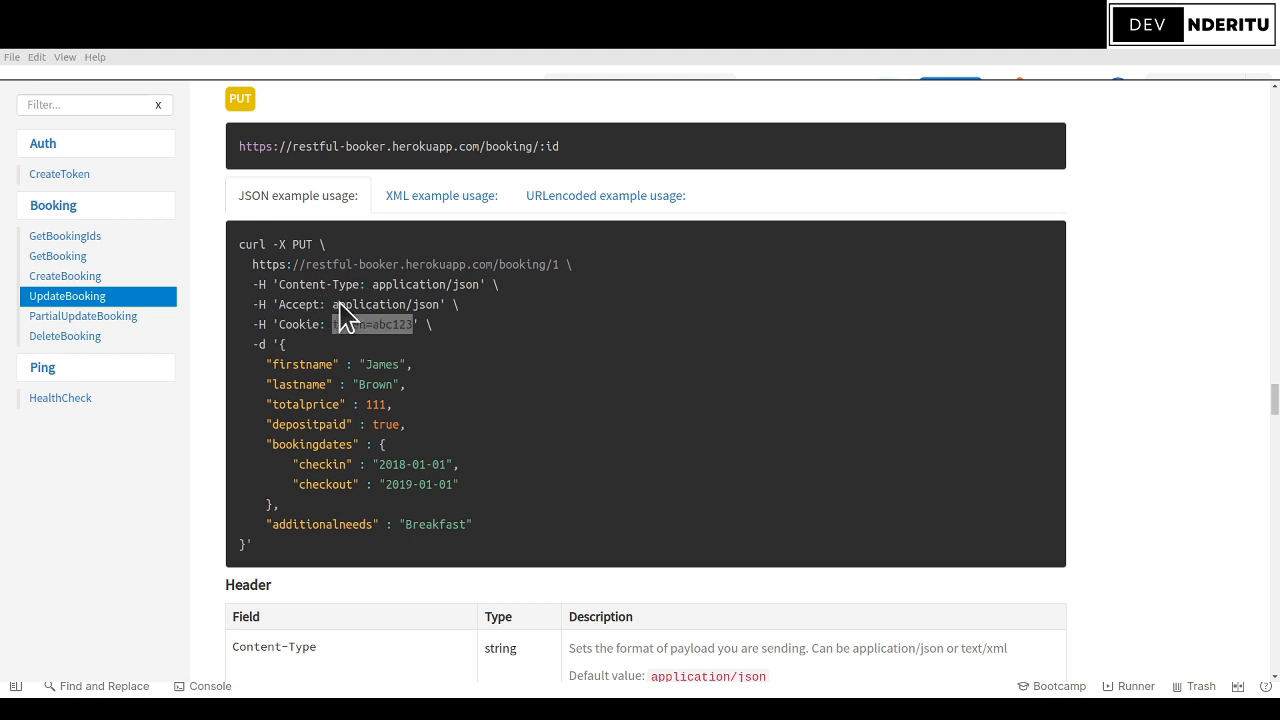
mouse_move(278, 340)
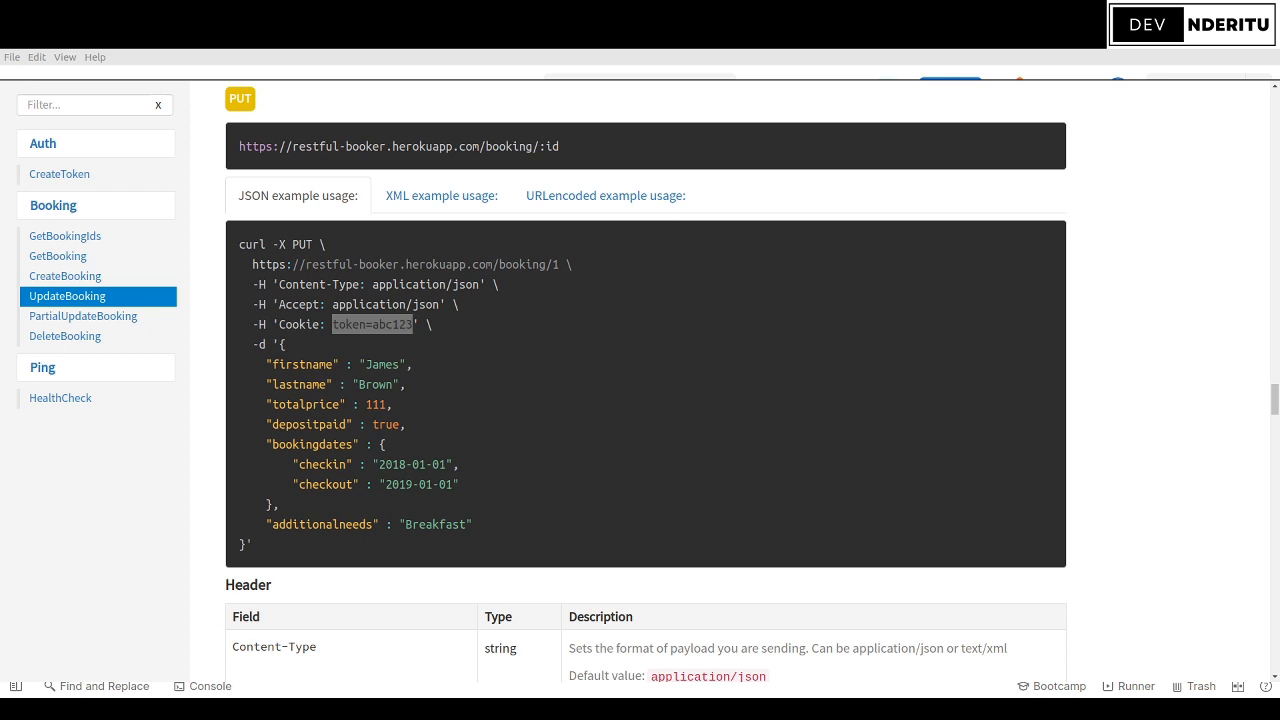
double_click(372, 324)
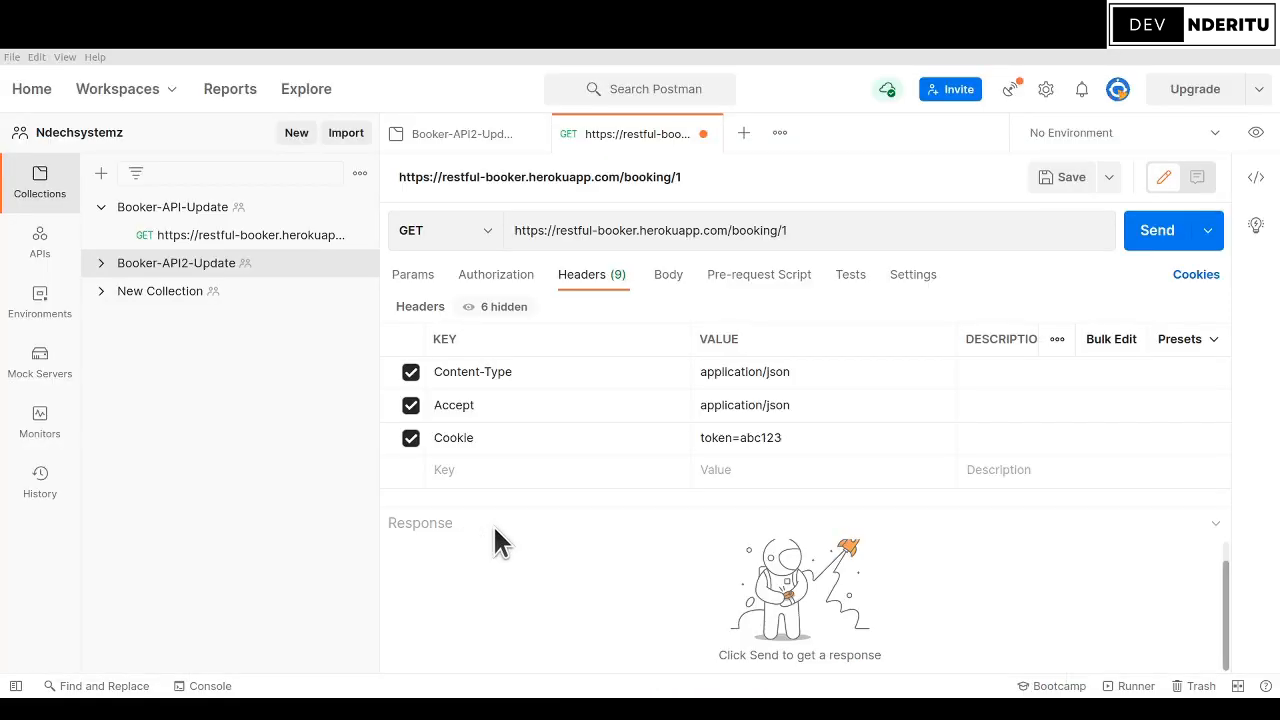
click(68, 296)
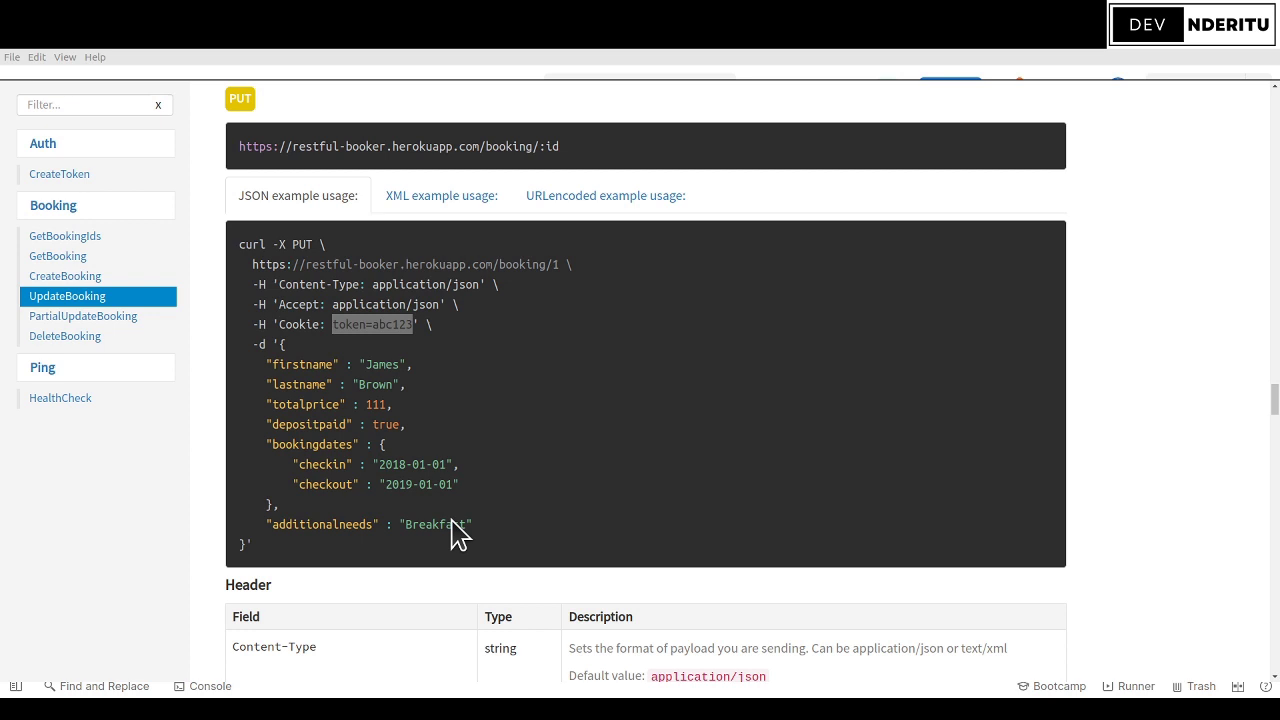
mouse_move(456, 540)
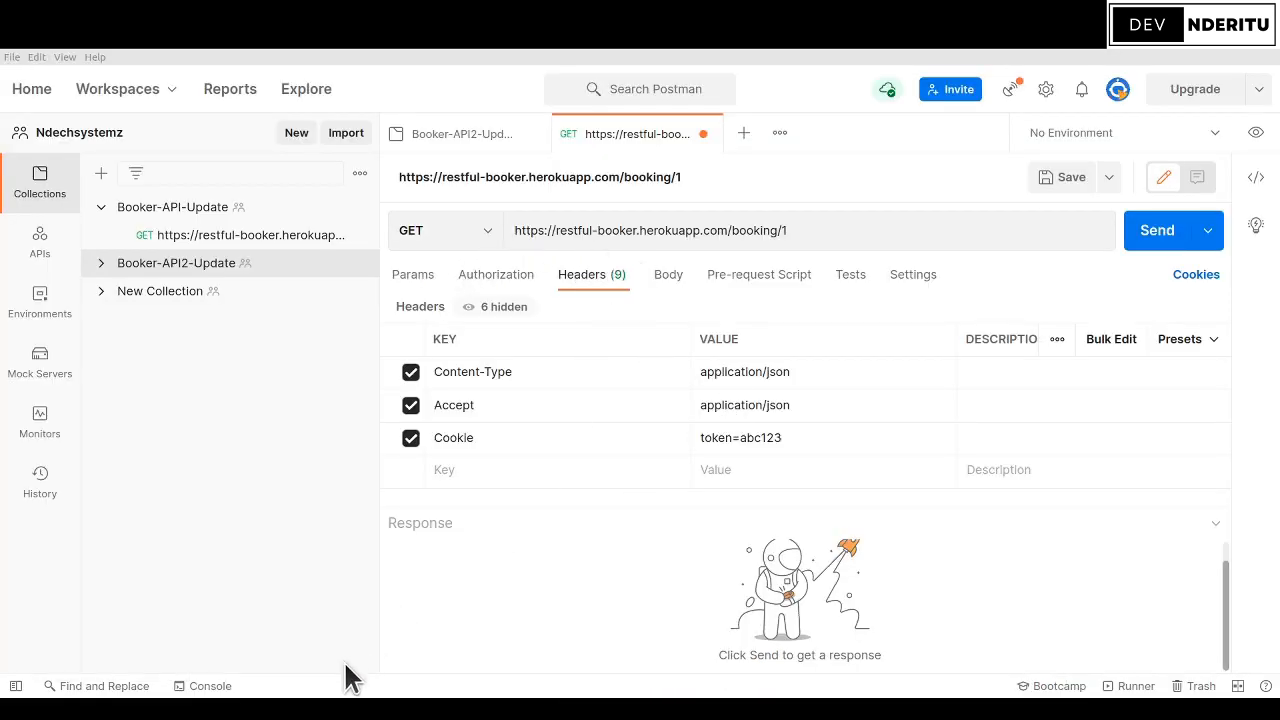
mouse_move(456, 550)
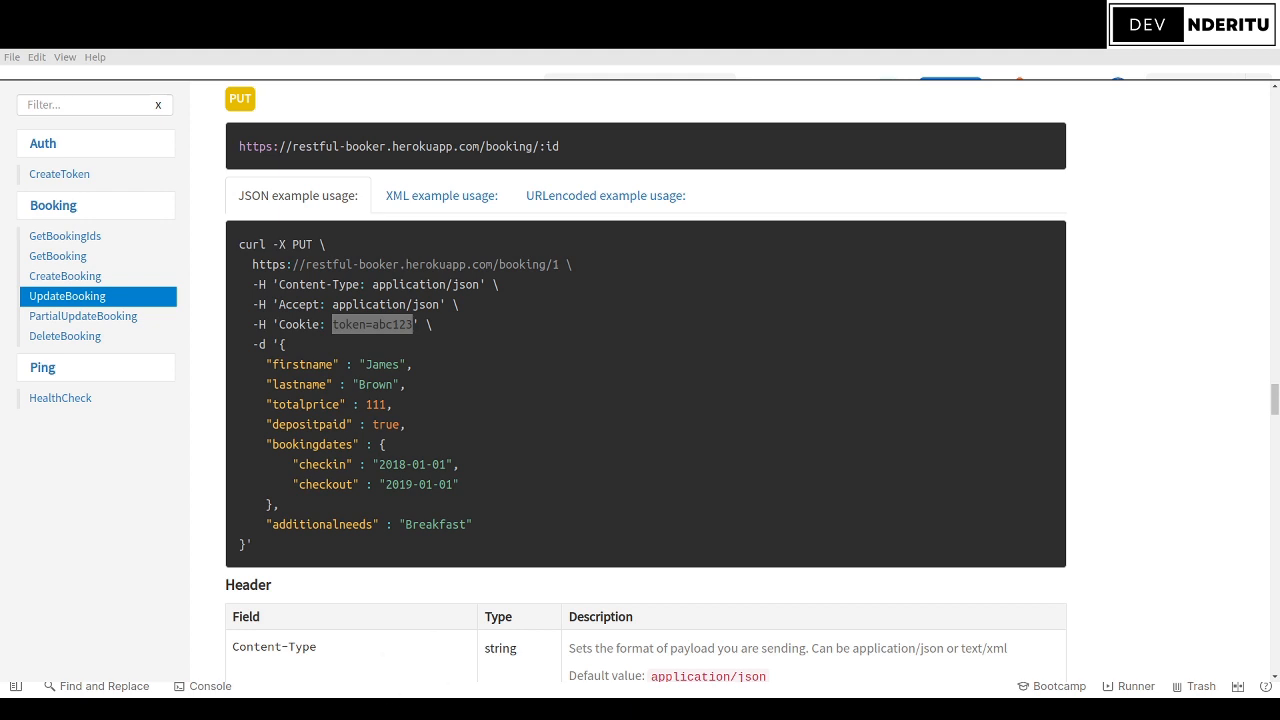
mouse_move(450, 350)
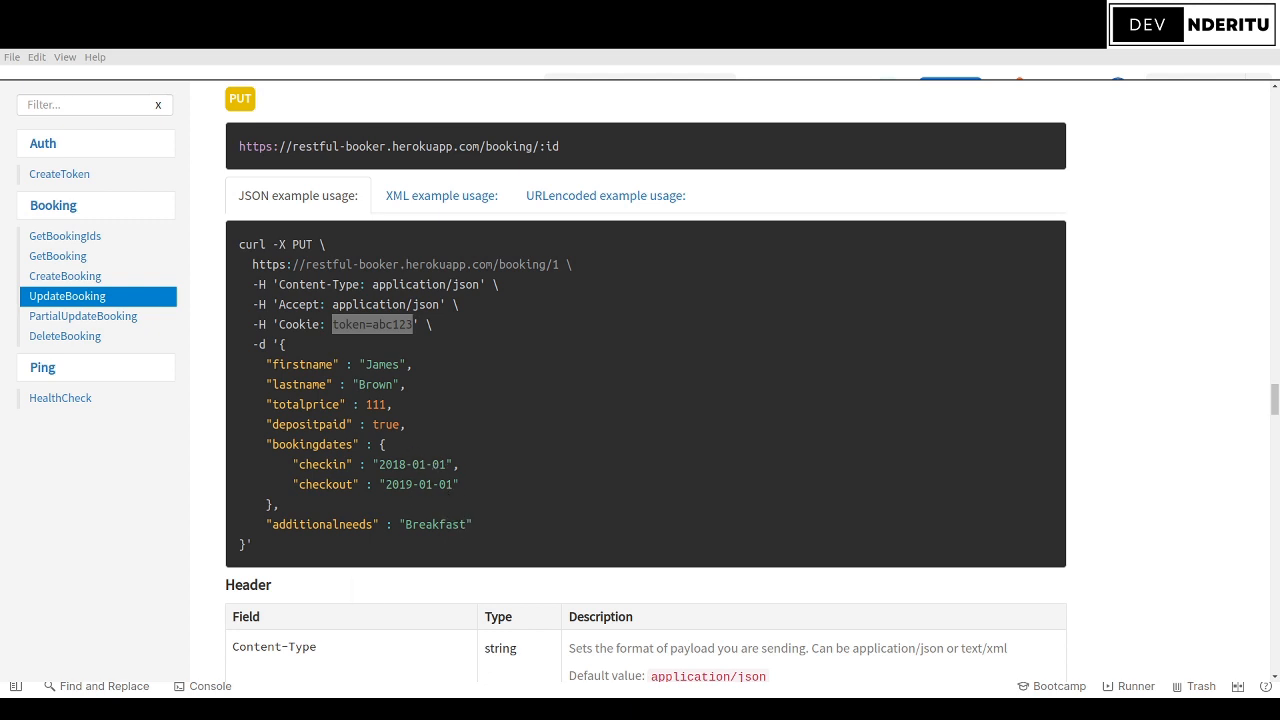
double_click(372, 324)
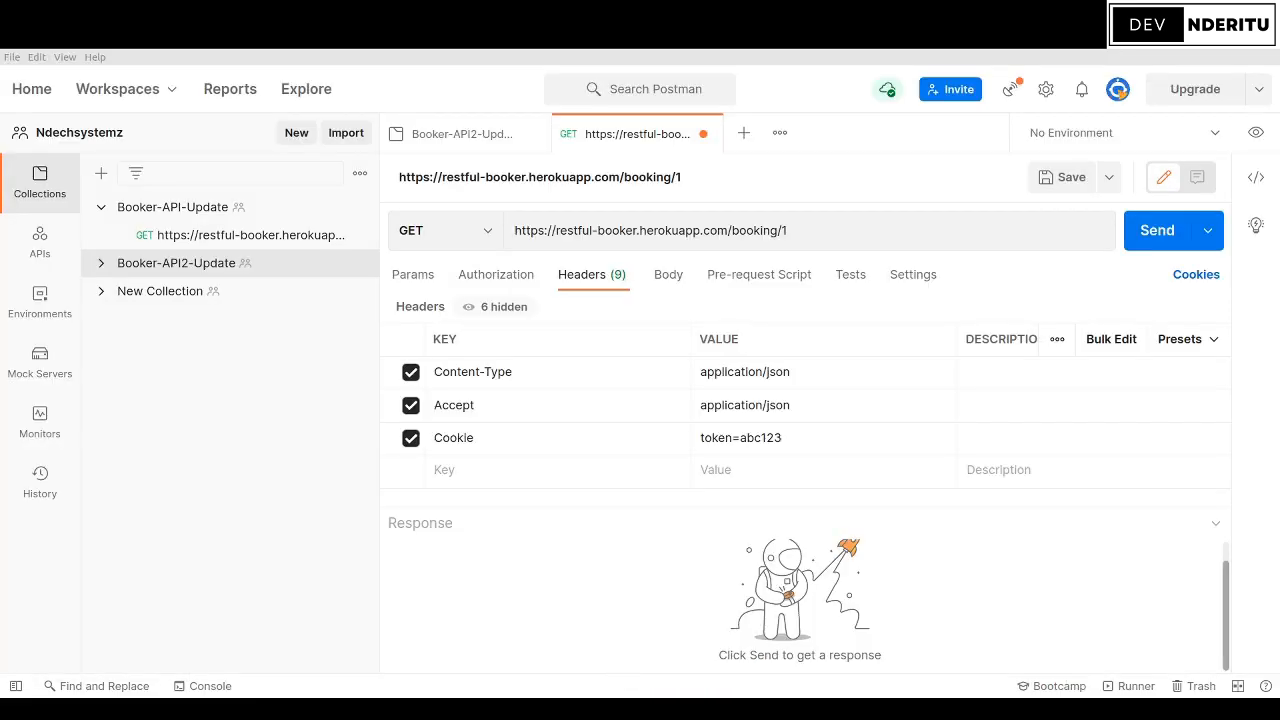
mouse_move(668, 280)
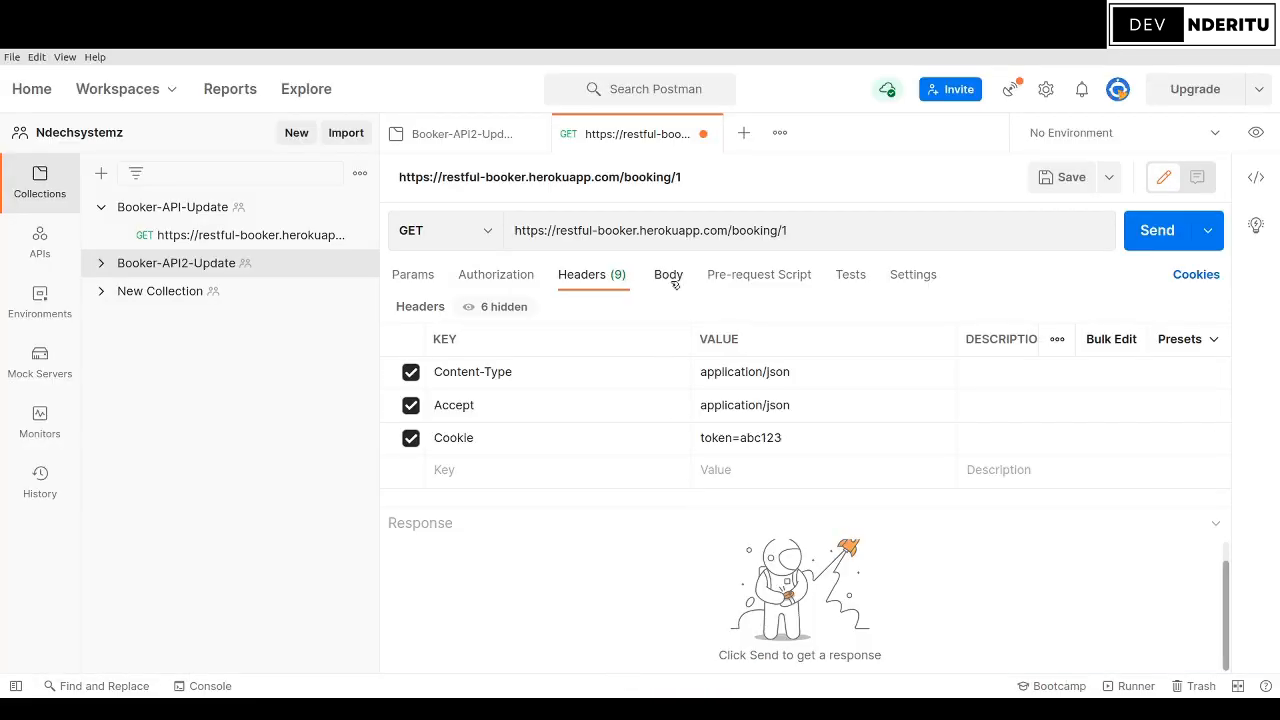
- Give the request a raw JSON booking body and send it, returning 400 Bad Request
click(668, 274)
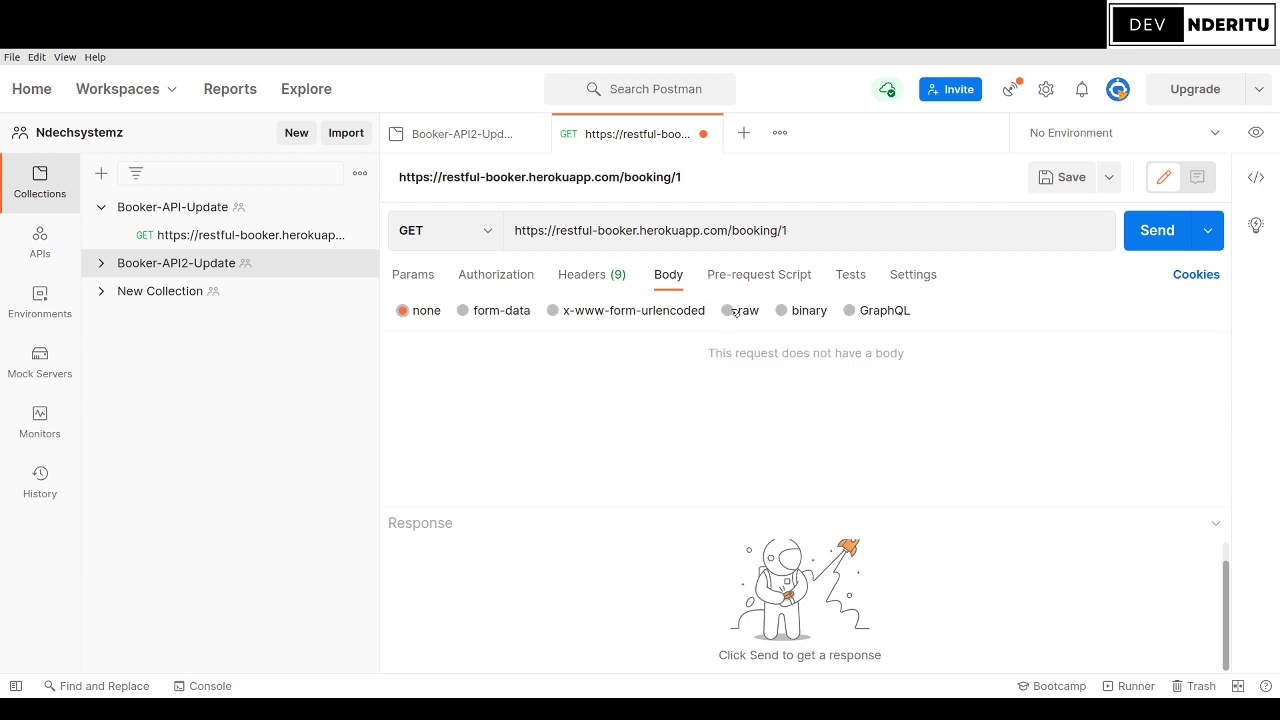
click(728, 310)
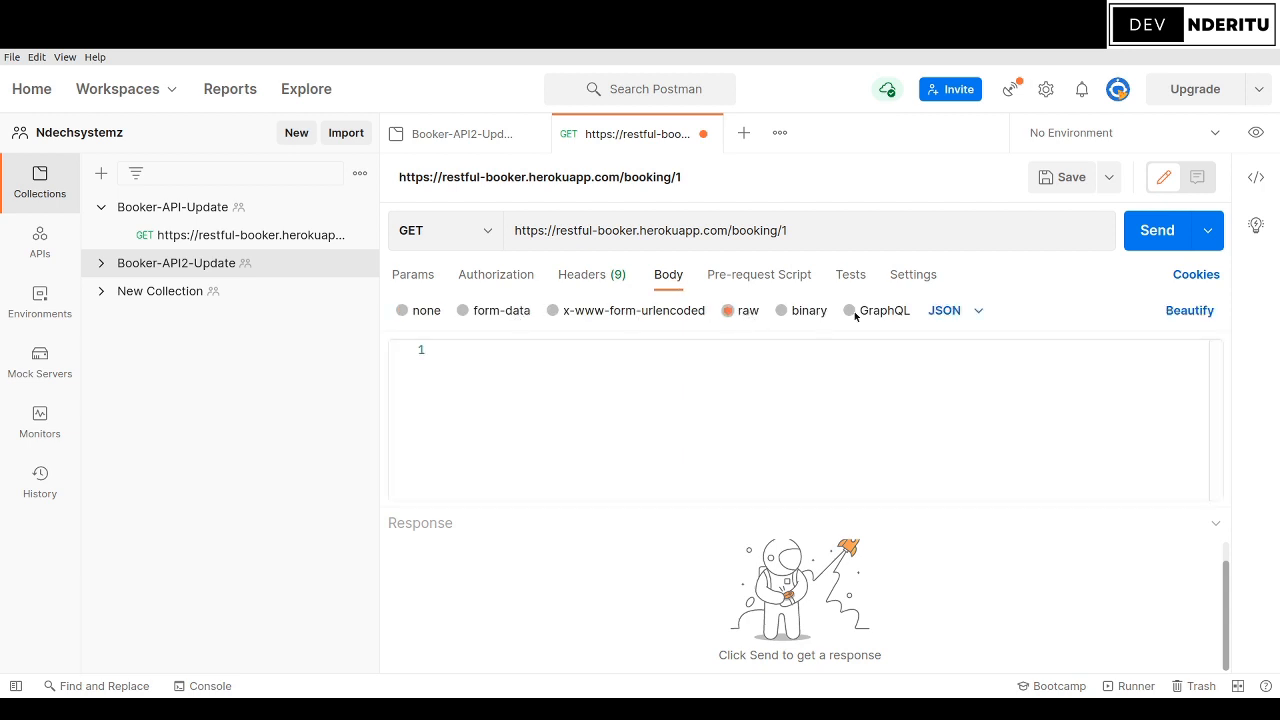
click(954, 310)
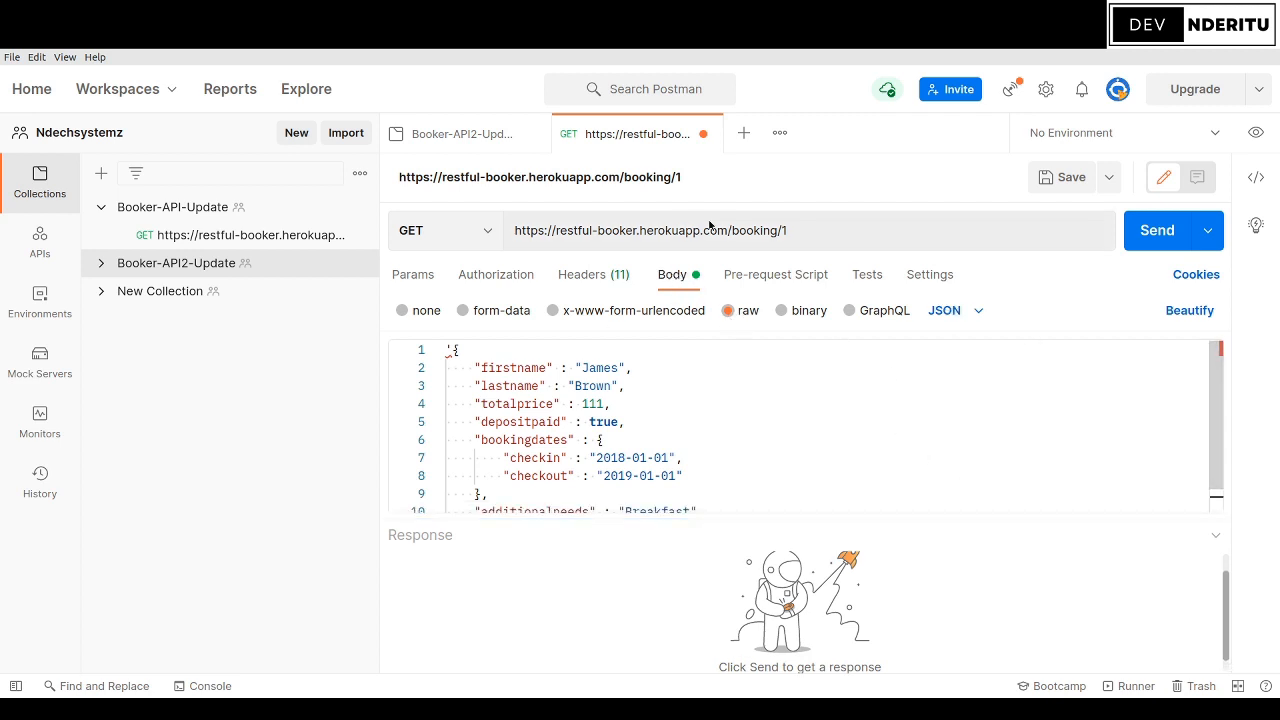
click(1156, 230)
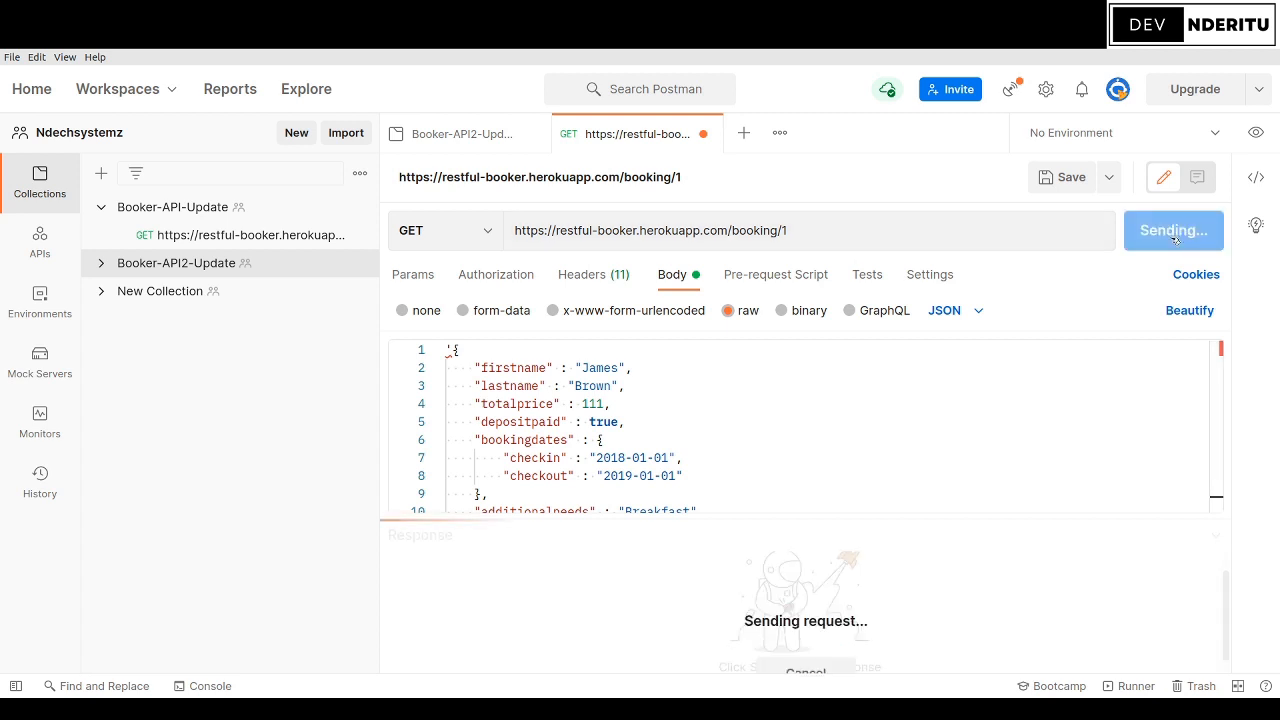
click(1156, 230)
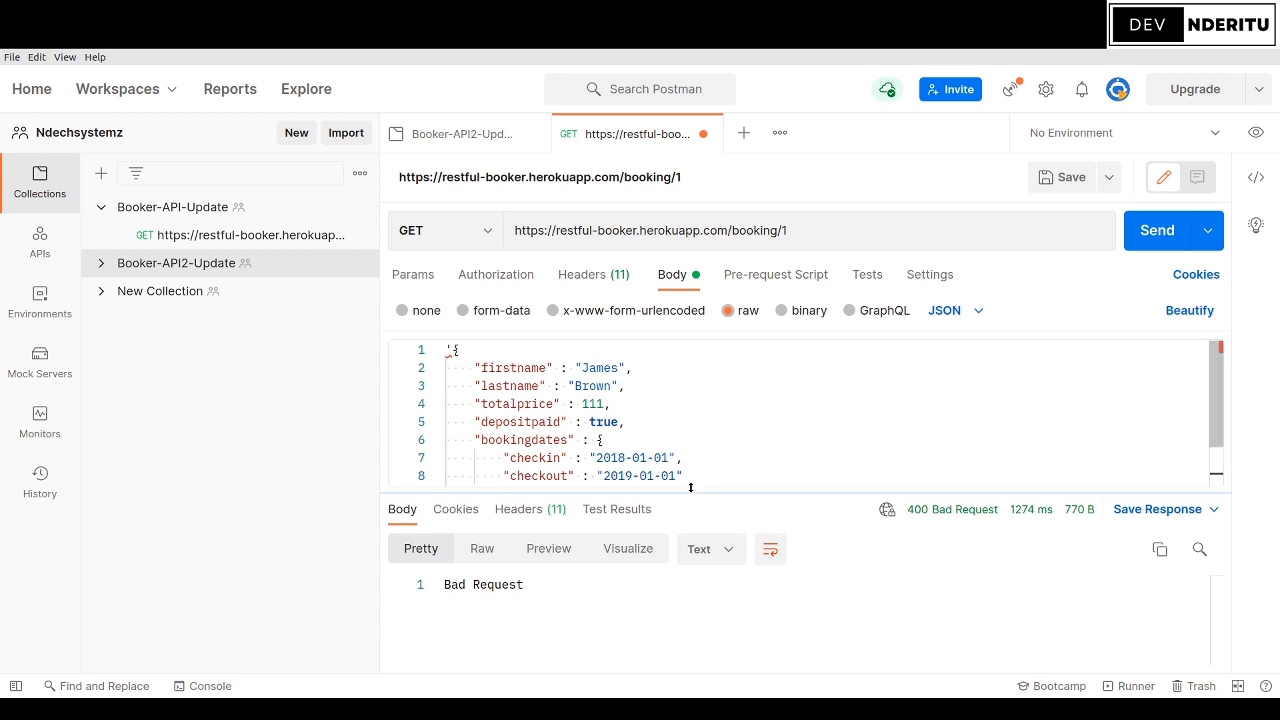
drag(690, 488, 690, 432)
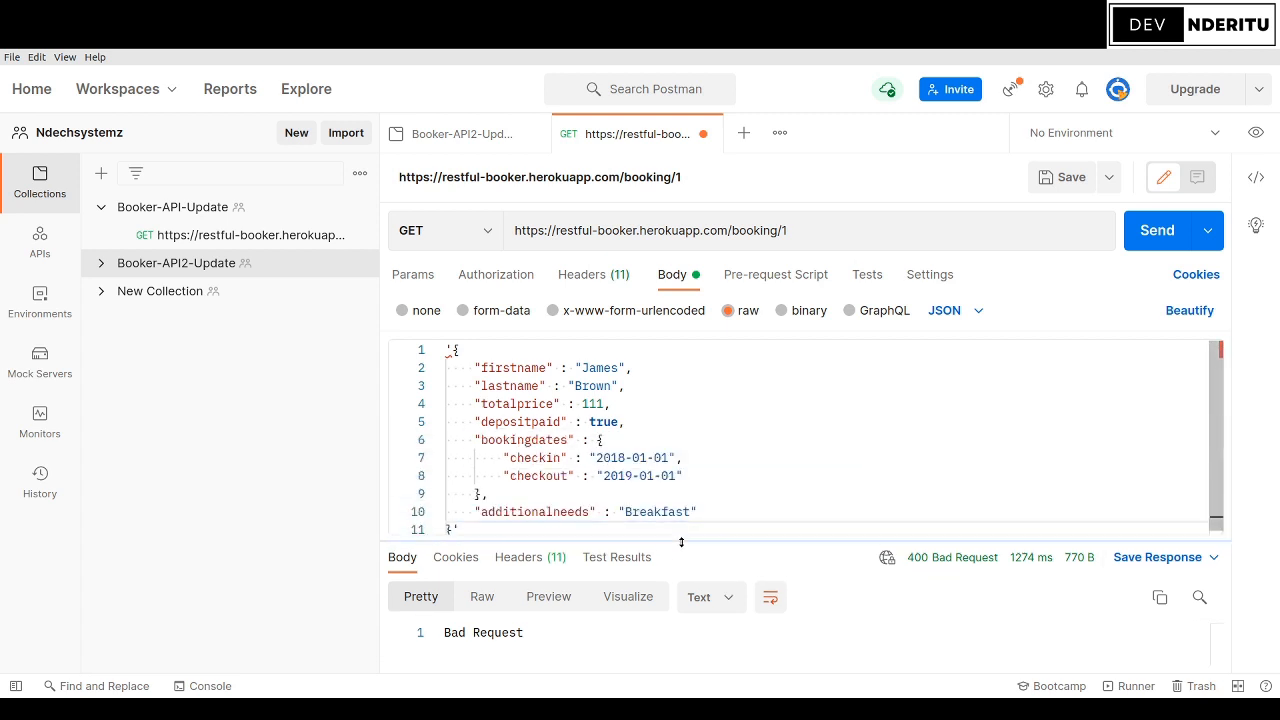
click(582, 274)
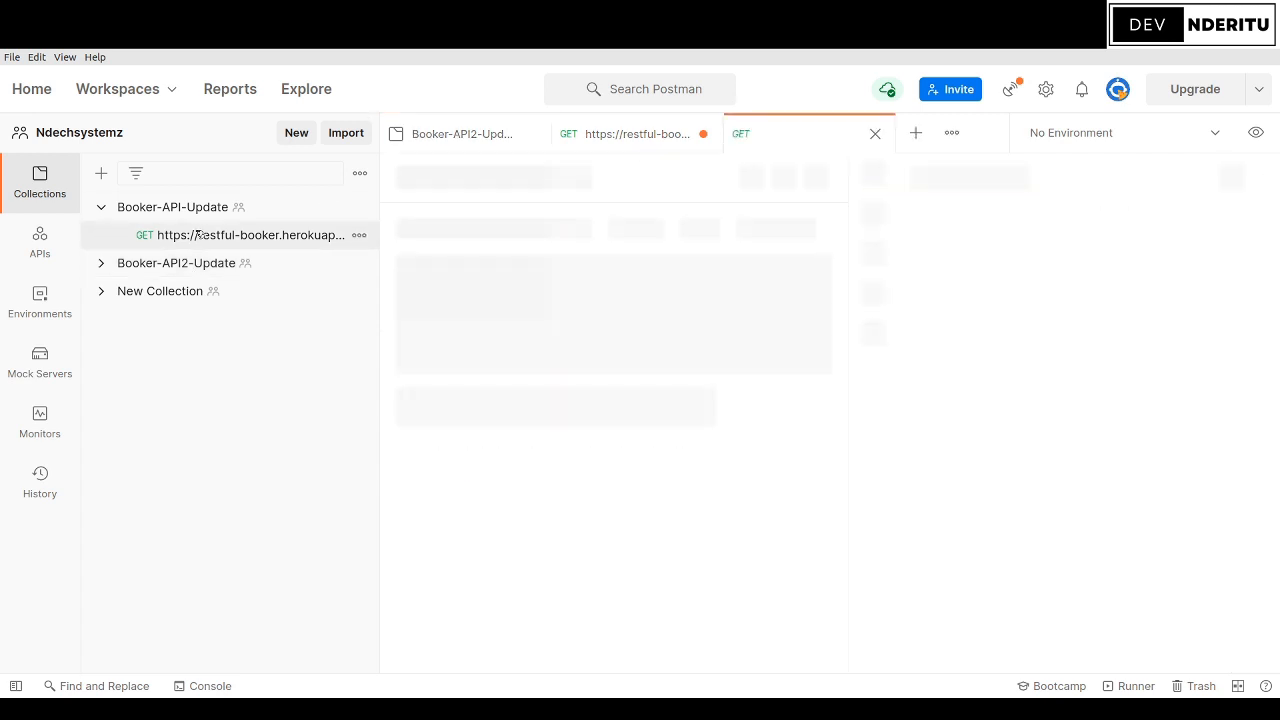
- Reopen the saved booking/1 request, check its JSON body and resend it, getting 200 OK
click(250, 234)
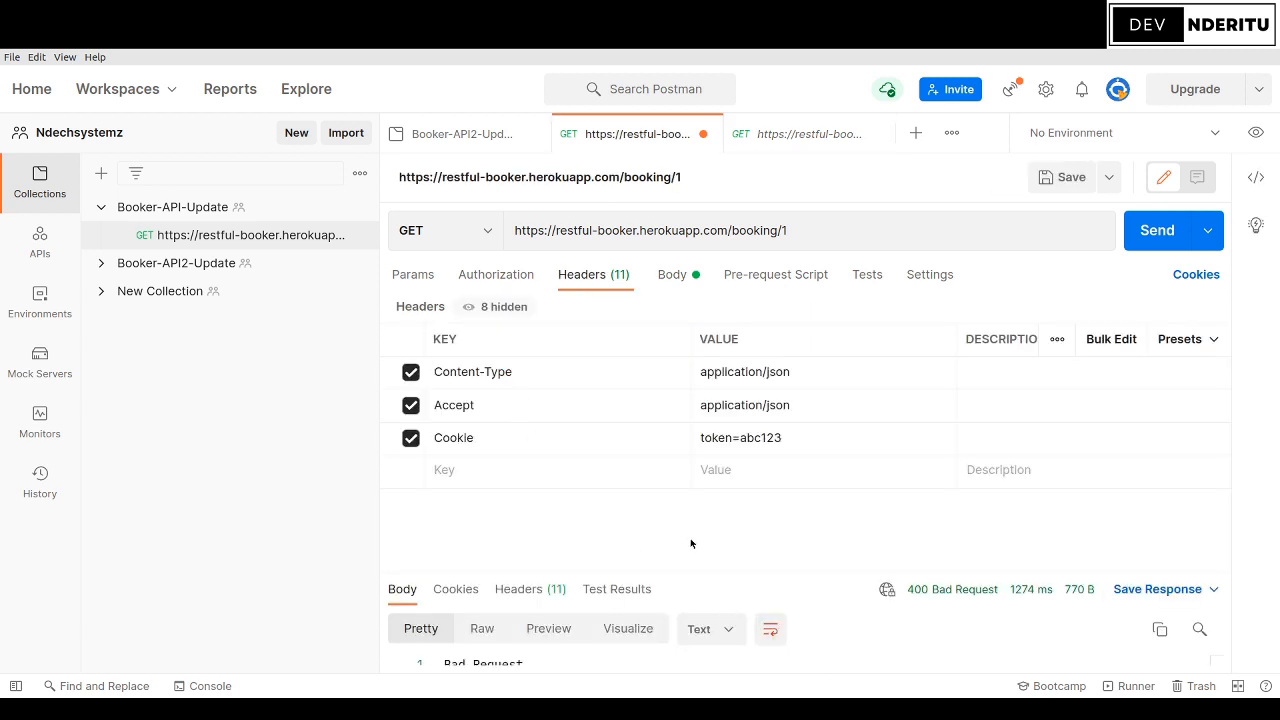
click(672, 274)
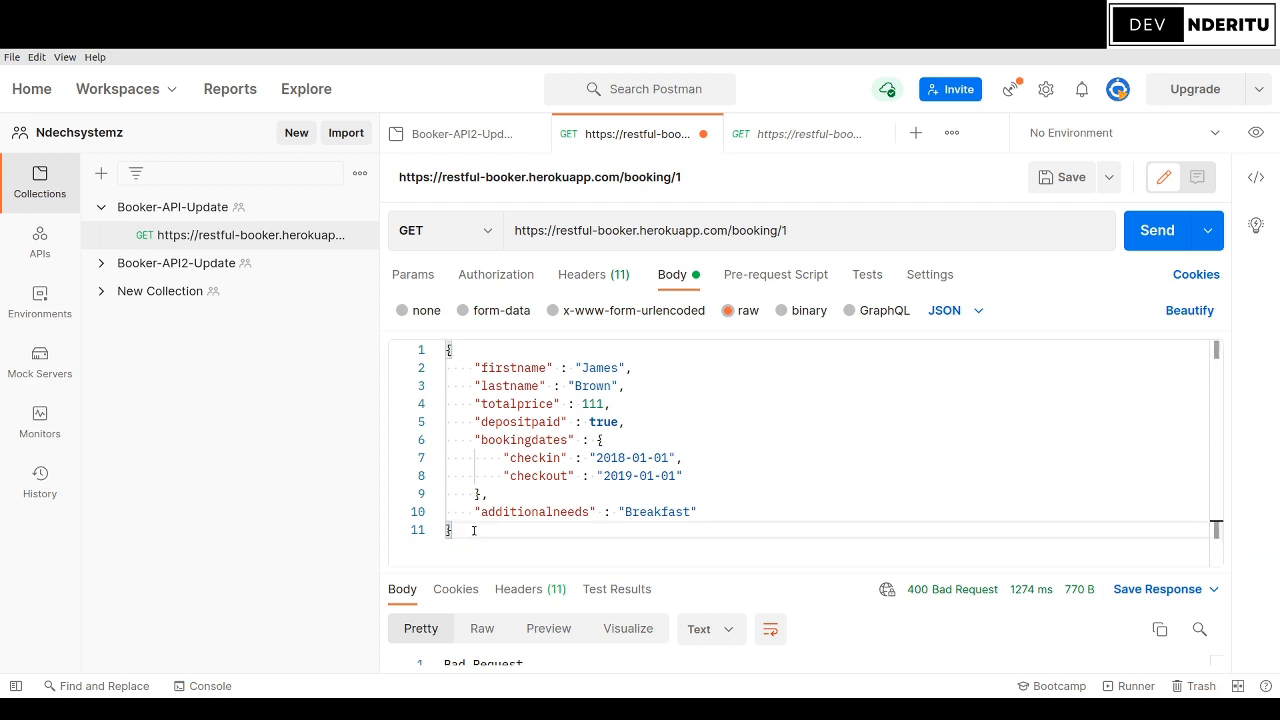
click(1156, 230)
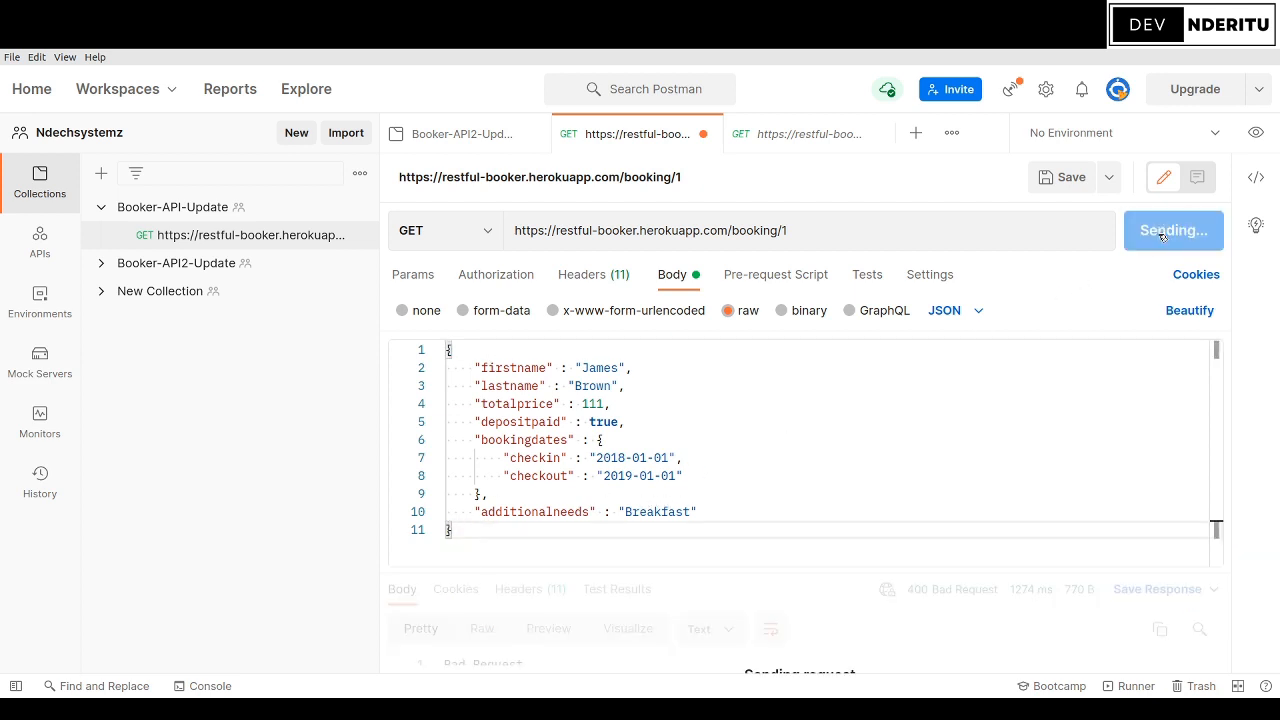
click(1172, 230)
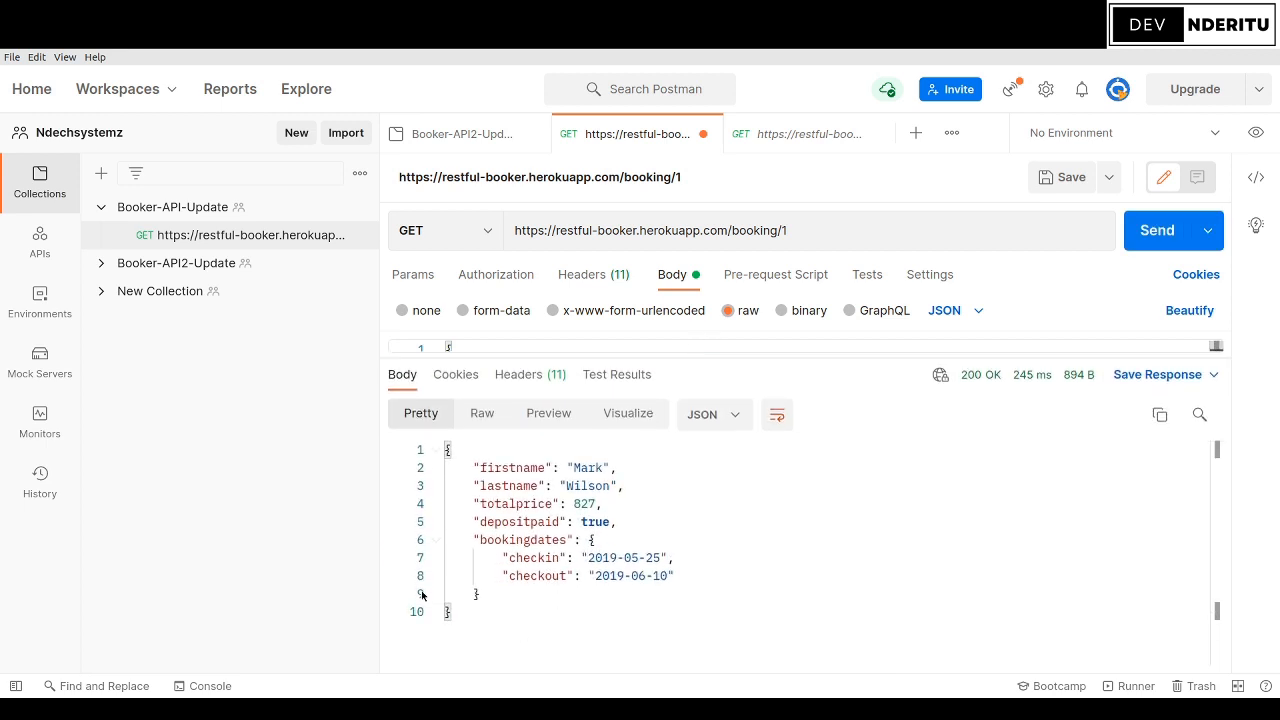
mouse_move(1002, 380)
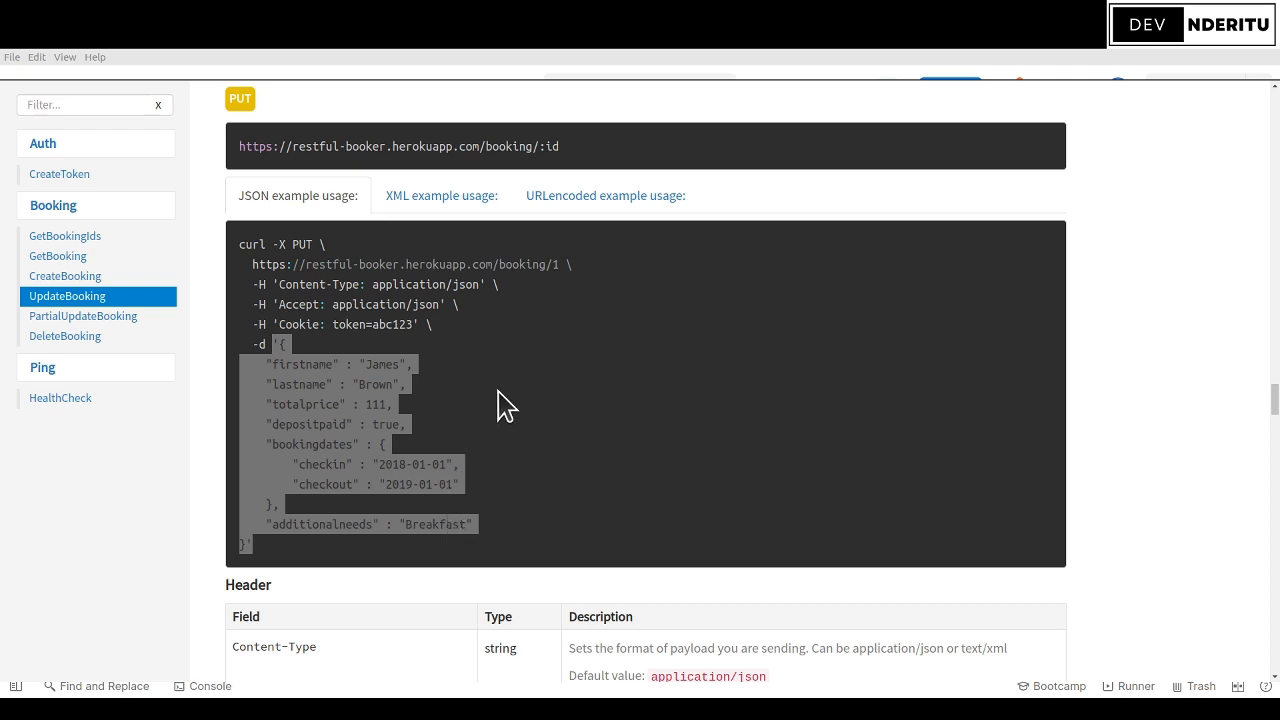
- Scroll the UpdateBooking docs to show the request body fields and sample 200 OK response
scroll(down, 3)
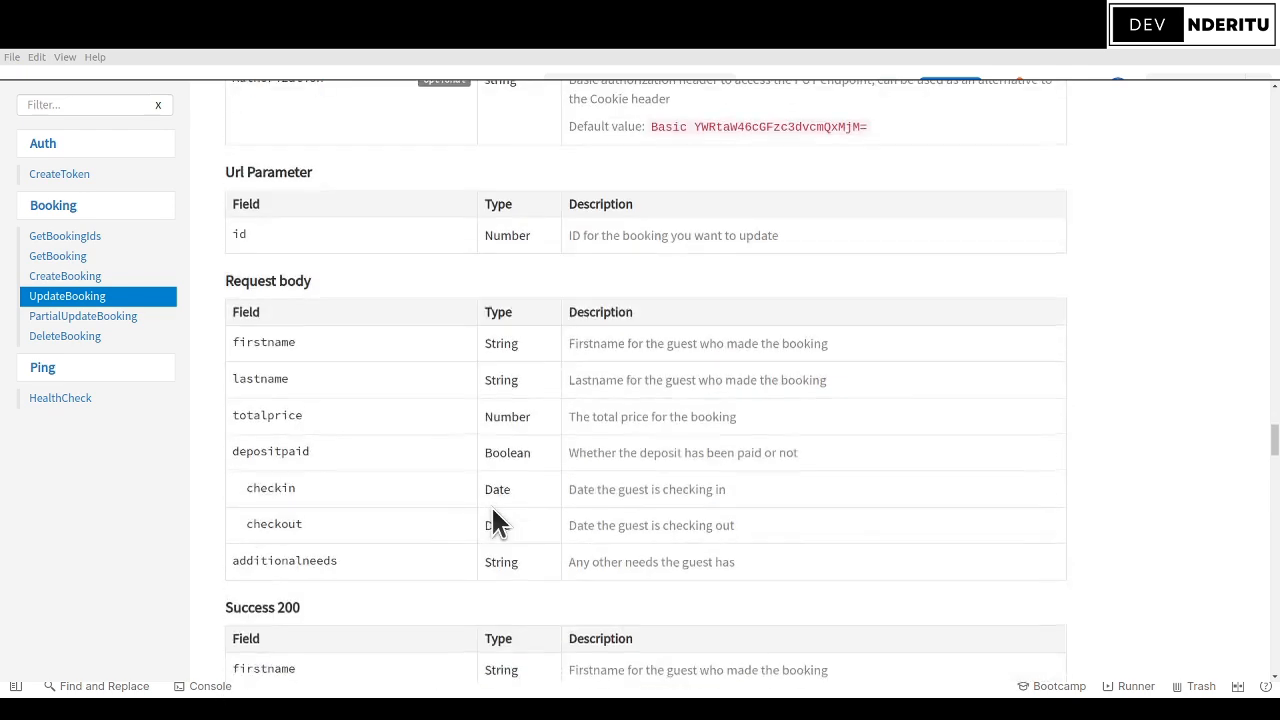
scroll(down, 3)
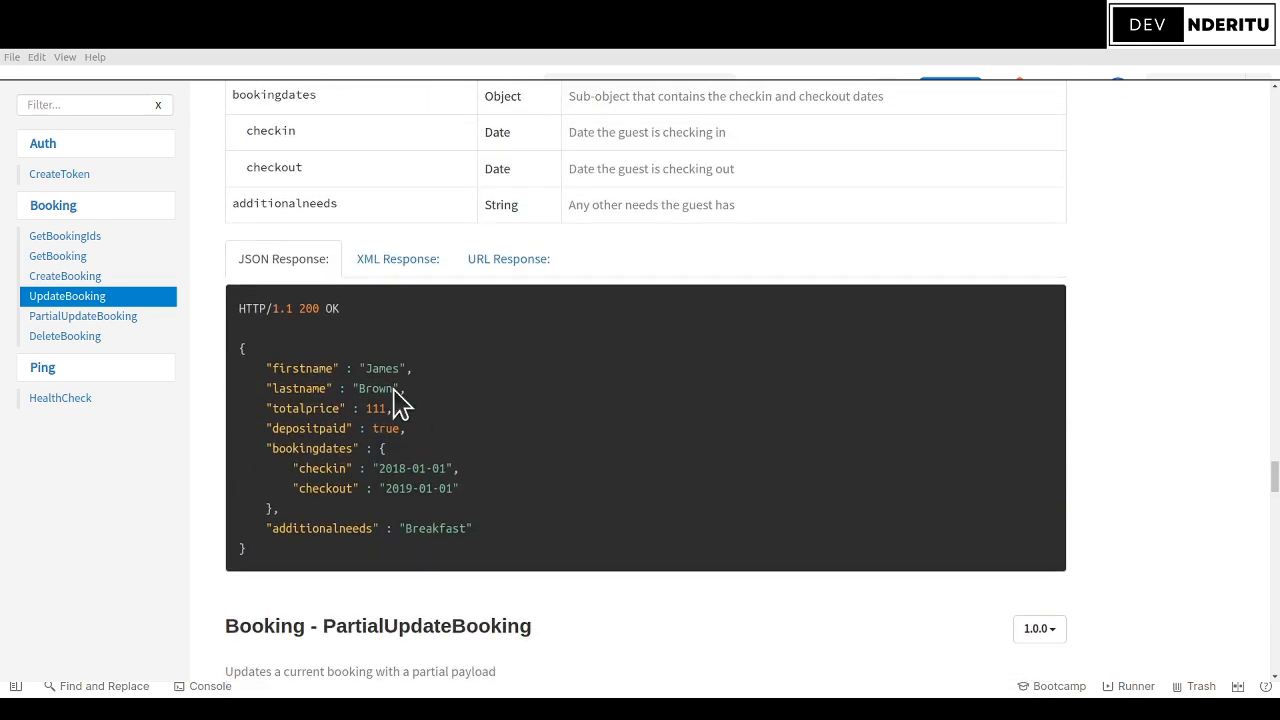
mouse_move(336, 450)
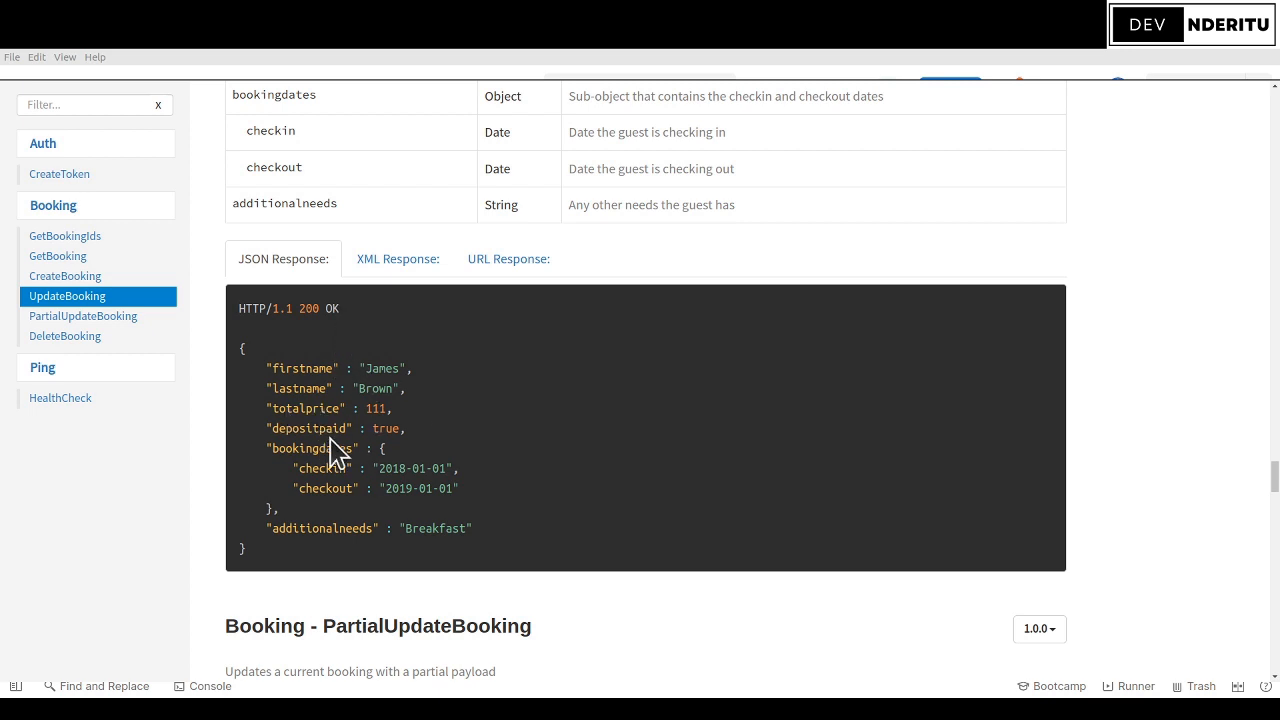
mouse_move(266, 480)
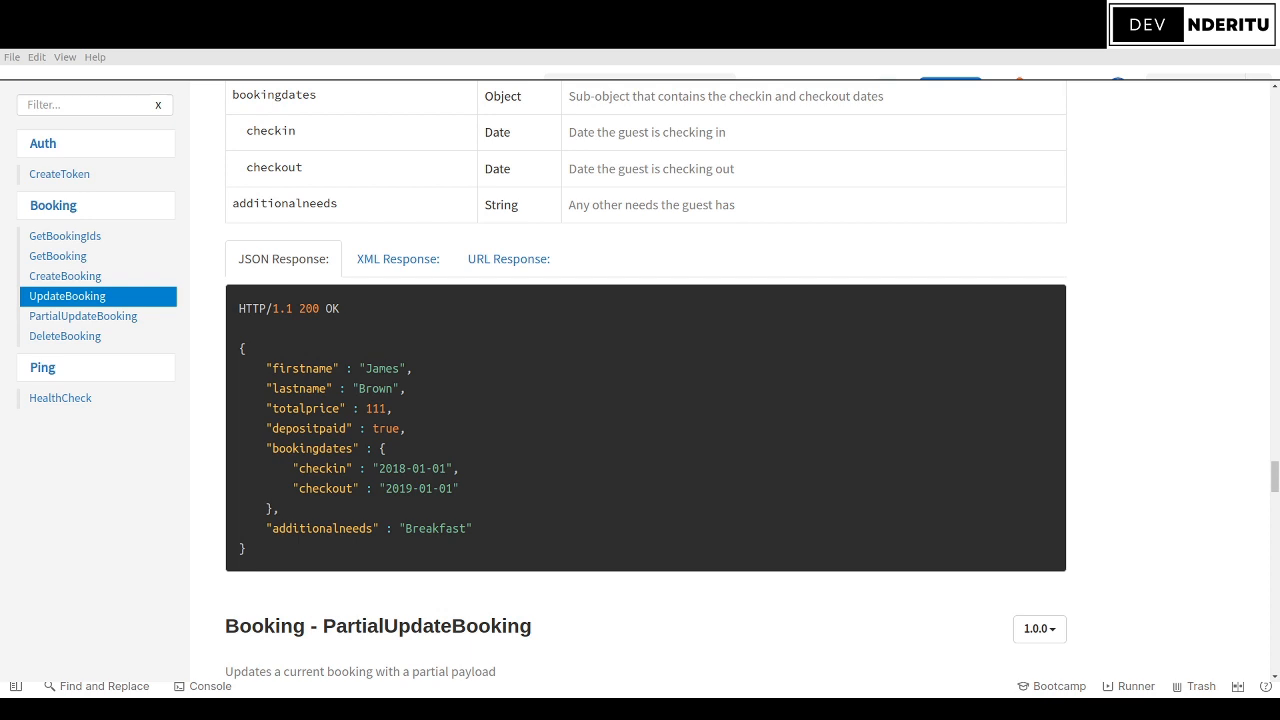
mouse_move(1104, 414)
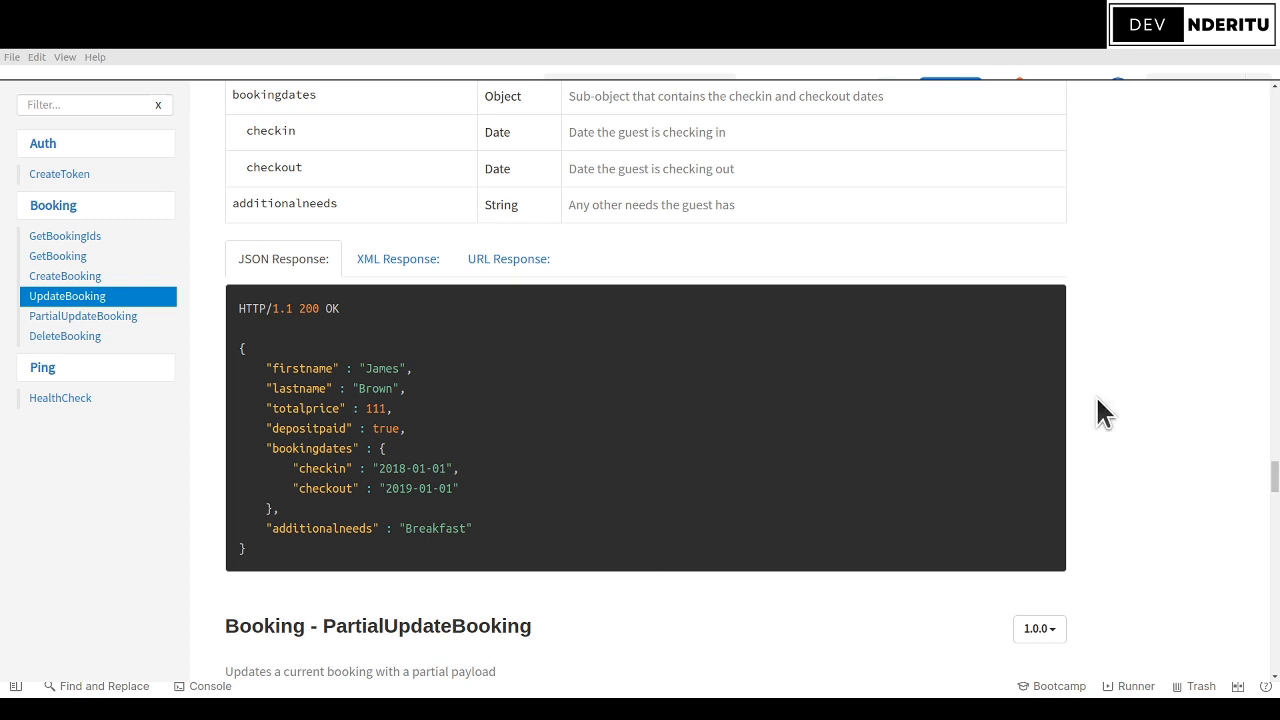
mouse_move(710, 660)
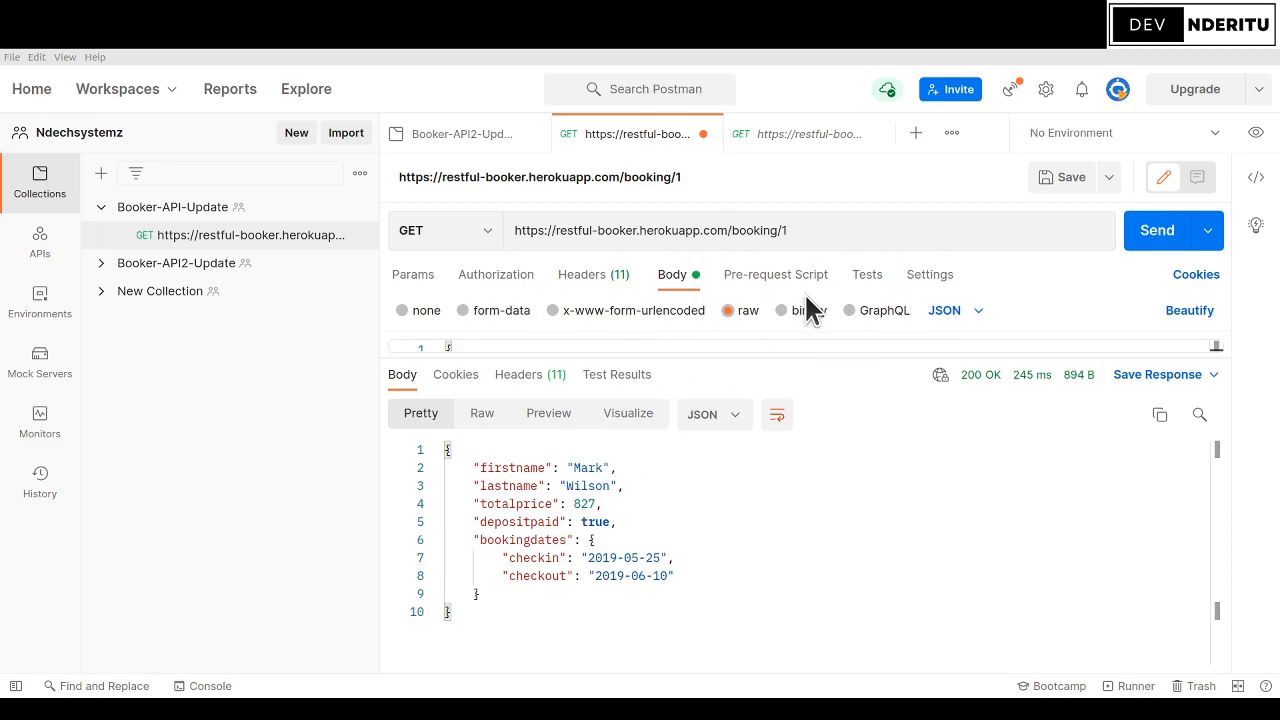
mouse_move(1264, 412)
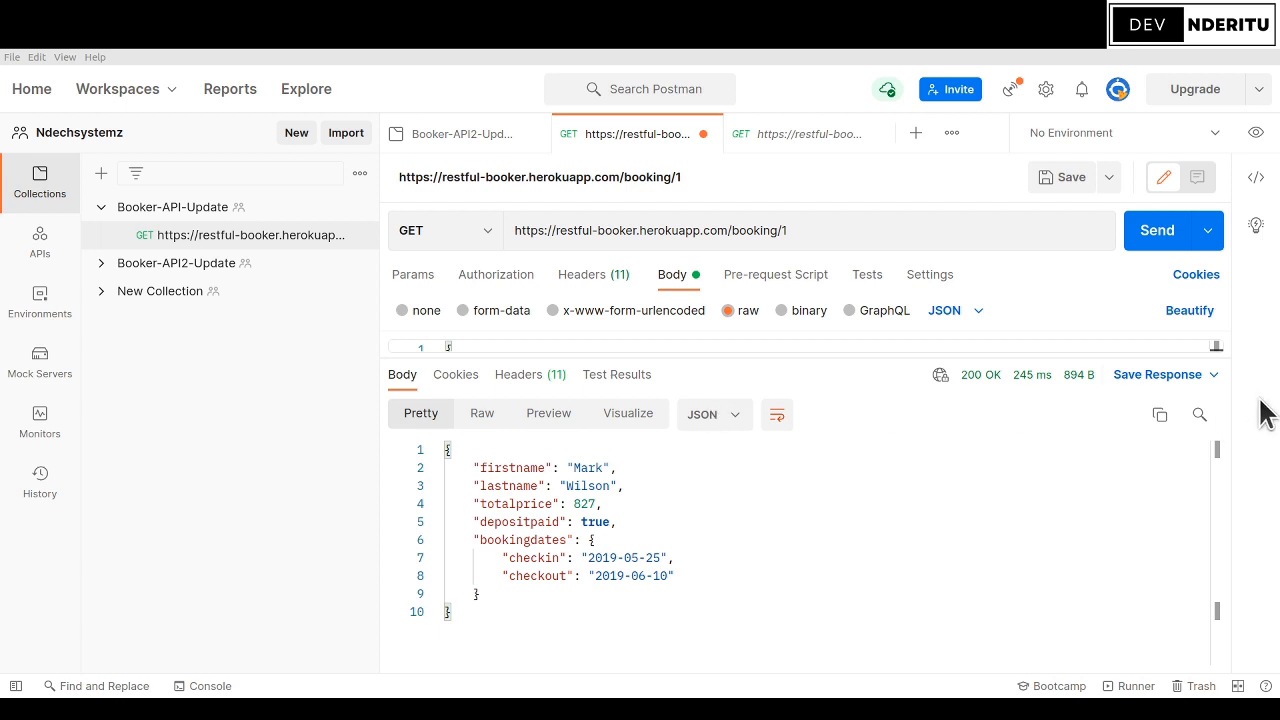
mouse_move(560, 404)
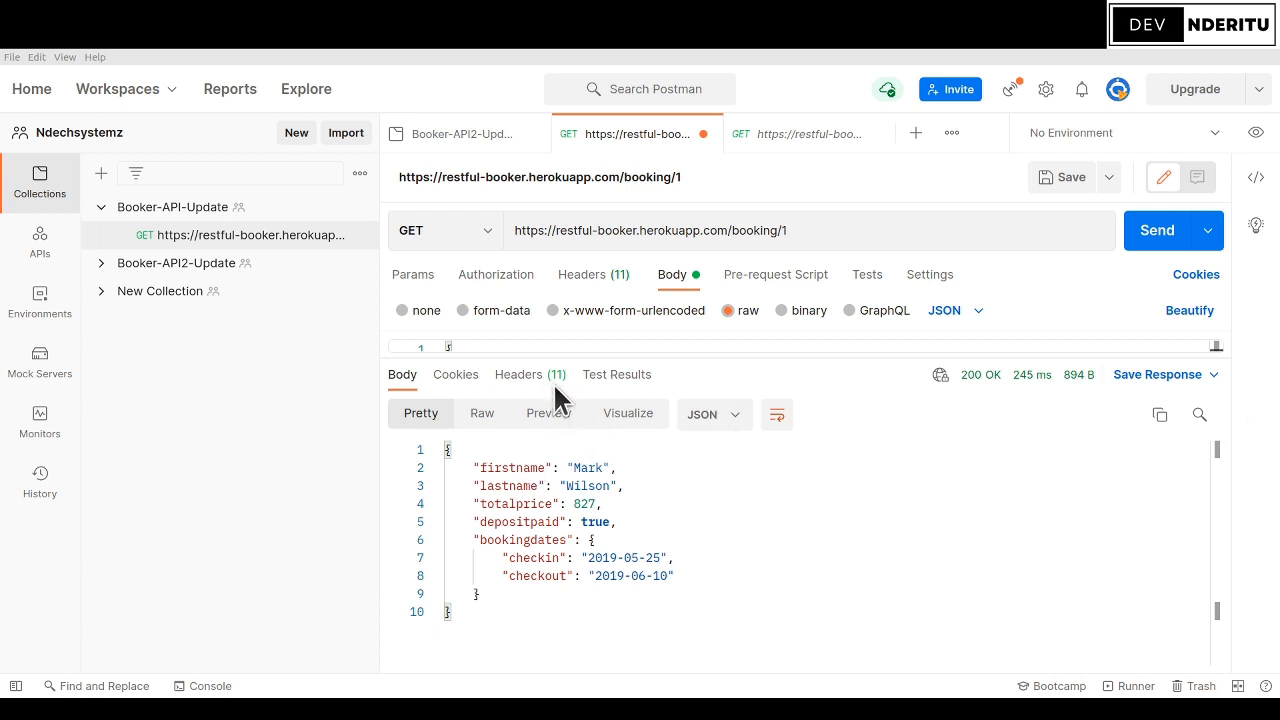
mouse_move(1200, 422)
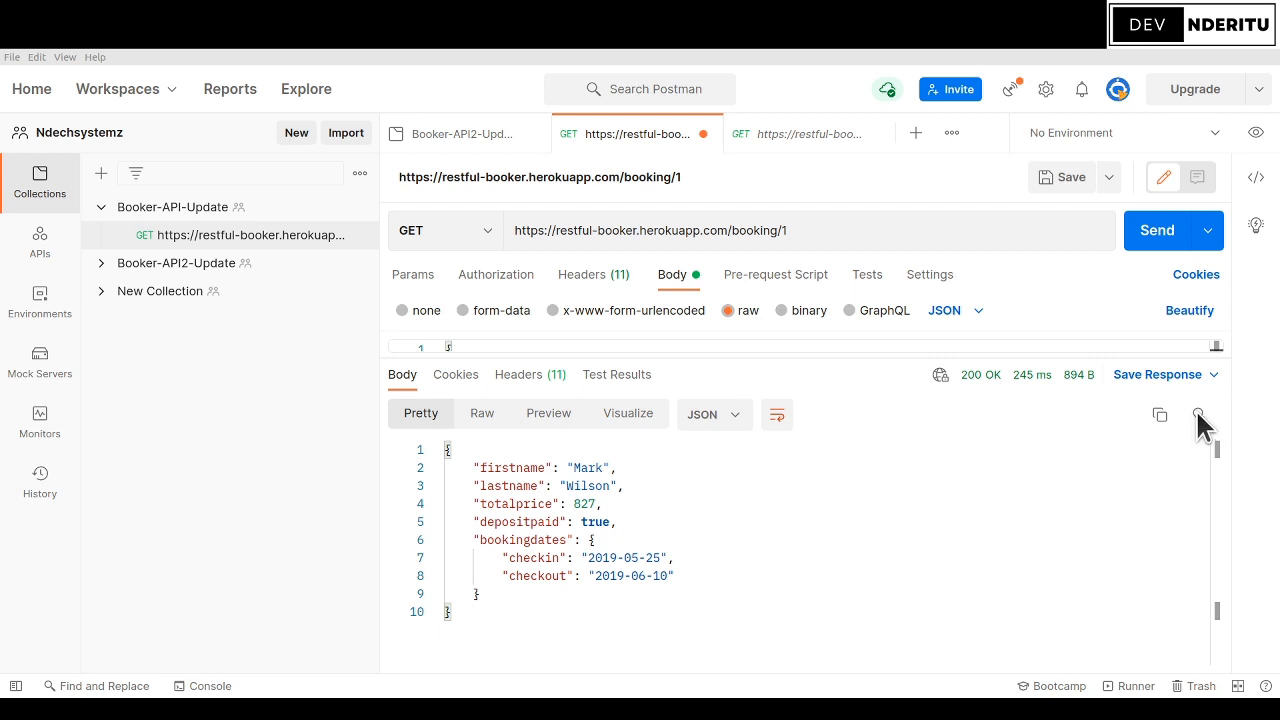
mouse_move(1198, 424)
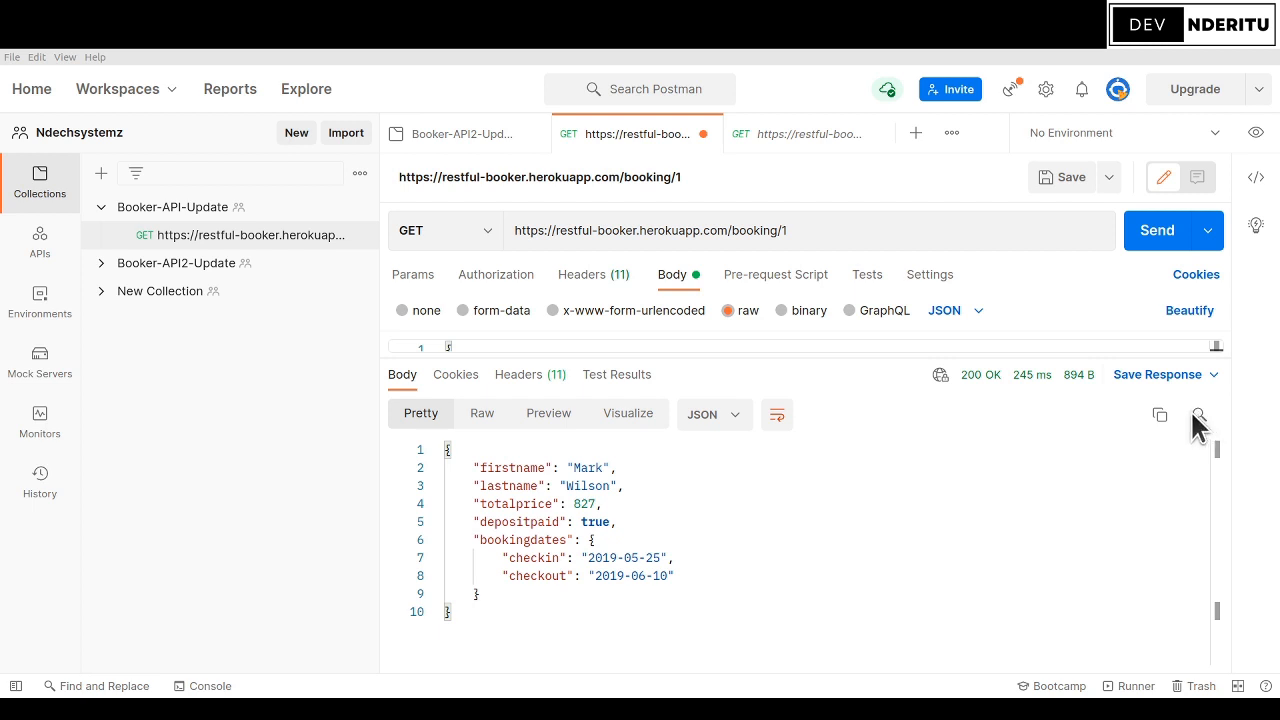
mouse_move(252, 690)
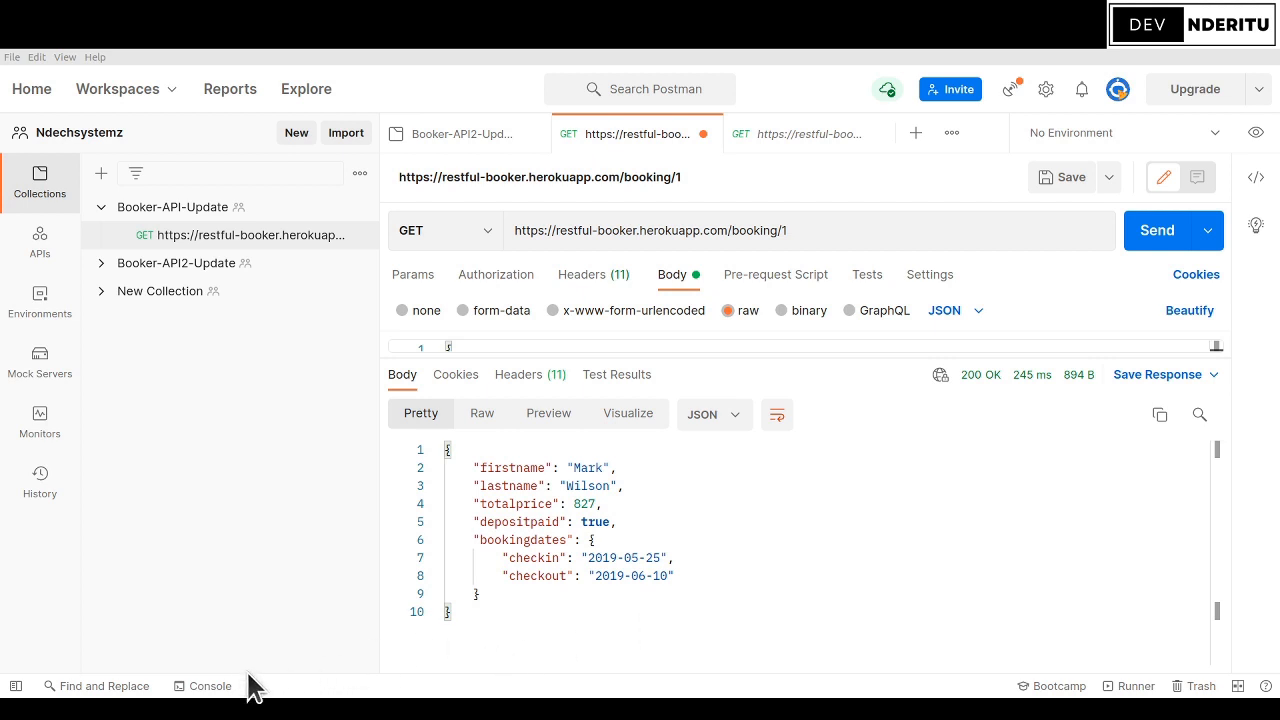
mouse_move(324, 650)
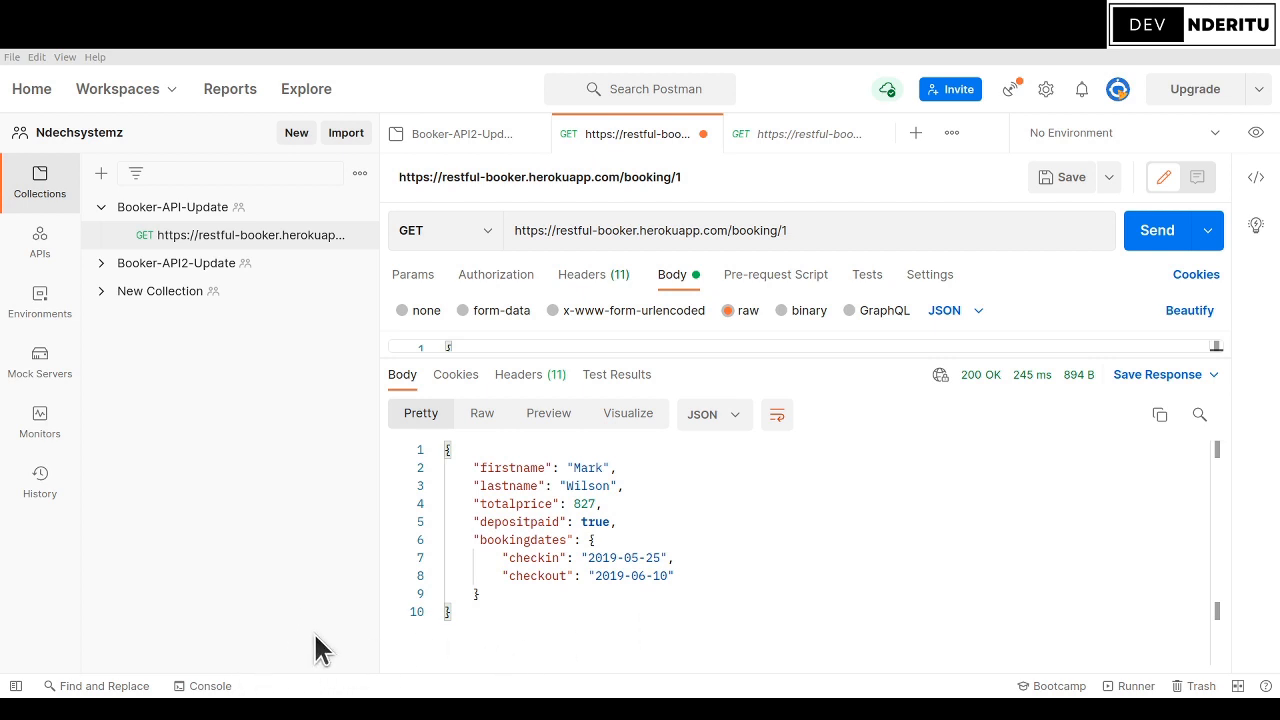